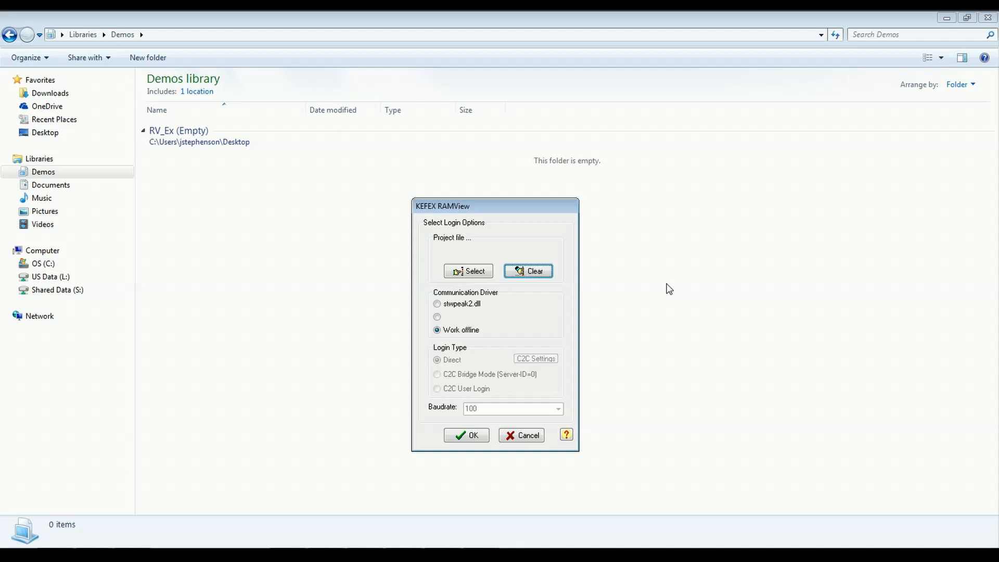
mouse_move(560, 229)
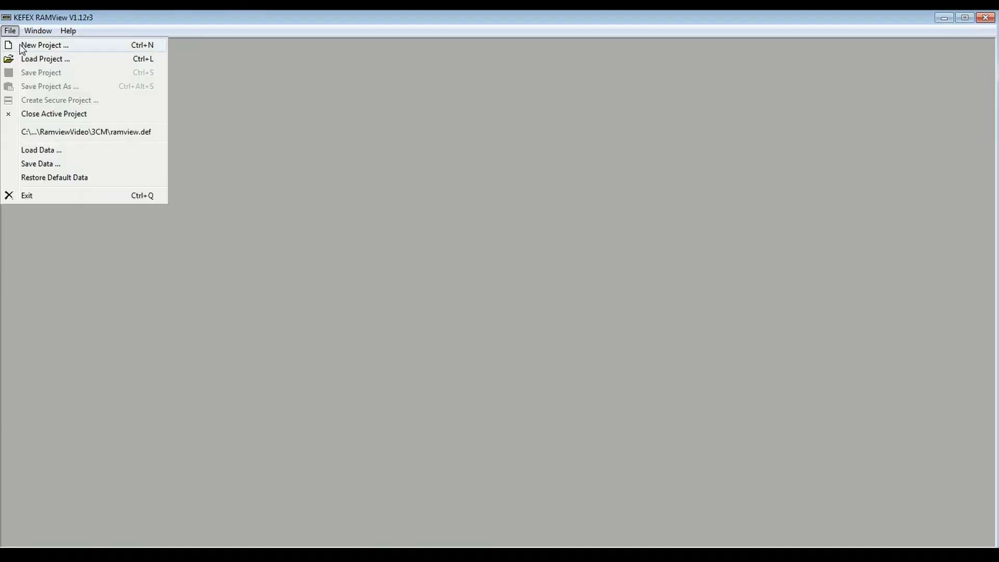
- Create a new project for device 3CM, save the .DEF file, and skip password setup
left_click(46, 45)
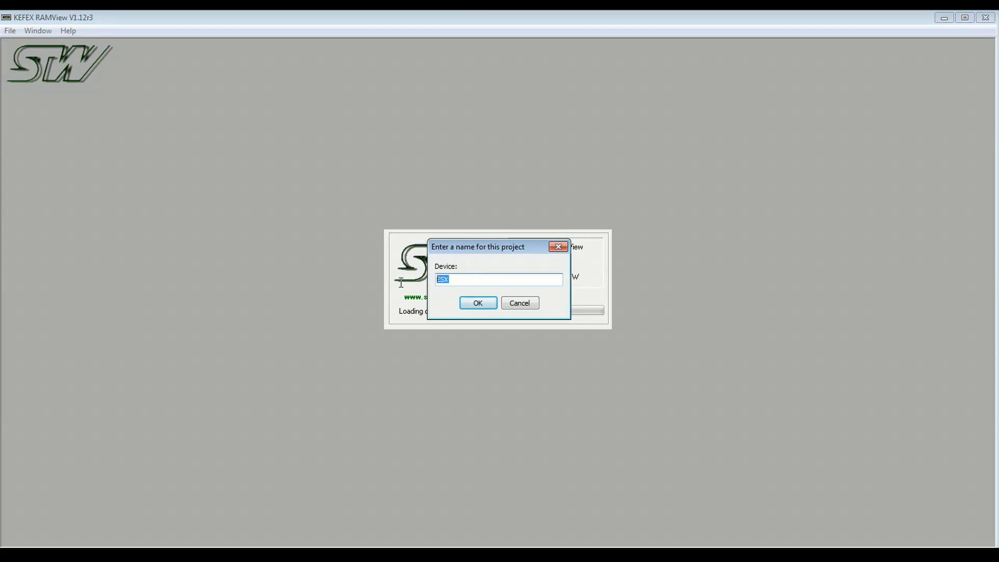
type("3CM")
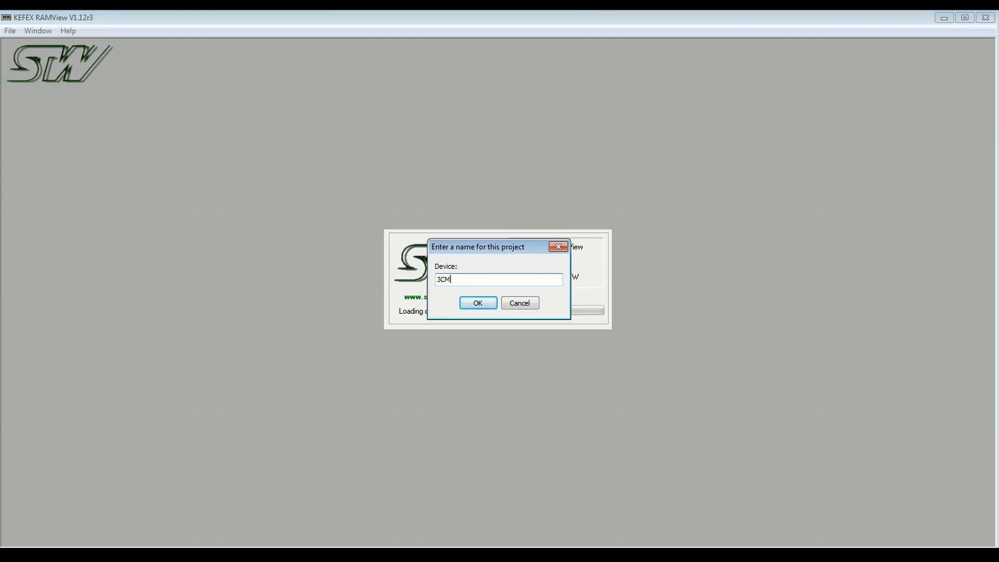
left_click(478, 303)
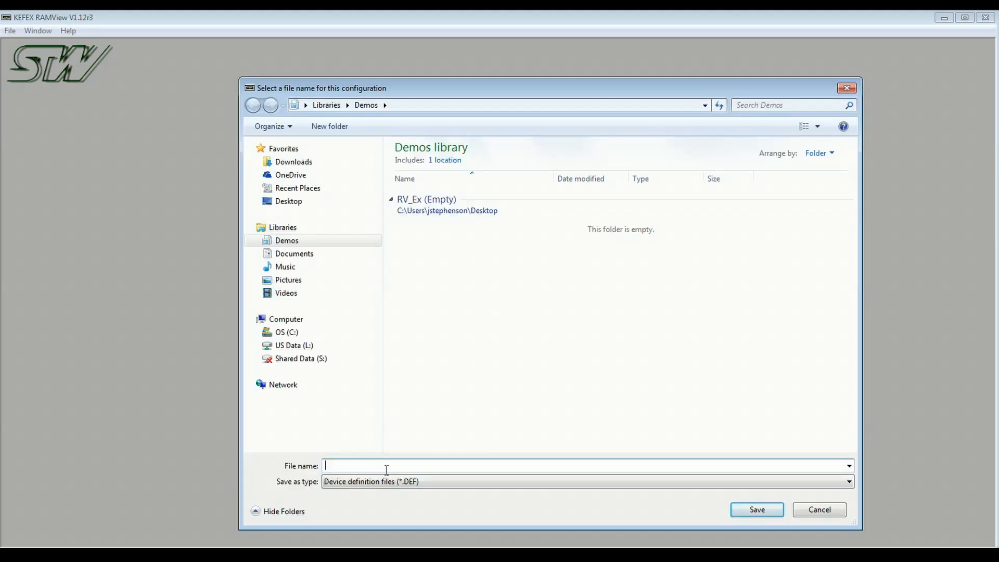
type("RV_")
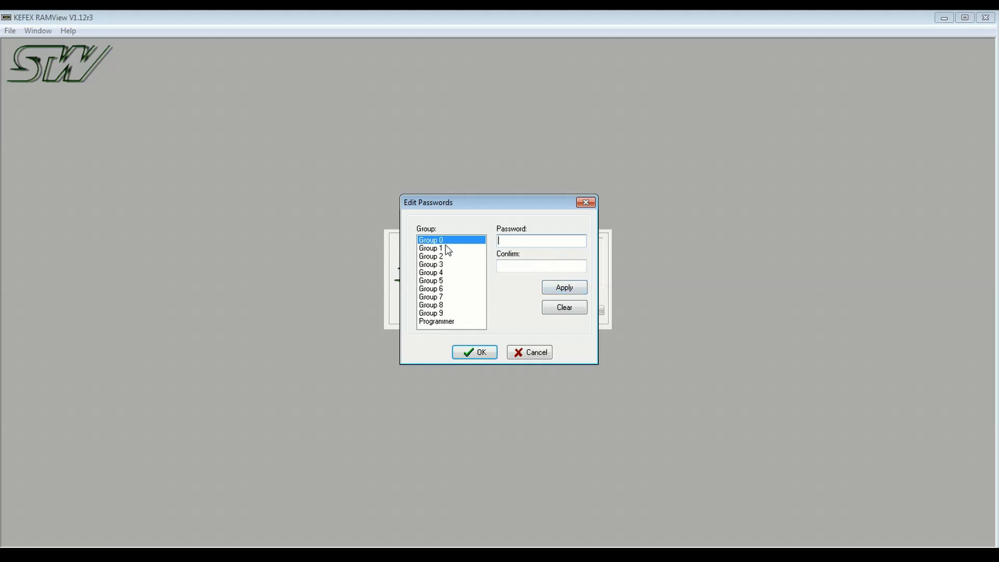
left_click(430, 272)
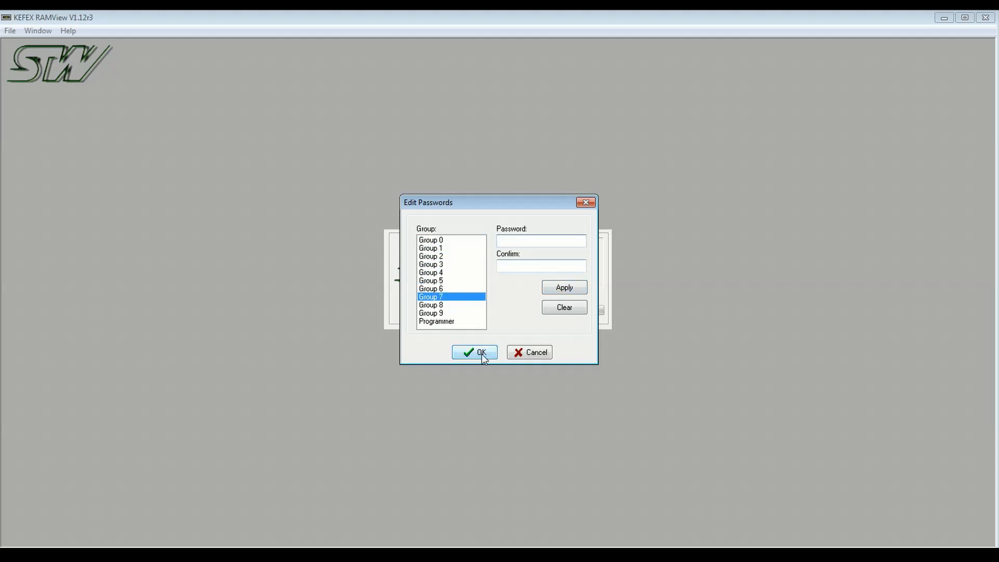
left_click(475, 352)
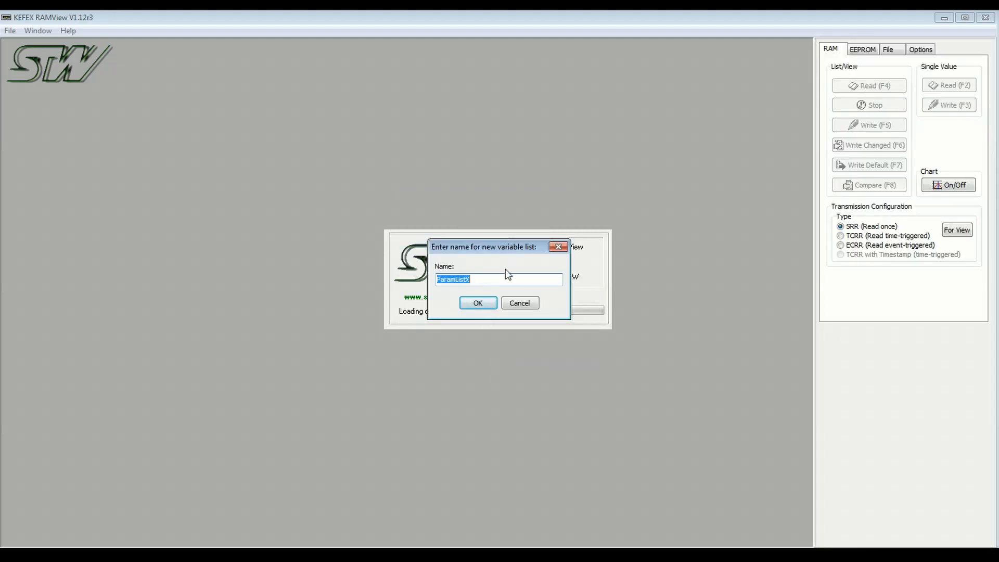
mouse_move(495, 282)
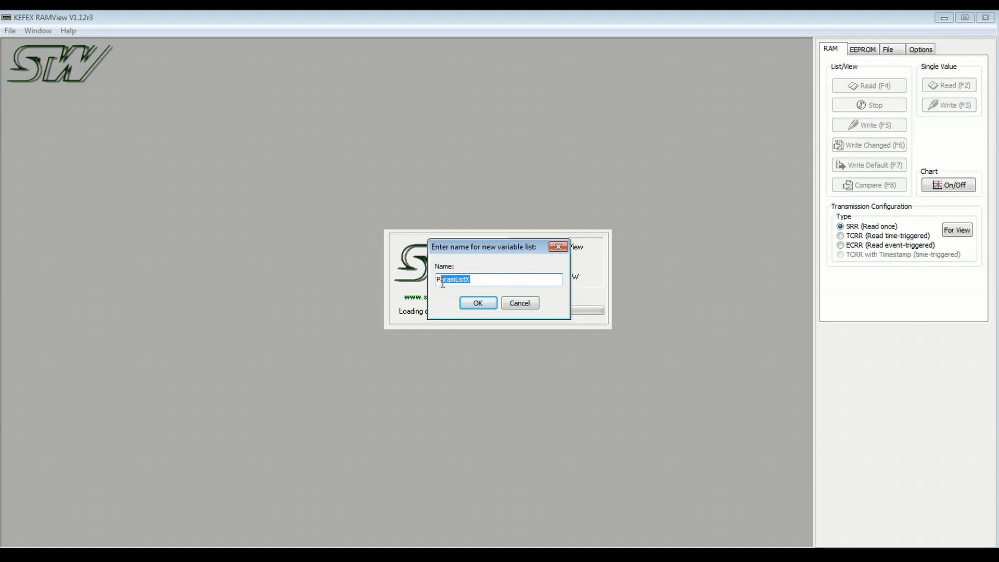
- Name the first variable list Ram_List1 and acknowledge the project-saved message
type("R")
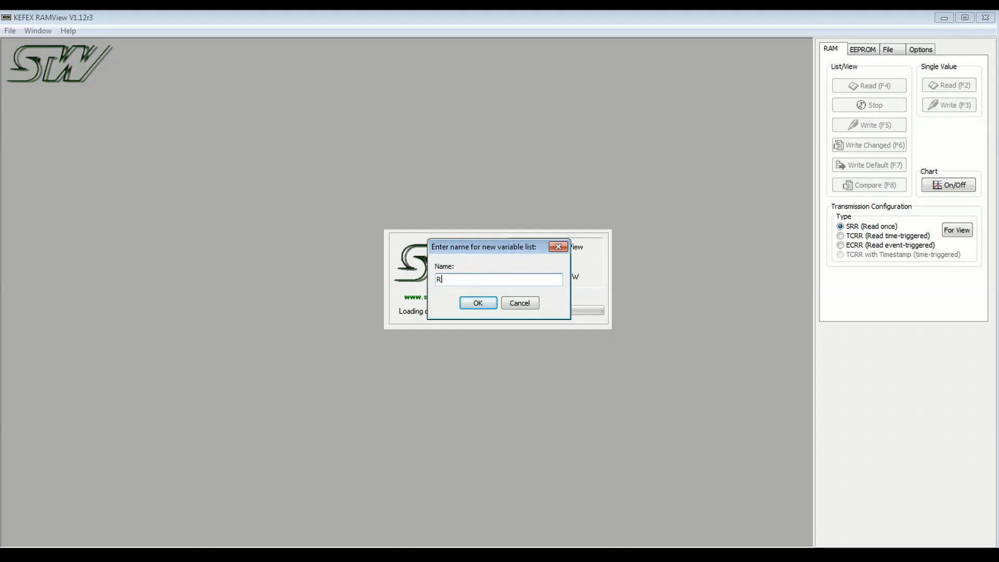
type("am_List1")
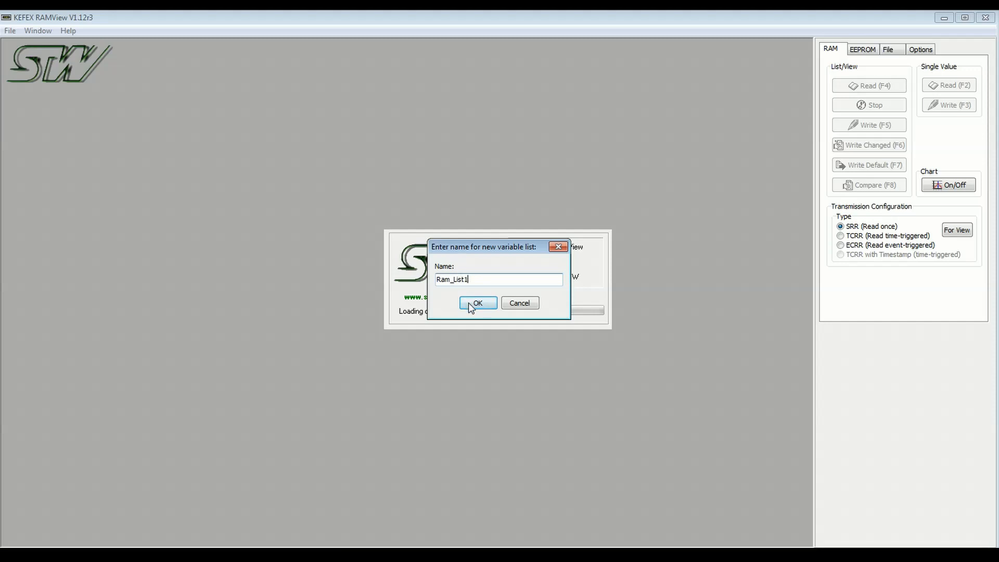
left_click(478, 303)
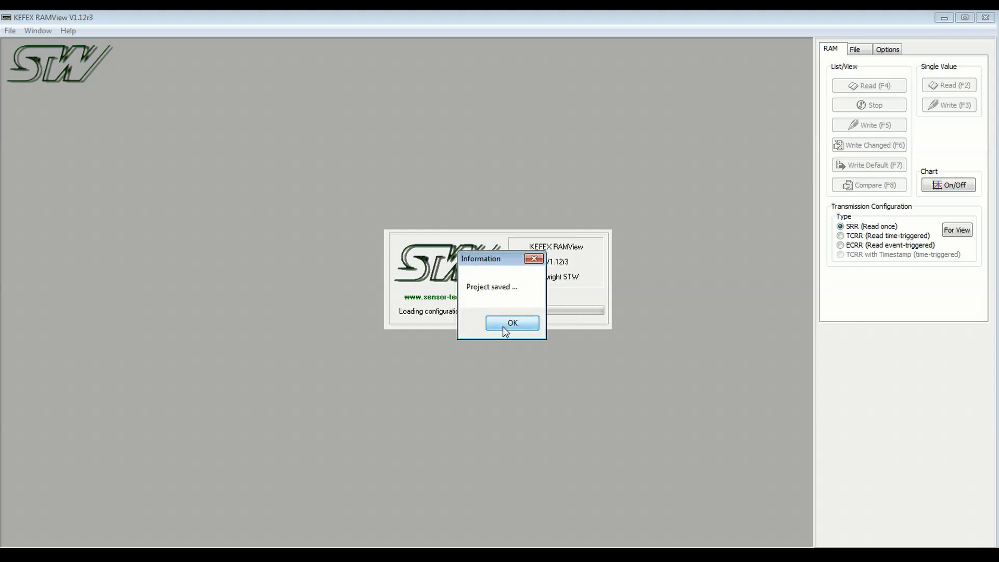
left_click(512, 322)
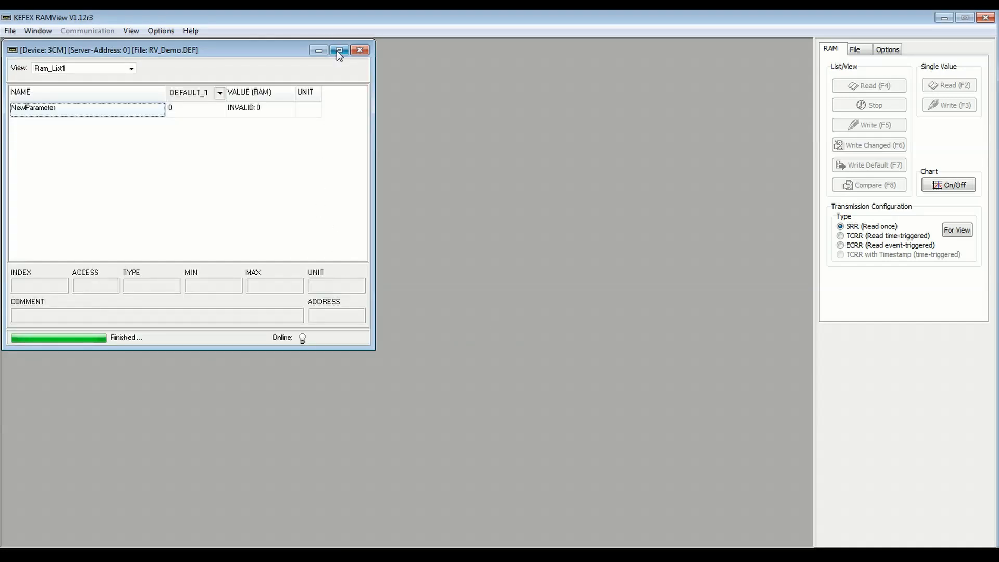
- Maximize the 3CM device window and look over the Options > Edit Mode submenu
left_click(339, 50)
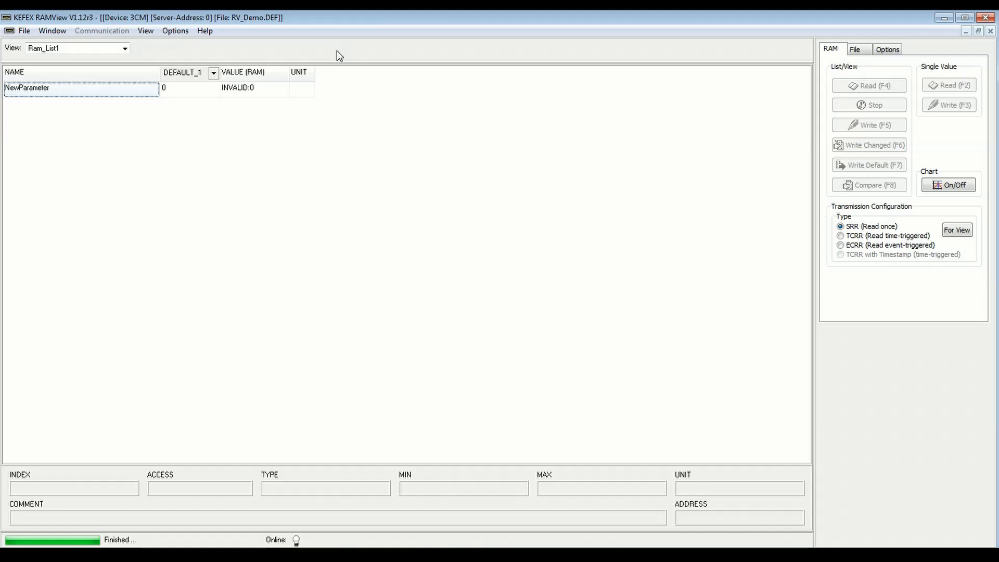
mouse_move(85, 112)
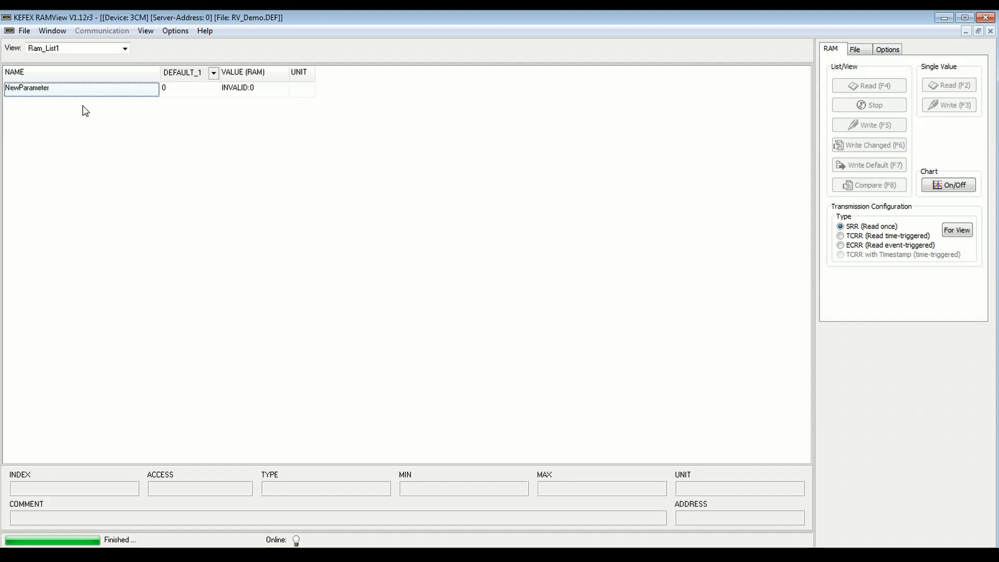
mouse_move(147, 79)
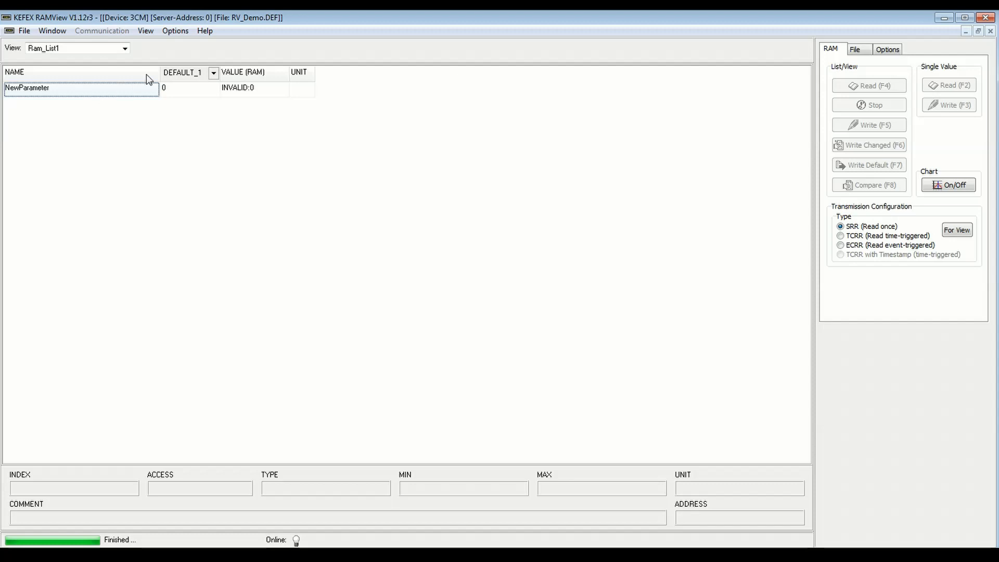
left_click(175, 31)
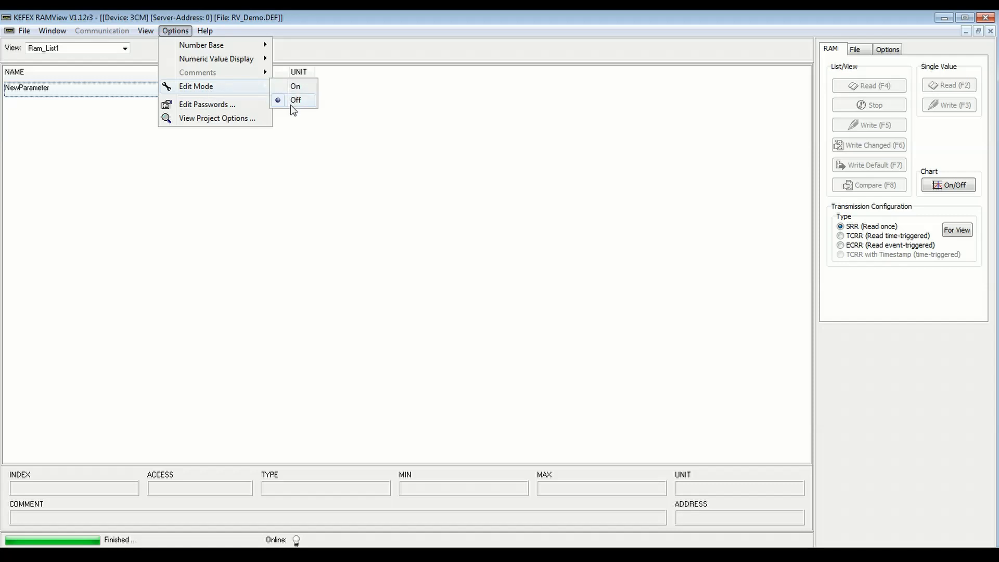
left_click(295, 100)
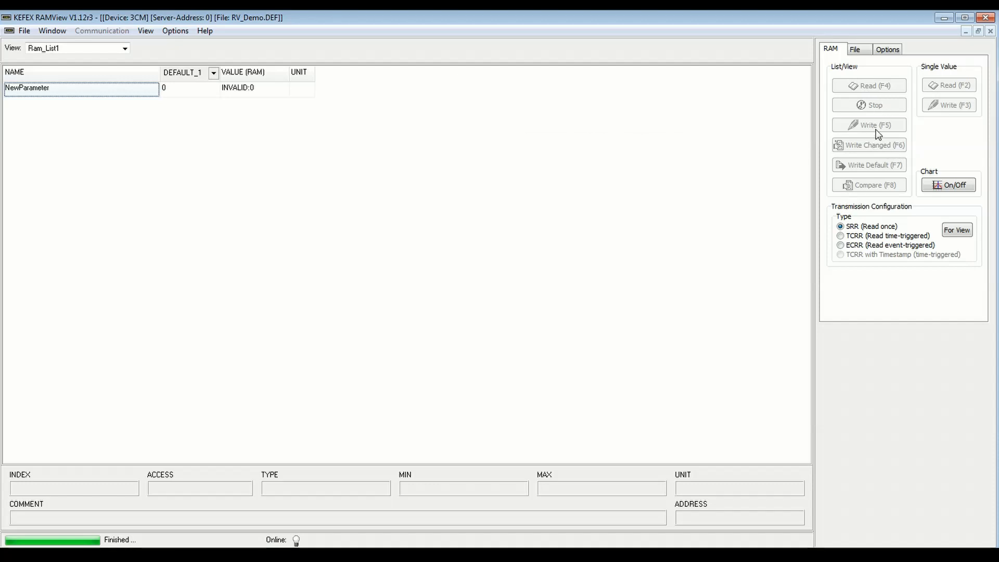
- Enable Edit Mode to show NewParameter's UINT8, 0–255, read-only definition columns
left_click(175, 30)
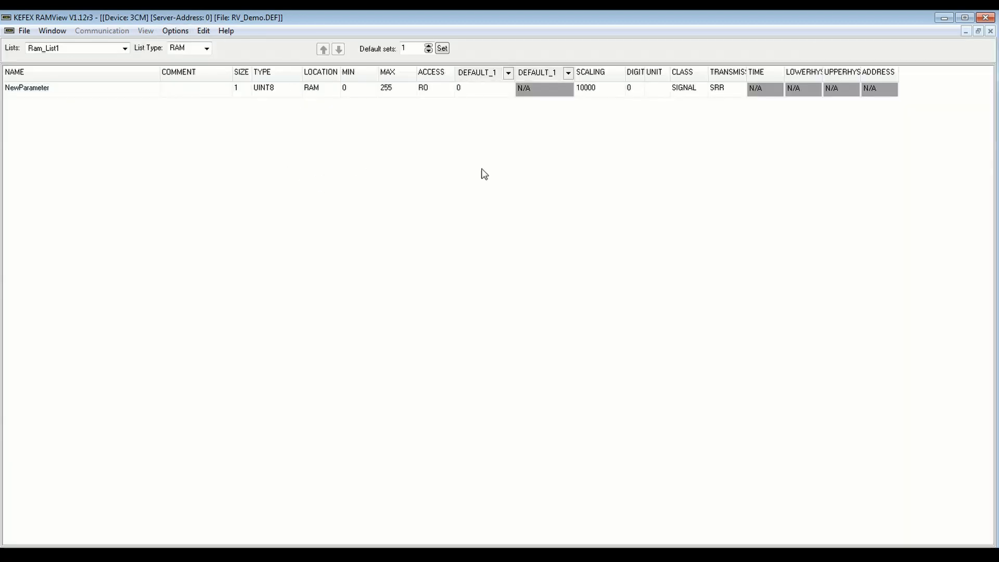
mouse_move(132, 93)
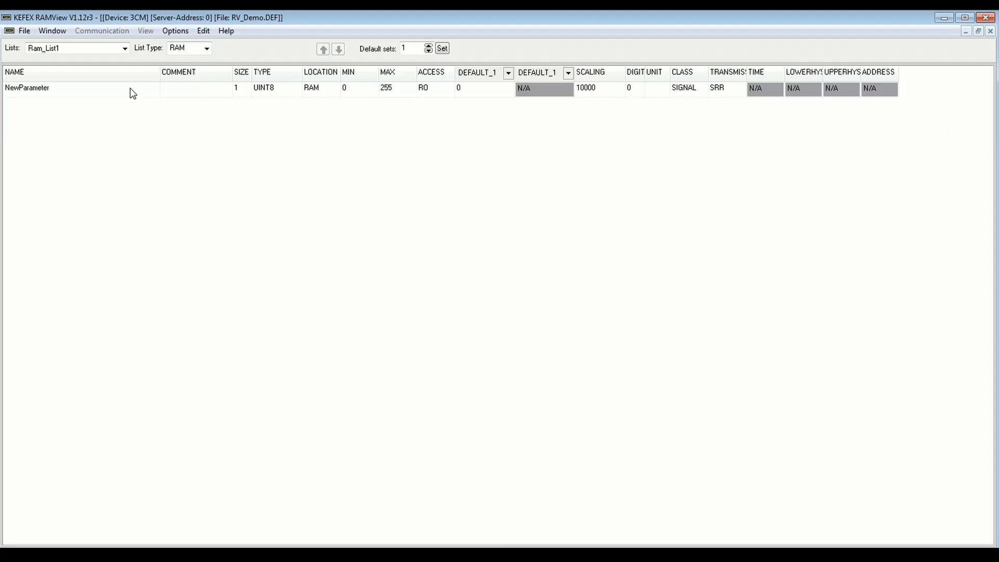
mouse_move(115, 64)
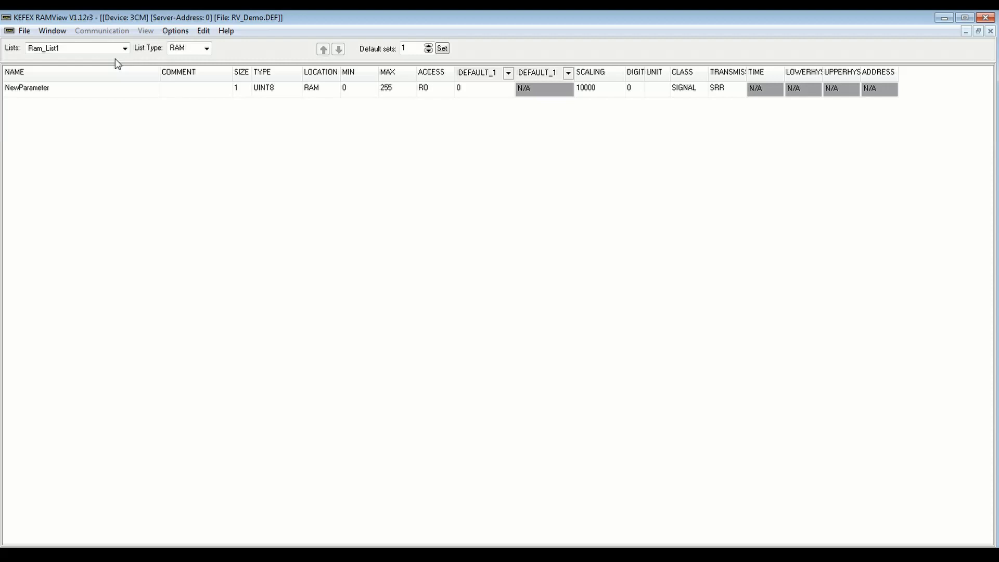
left_click(175, 31)
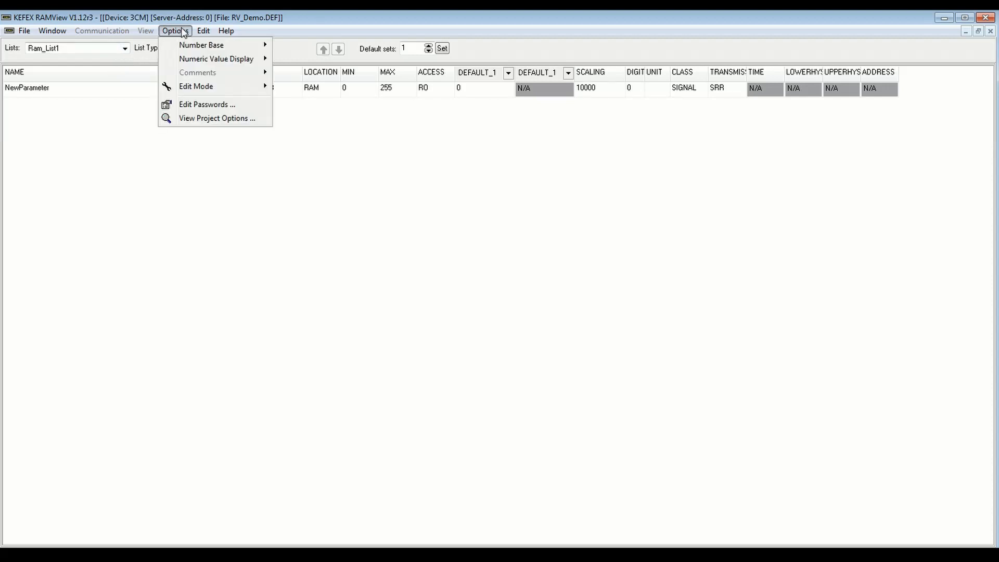
mouse_move(201, 45)
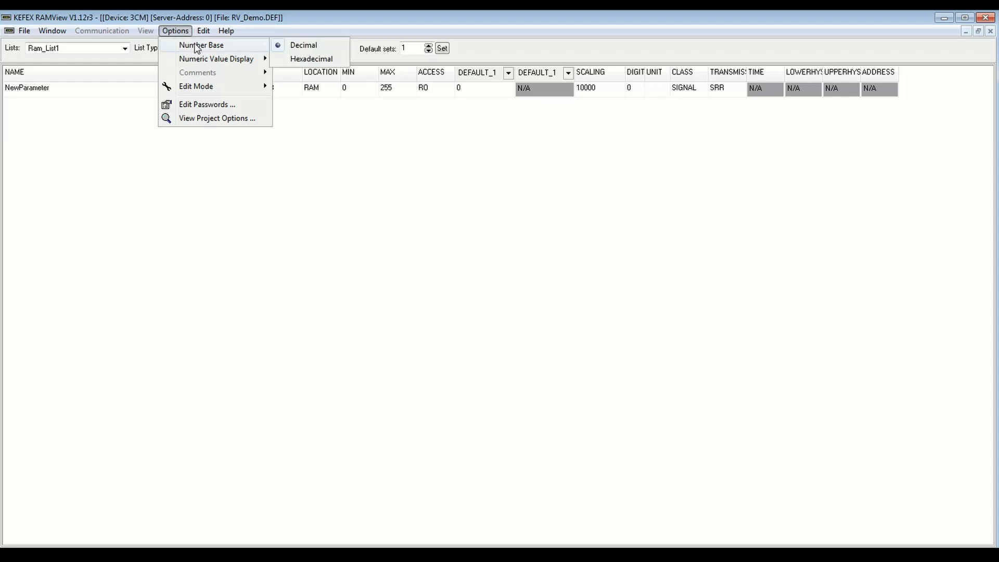
mouse_move(208, 81)
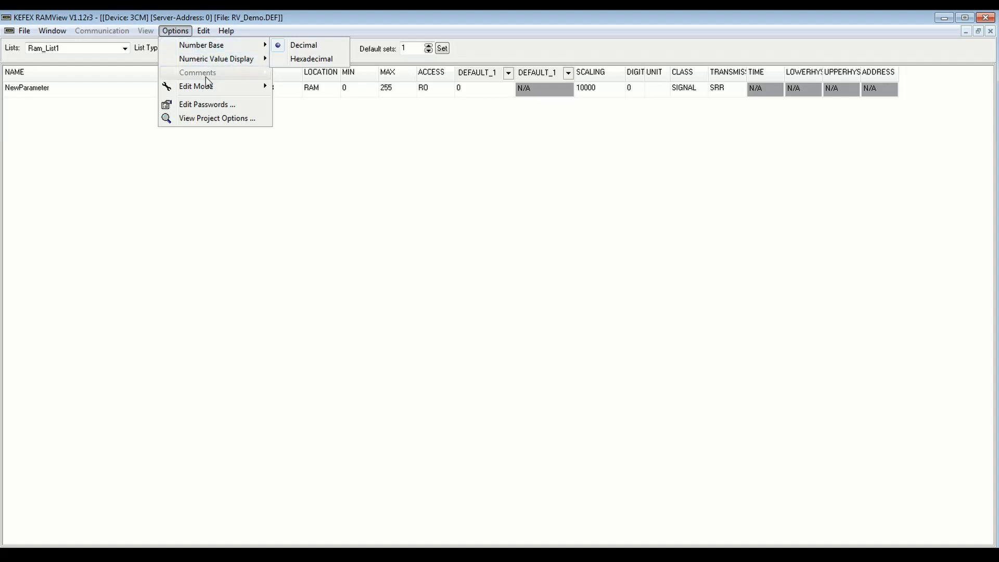
- Check the empty Default Sets tab in Project Options, then close the dialog
left_click(204, 30)
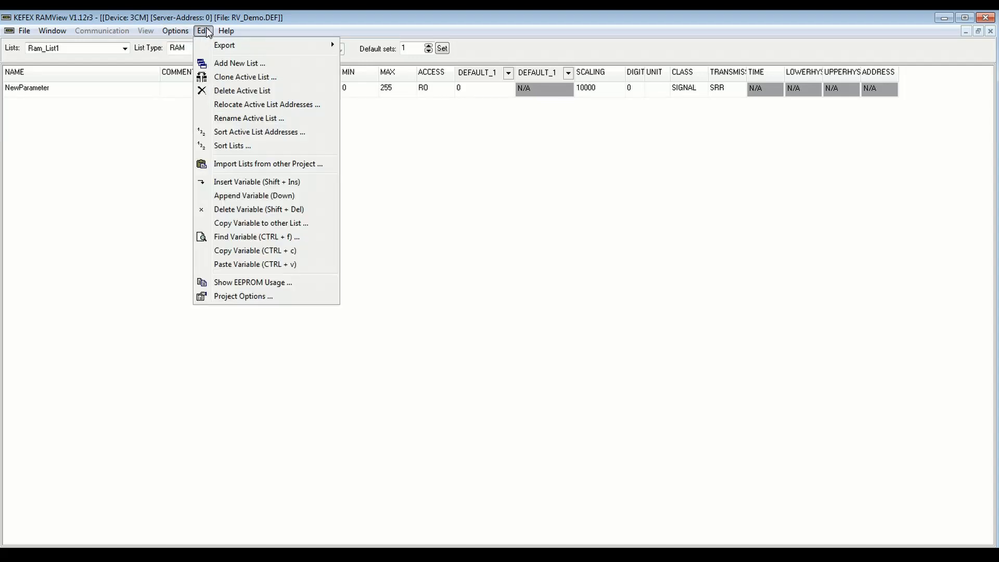
mouse_move(259, 71)
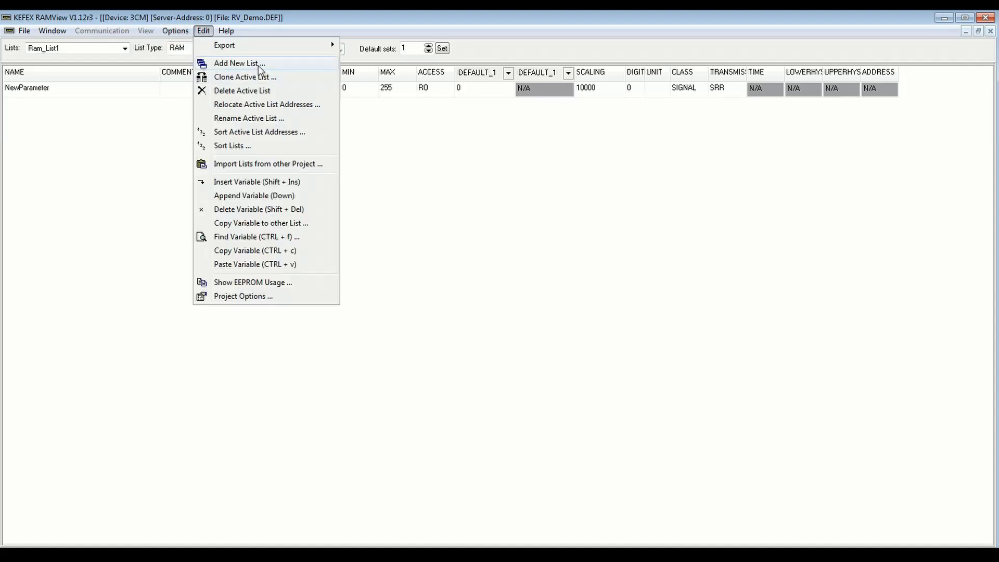
mouse_move(311, 95)
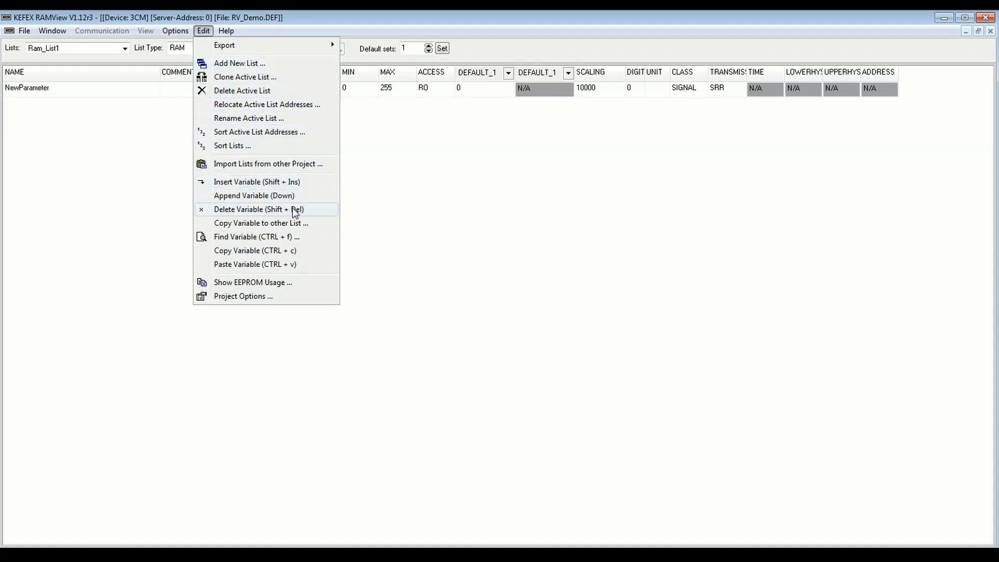
mouse_move(278, 303)
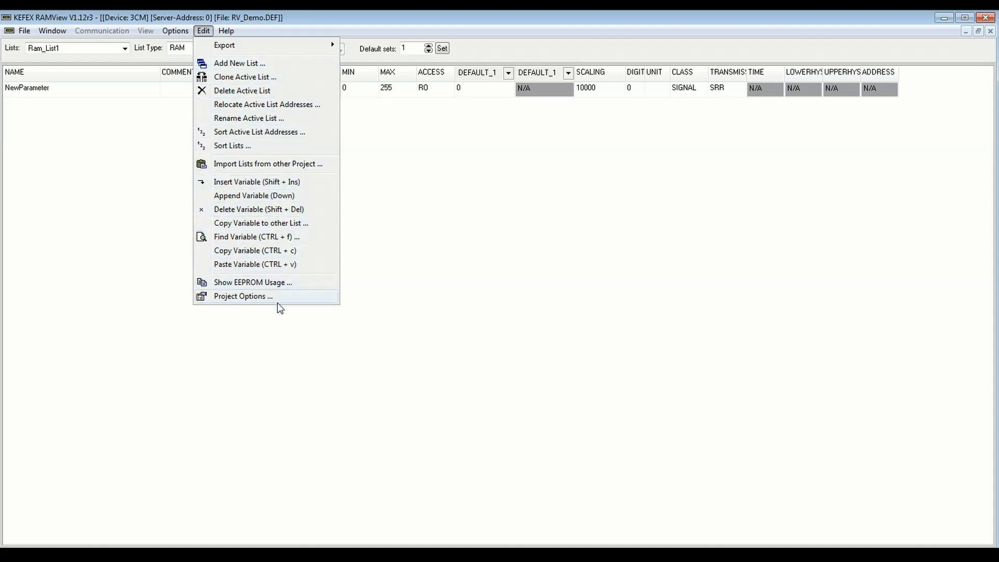
left_click(242, 296)
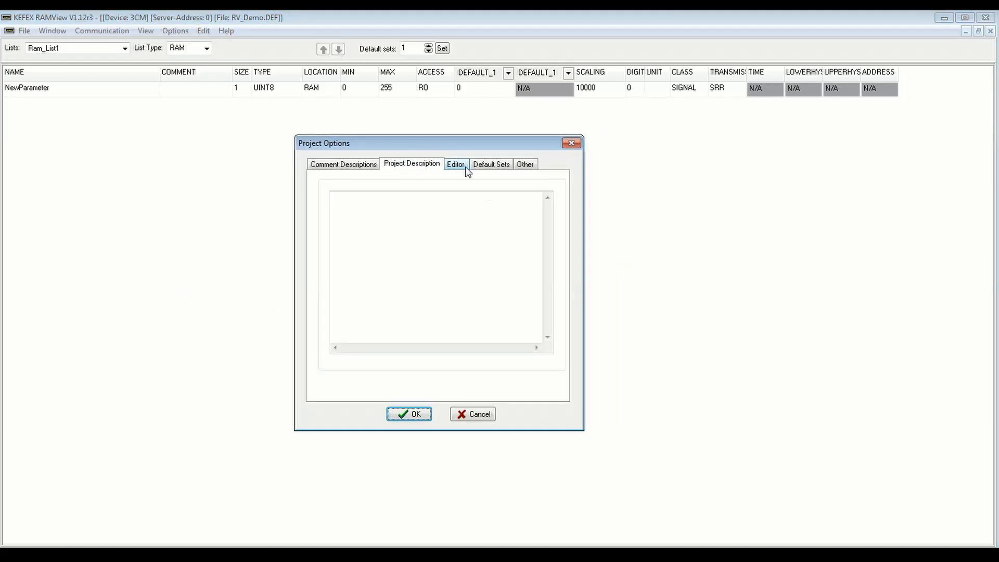
left_click(491, 164)
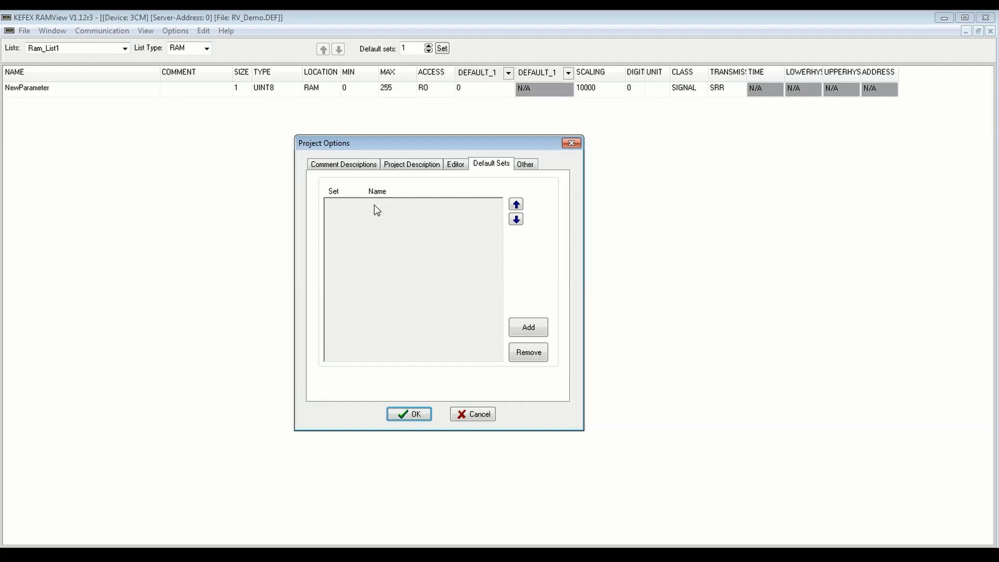
mouse_move(486, 240)
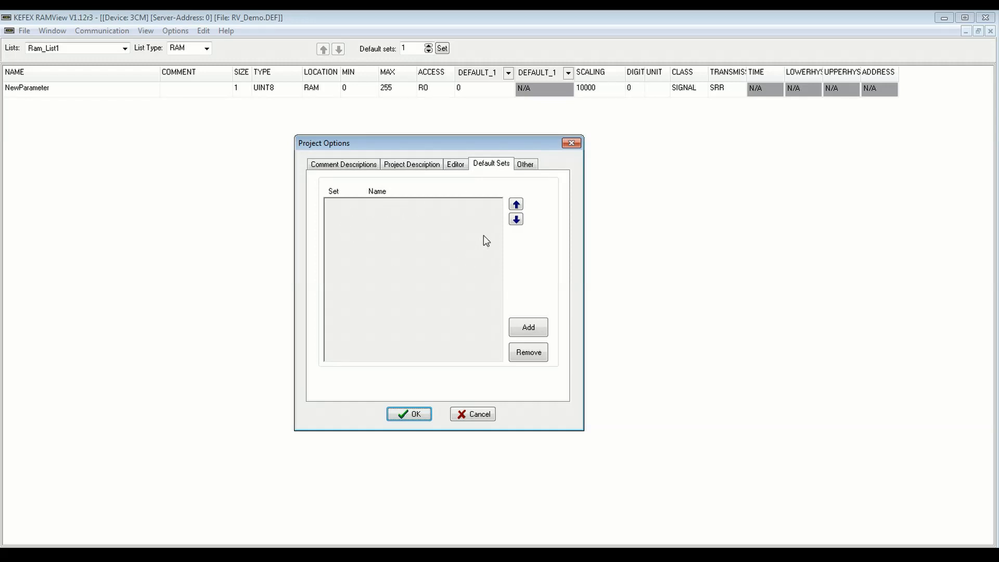
mouse_move(423, 226)
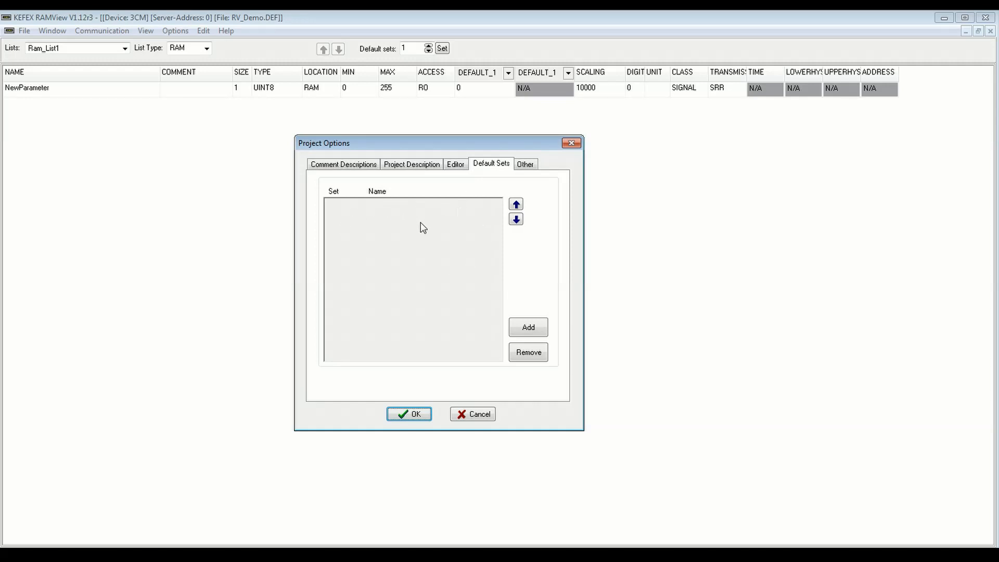
mouse_move(424, 232)
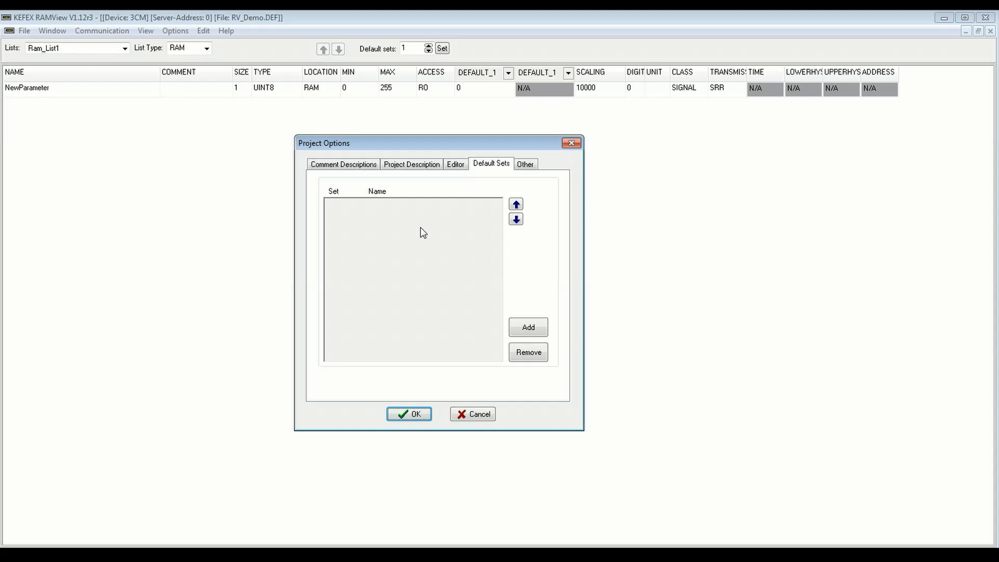
left_click(409, 414)
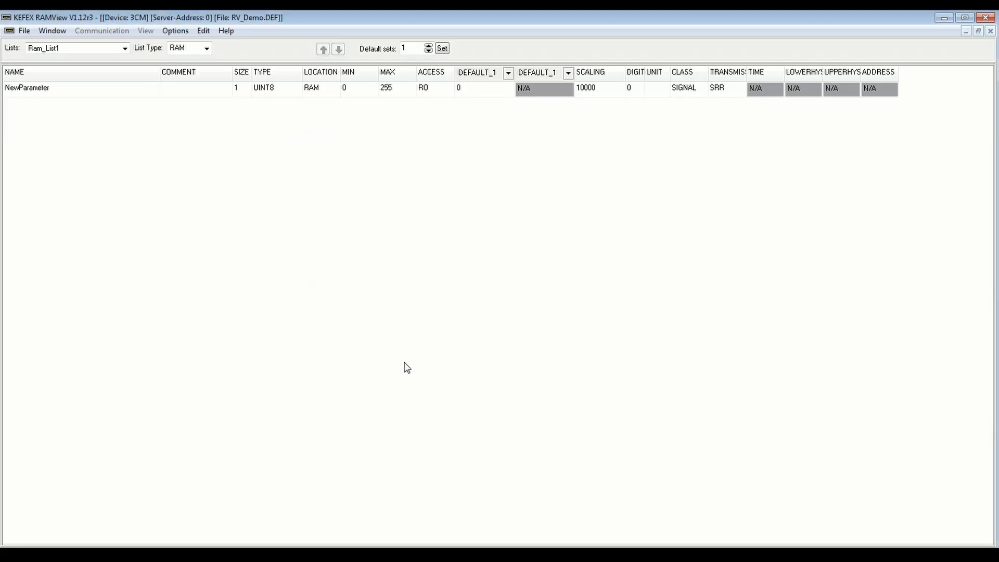
mouse_move(254, 111)
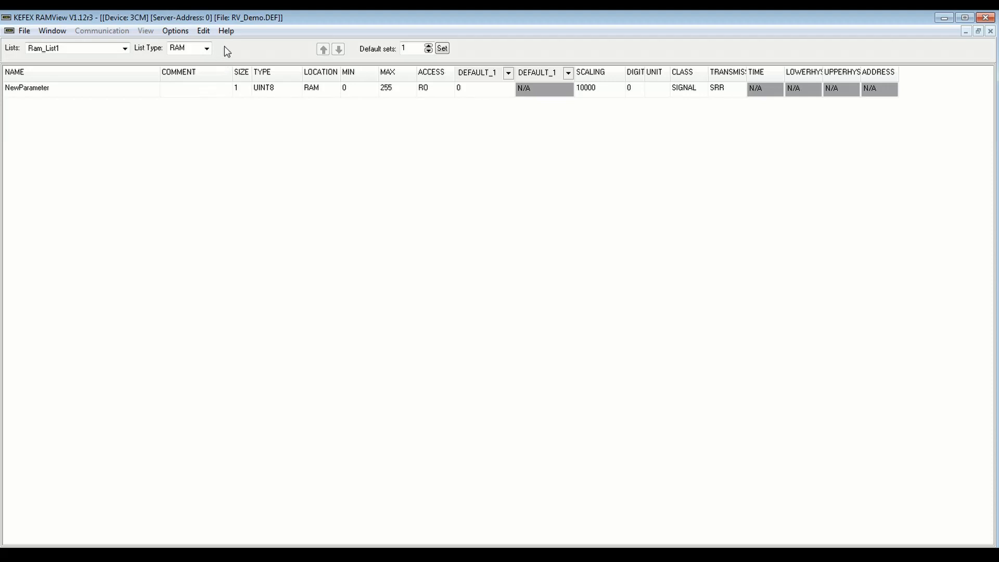
mouse_move(195, 57)
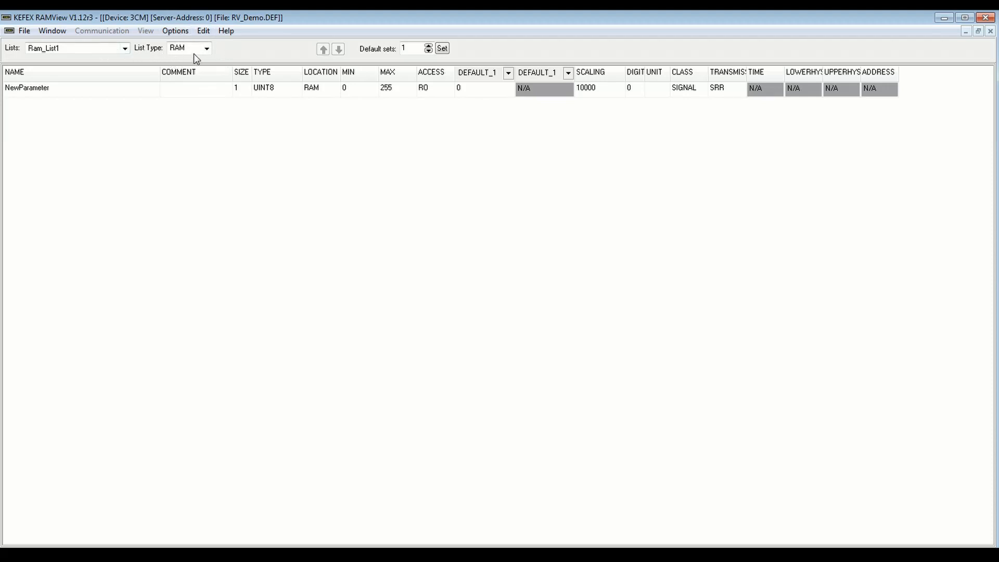
mouse_move(141, 99)
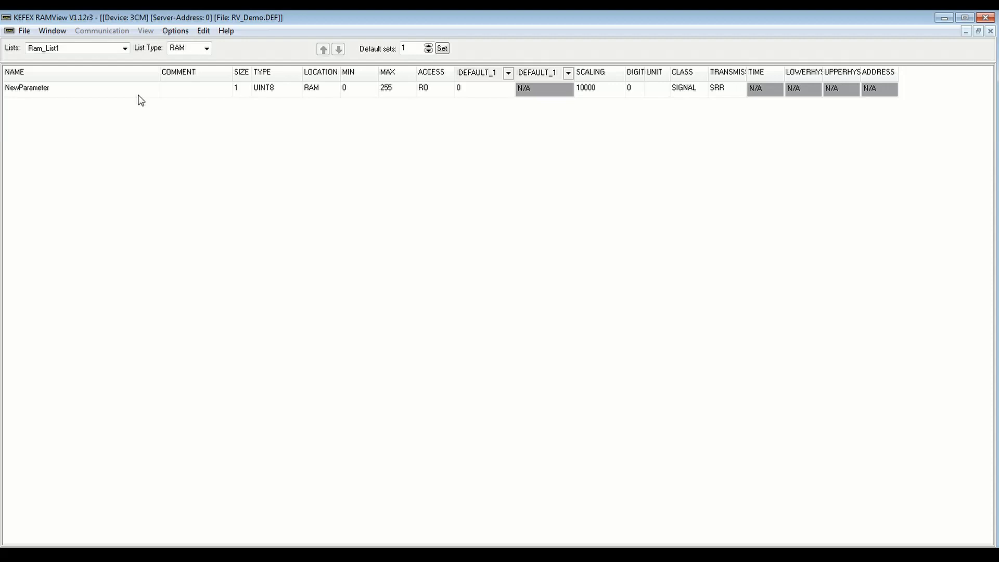
mouse_move(219, 113)
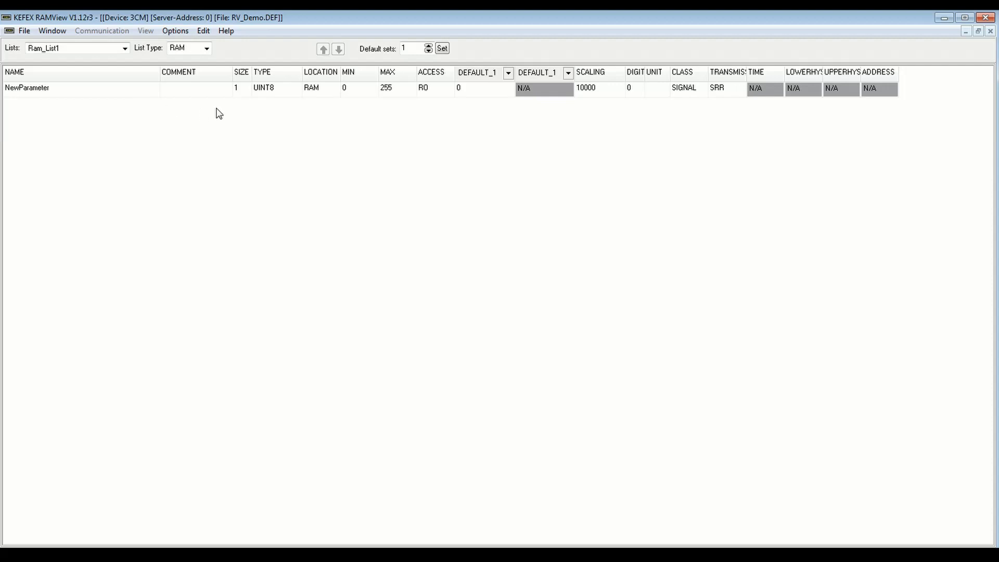
left_click(273, 88)
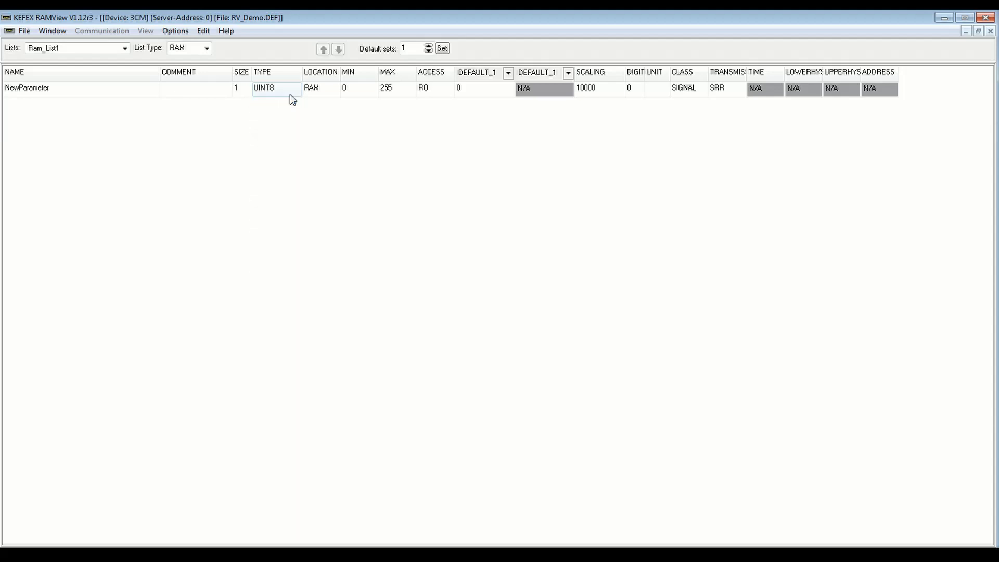
left_click(429, 88)
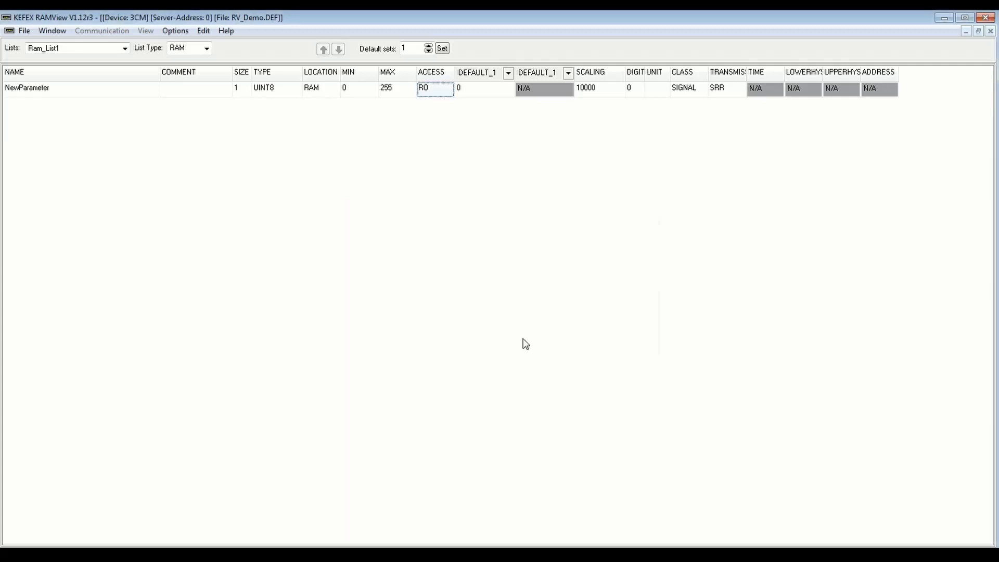
left_click(508, 73)
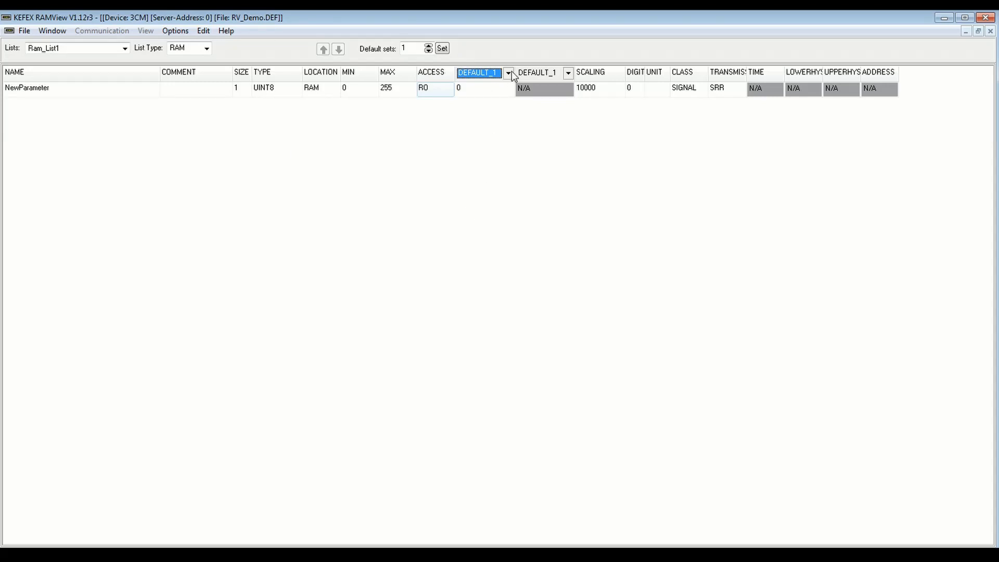
left_click(597, 87)
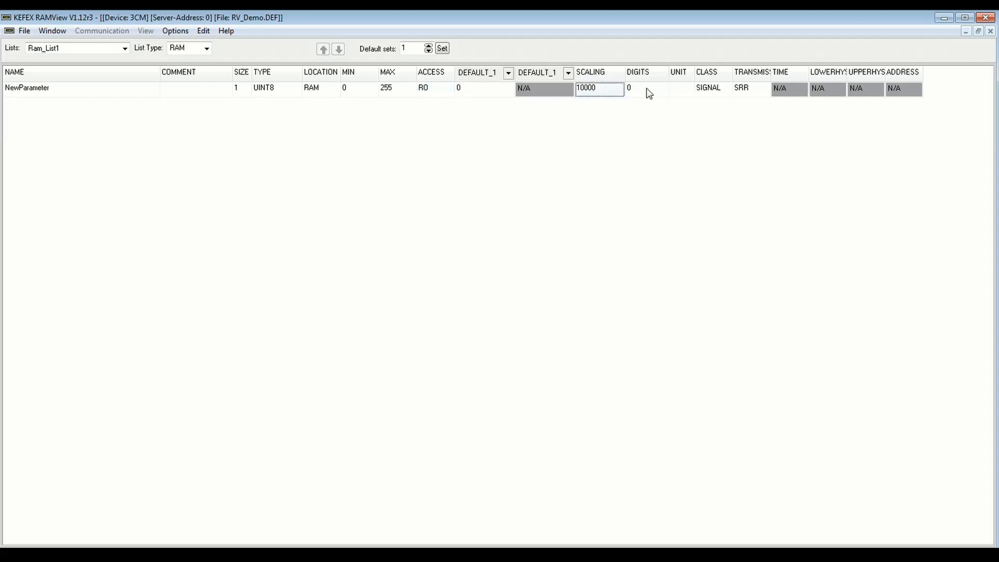
mouse_move(680, 147)
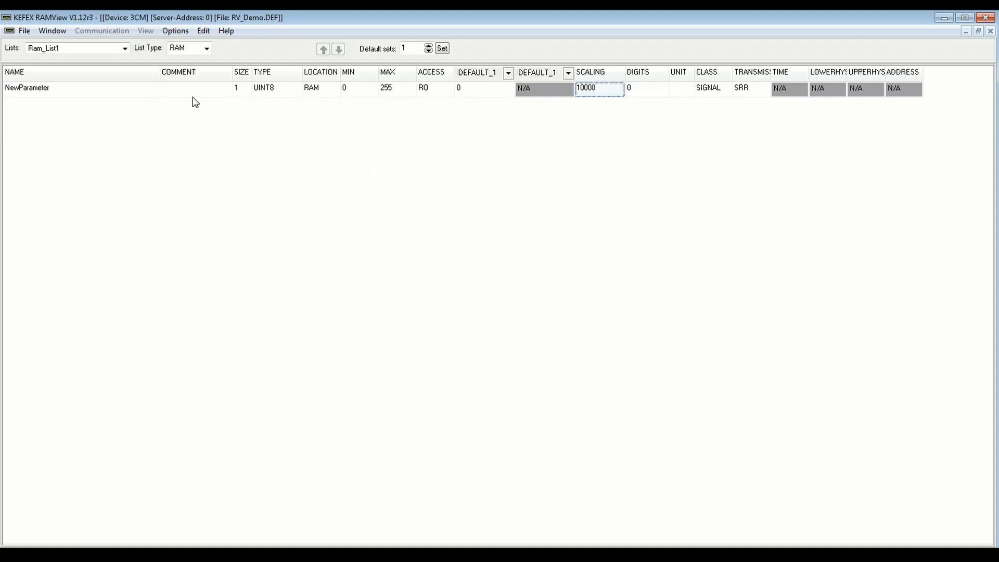
mouse_move(195, 64)
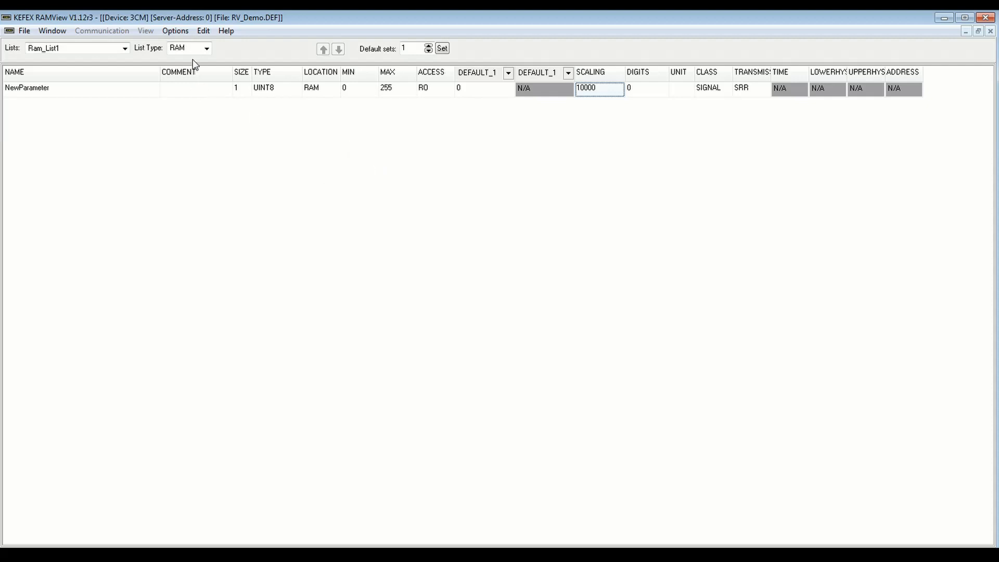
- Add a second variable list named EE_List1 through Edit > Add New List
left_click(203, 31)
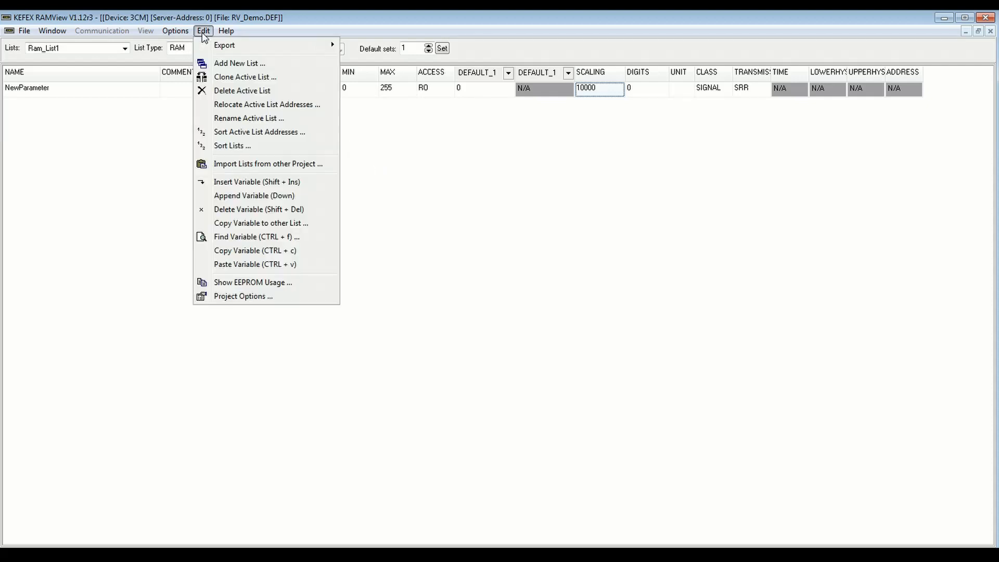
left_click(239, 63)
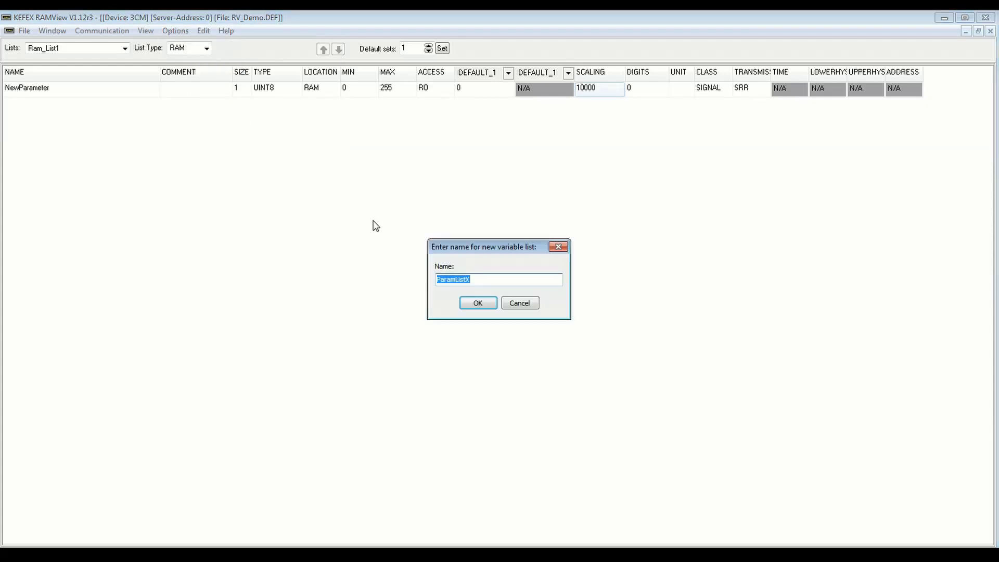
type("EE_L")
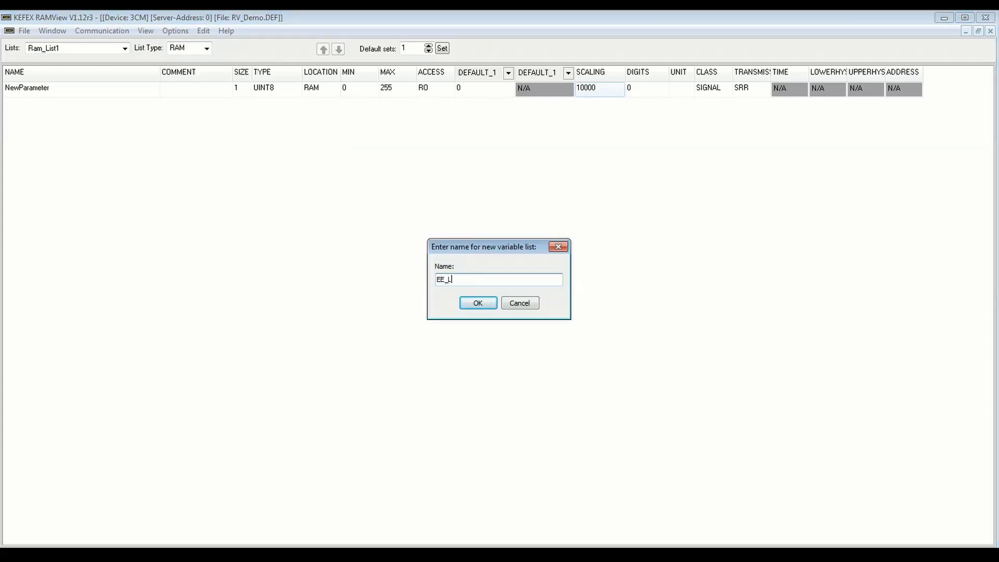
type("ist1")
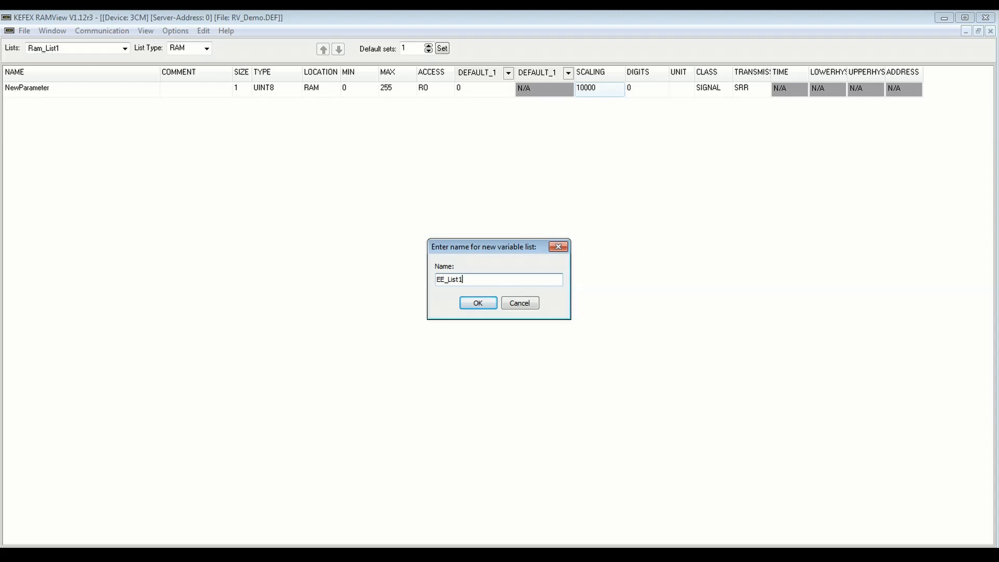
left_click(478, 303)
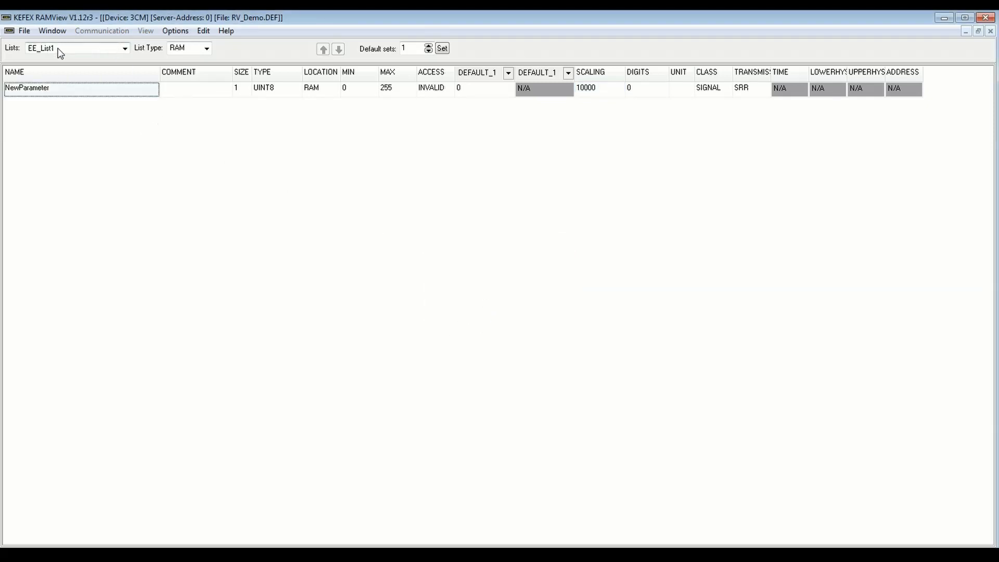
mouse_move(33, 98)
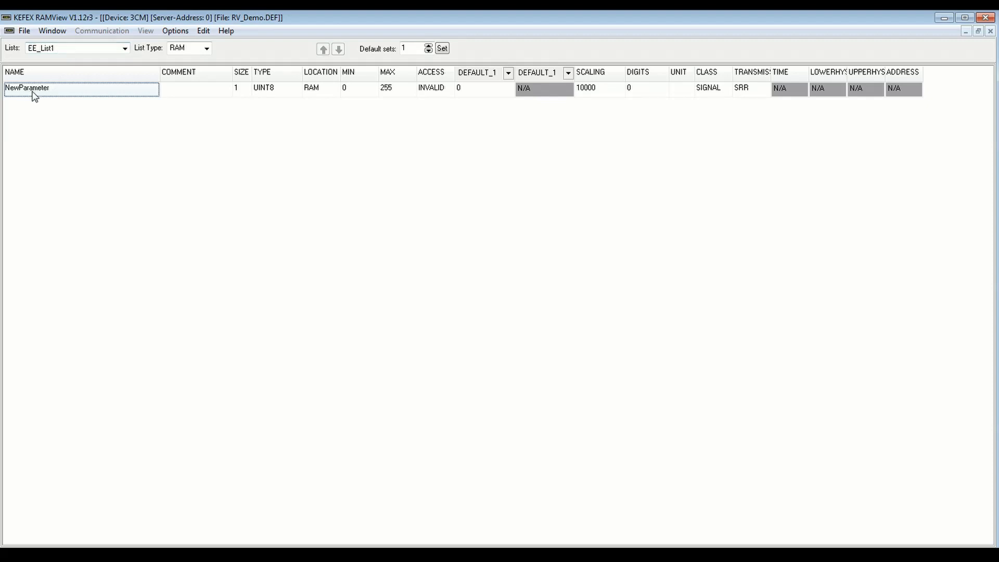
- Change EE_List1's list type to EEPROM
left_click(206, 48)
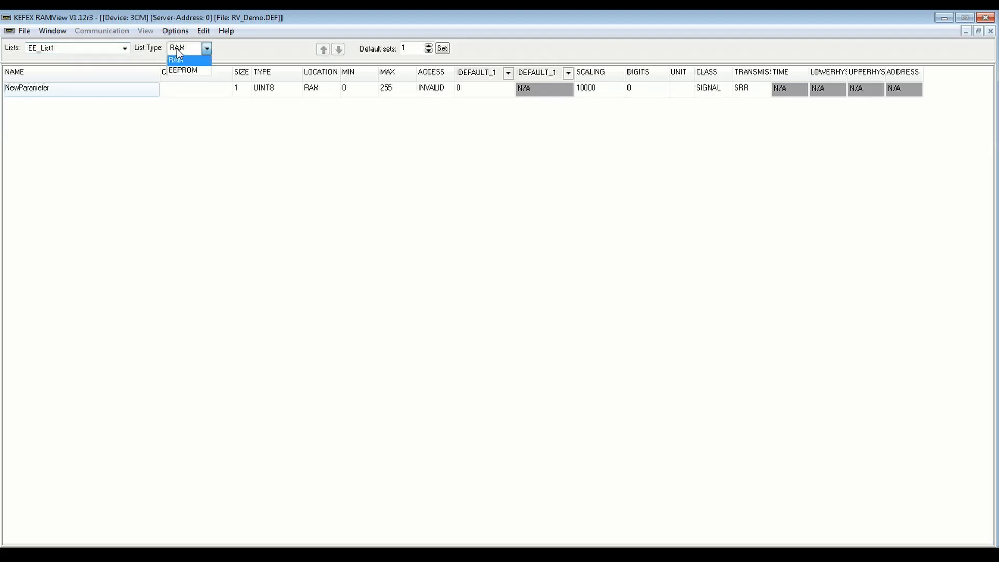
left_click(182, 70)
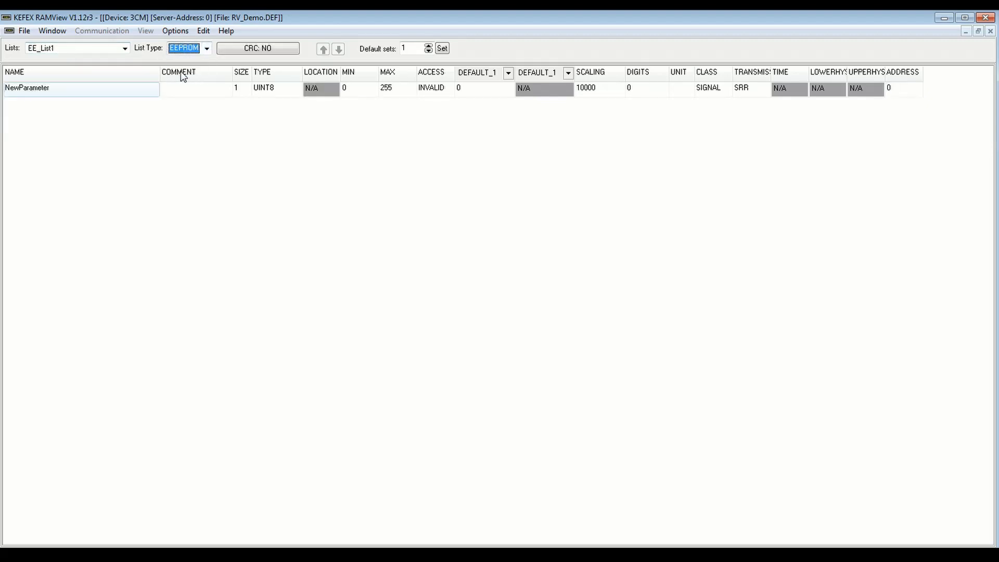
mouse_move(553, 107)
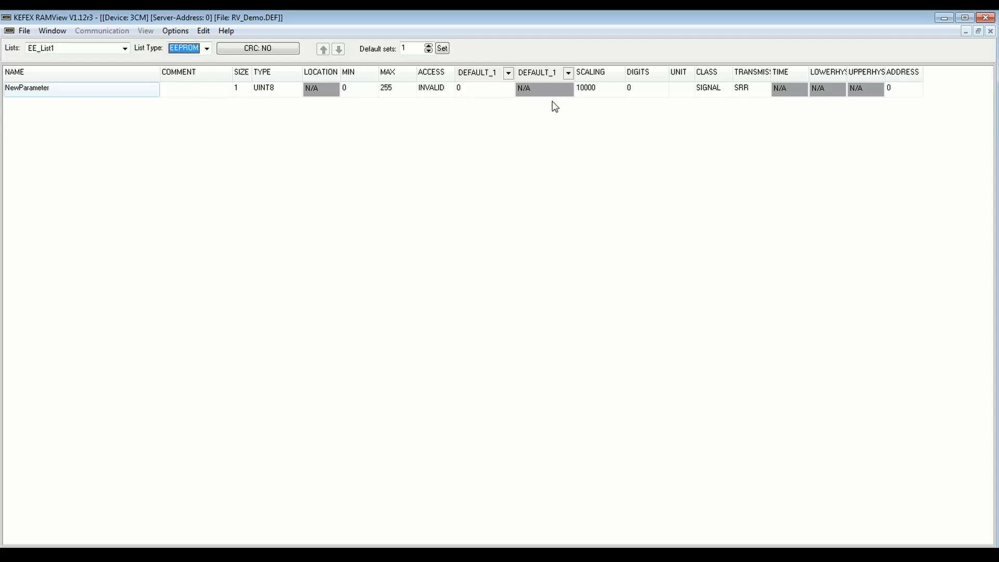
mouse_move(902, 89)
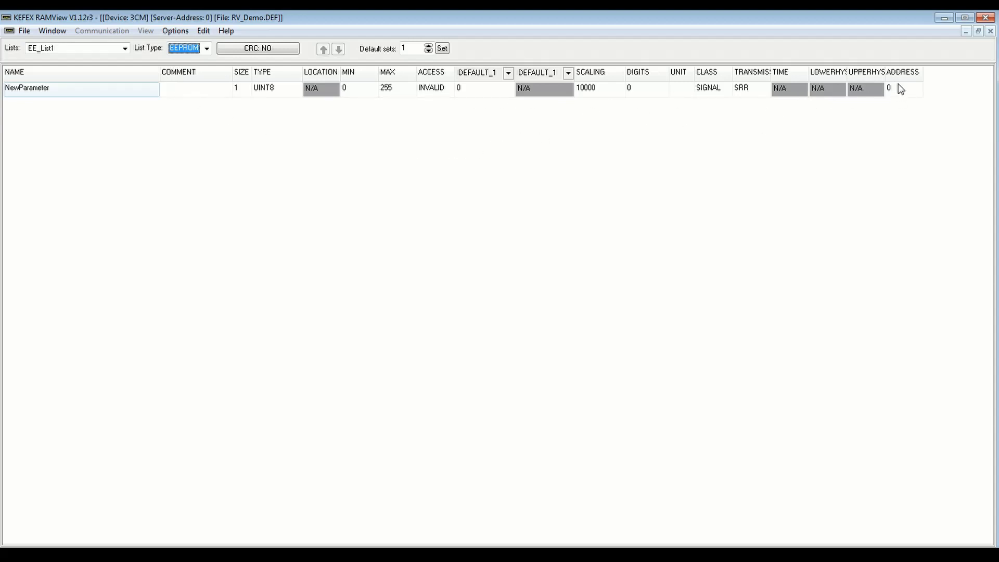
mouse_move(908, 92)
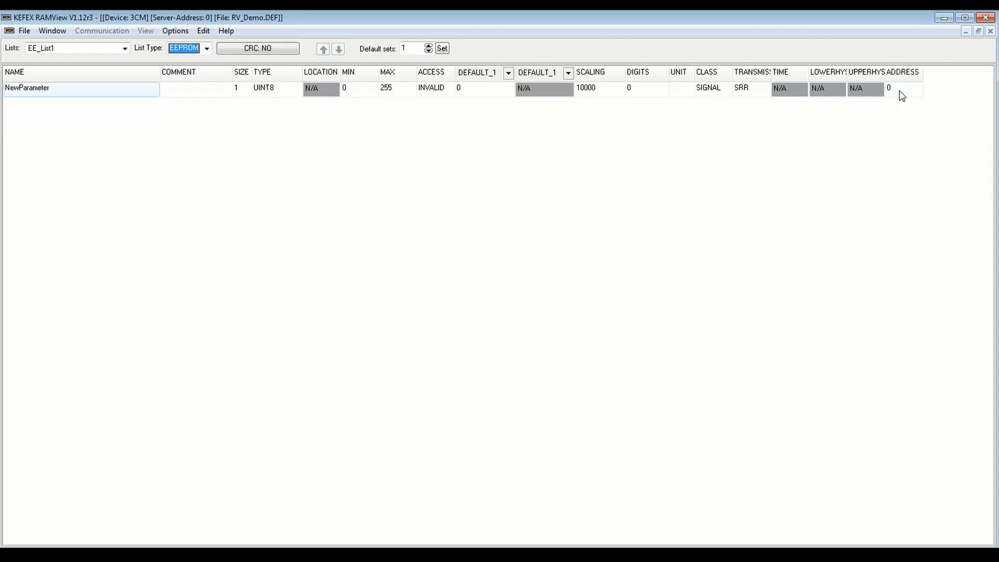
mouse_move(300, 79)
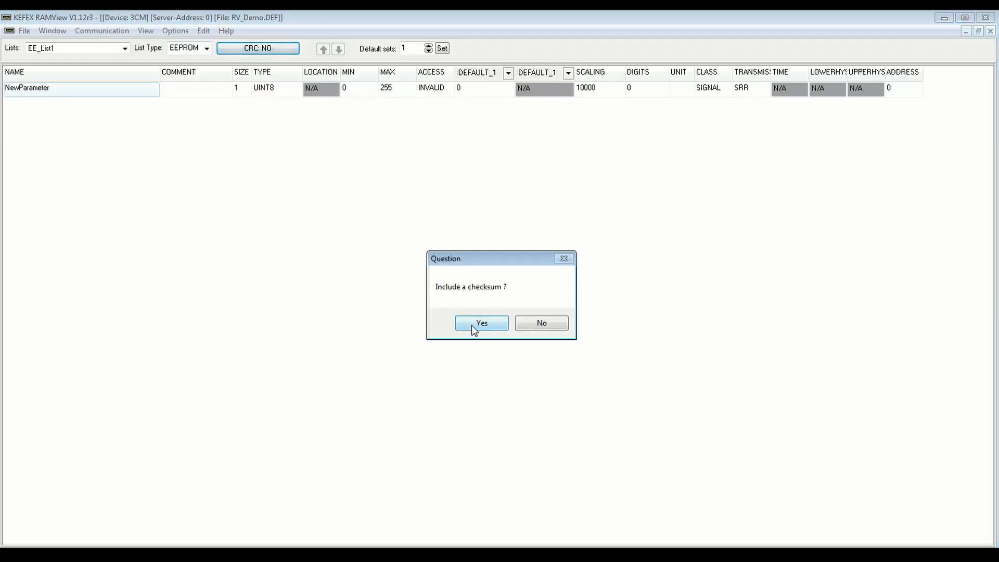
- Include a checksum in EE_List1 and set its CRC address to 998
left_click(481, 322)
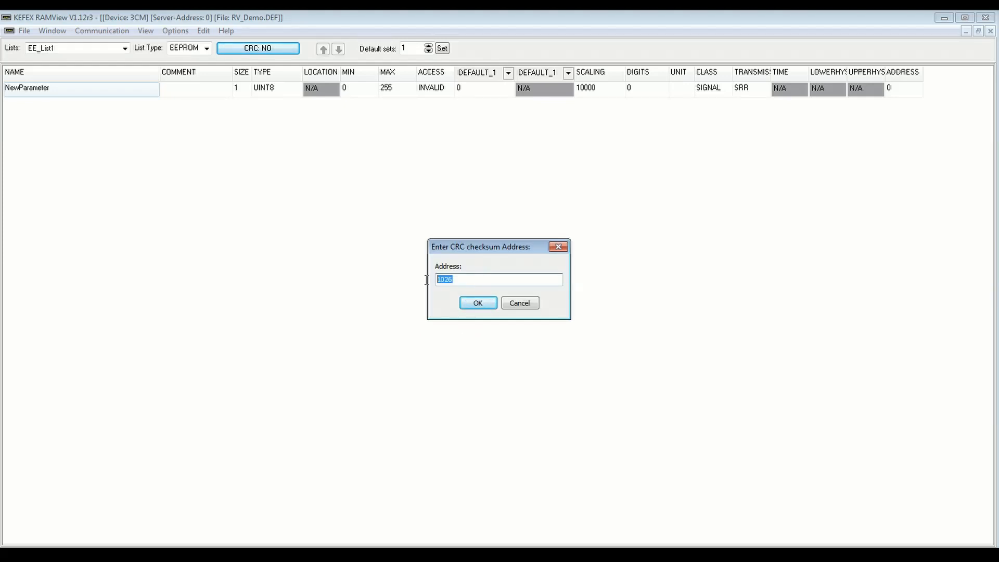
mouse_move(427, 287)
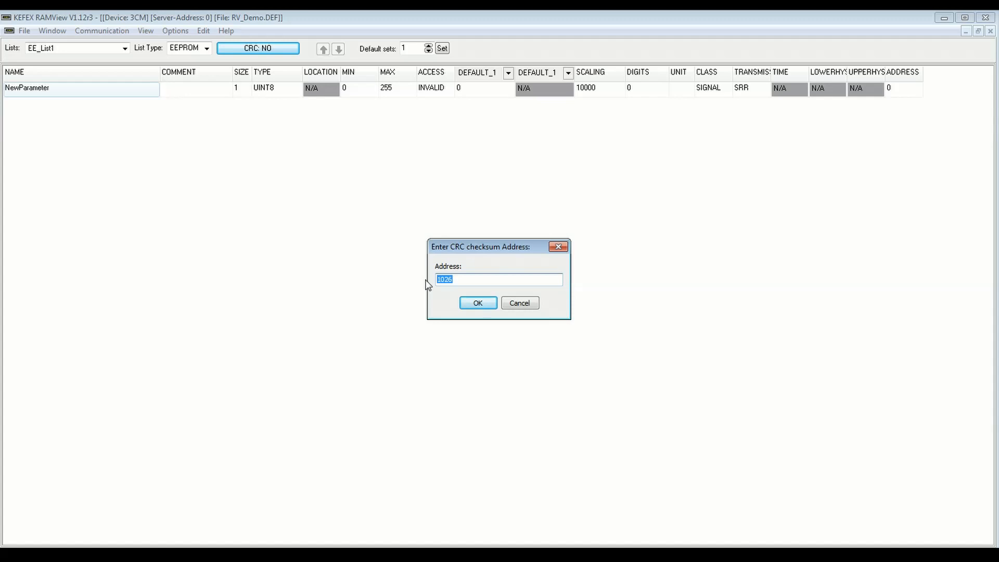
type("998")
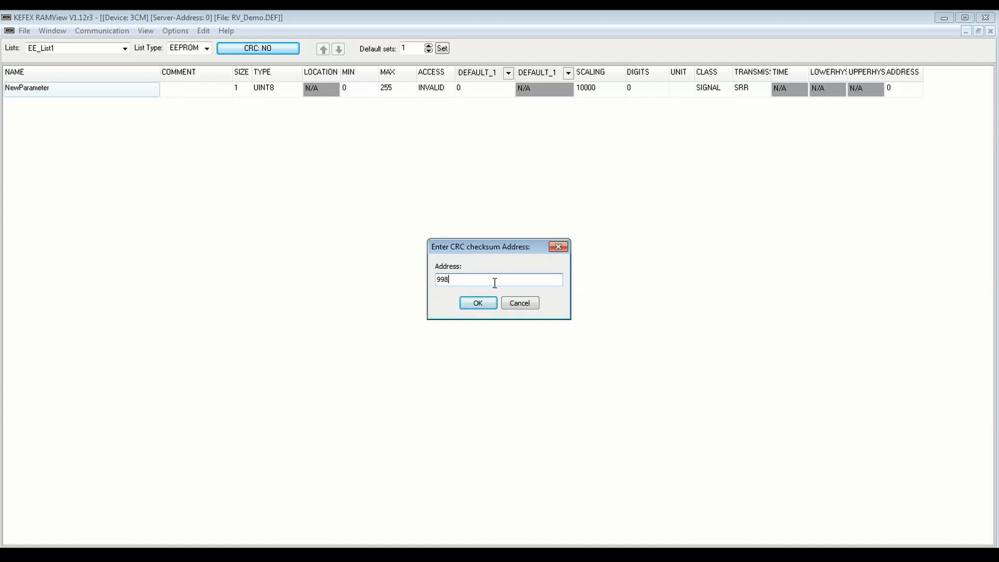
left_click(478, 303)
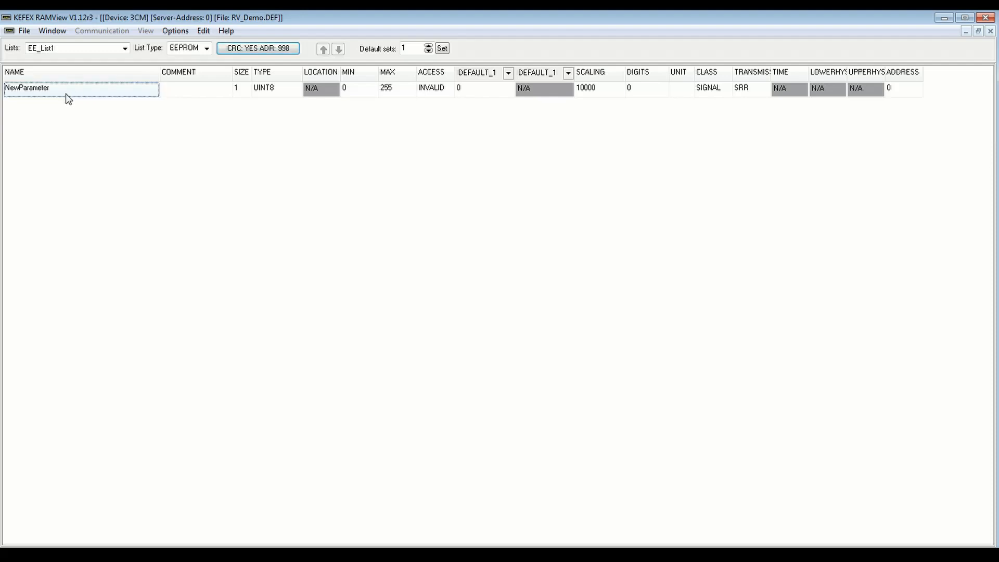
- Append a second variable, NewParameter2, at address 1 below NewParameter
left_click(271, 89)
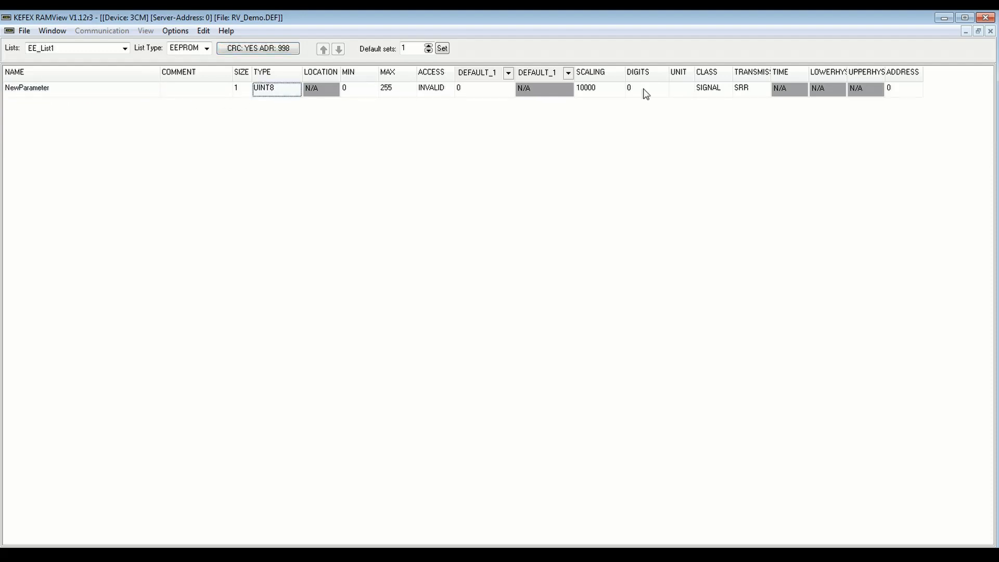
mouse_move(309, 71)
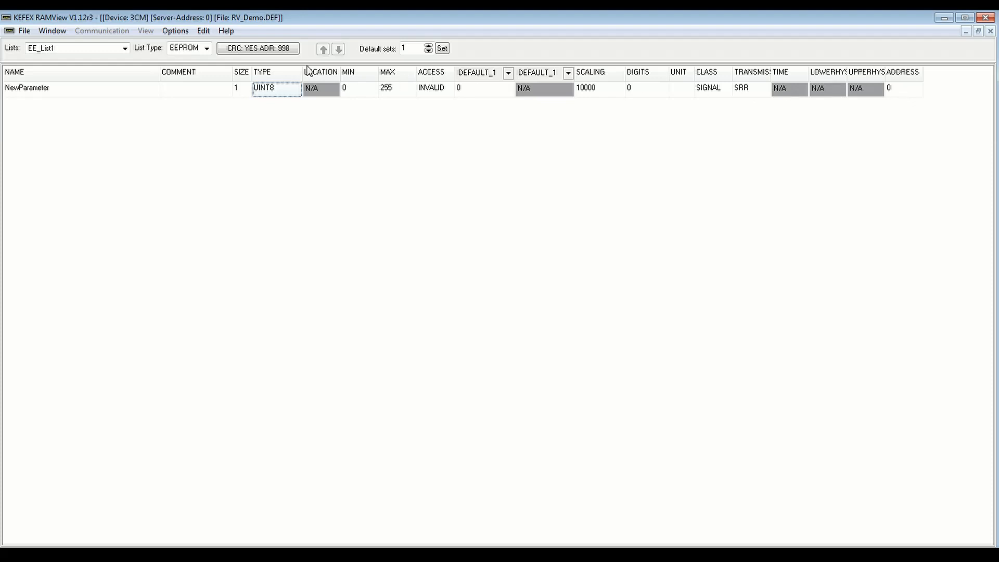
left_click(203, 30)
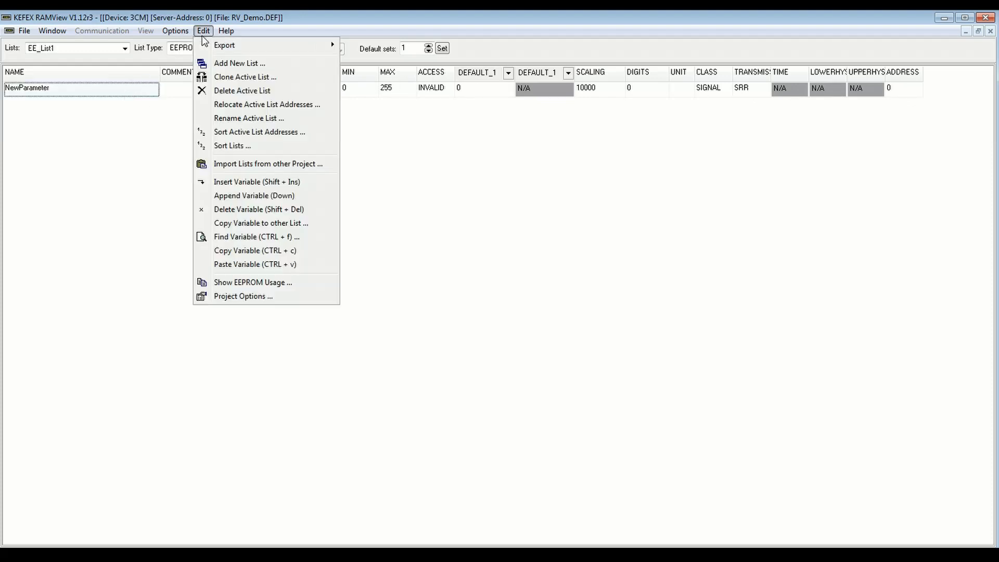
mouse_move(247, 188)
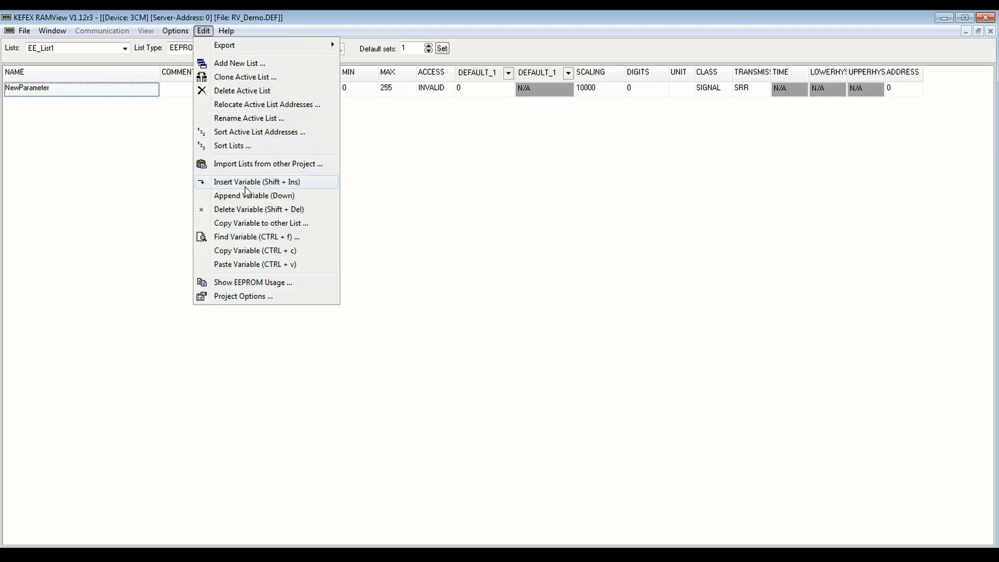
mouse_move(293, 196)
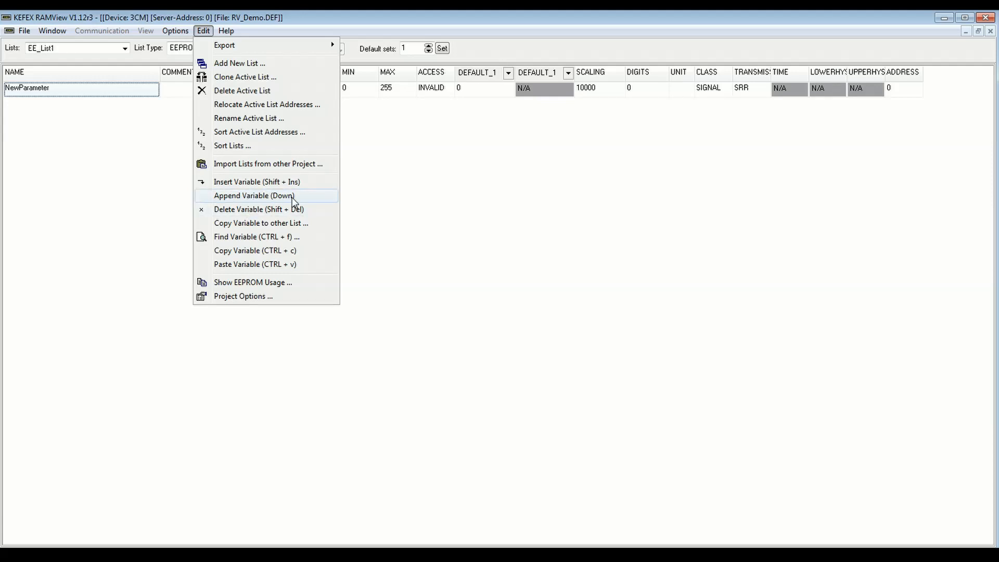
left_click(255, 195)
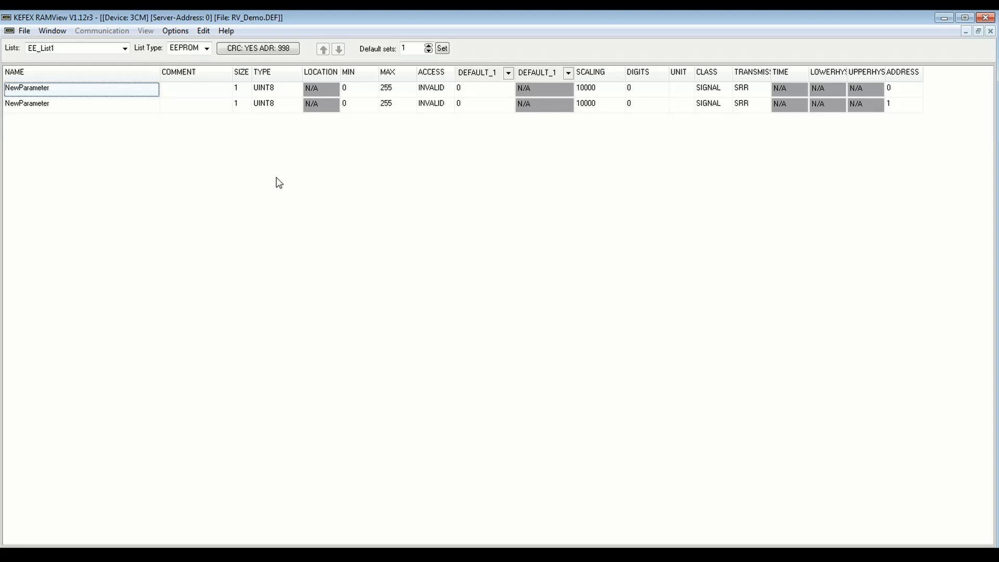
mouse_move(903, 93)
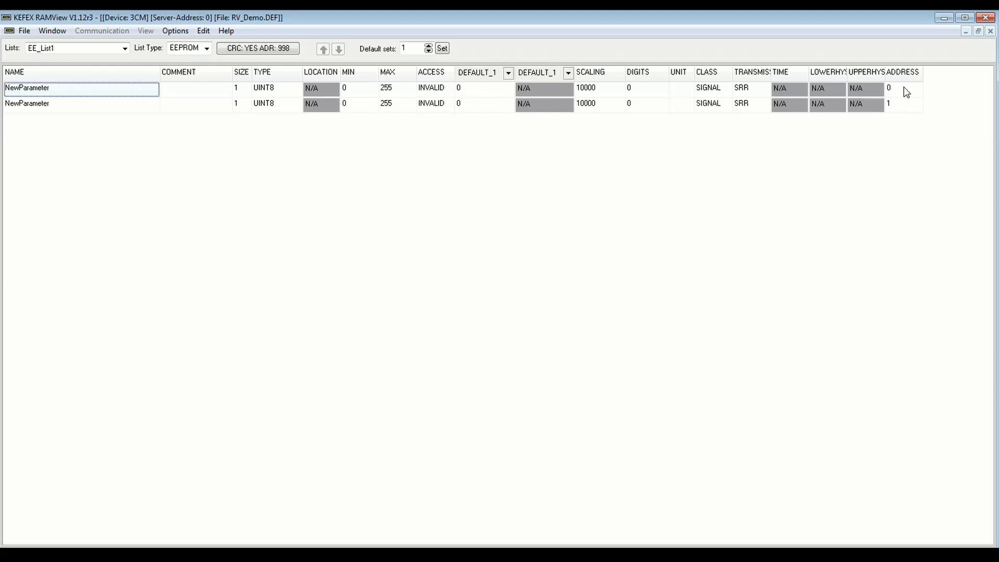
mouse_move(302, 72)
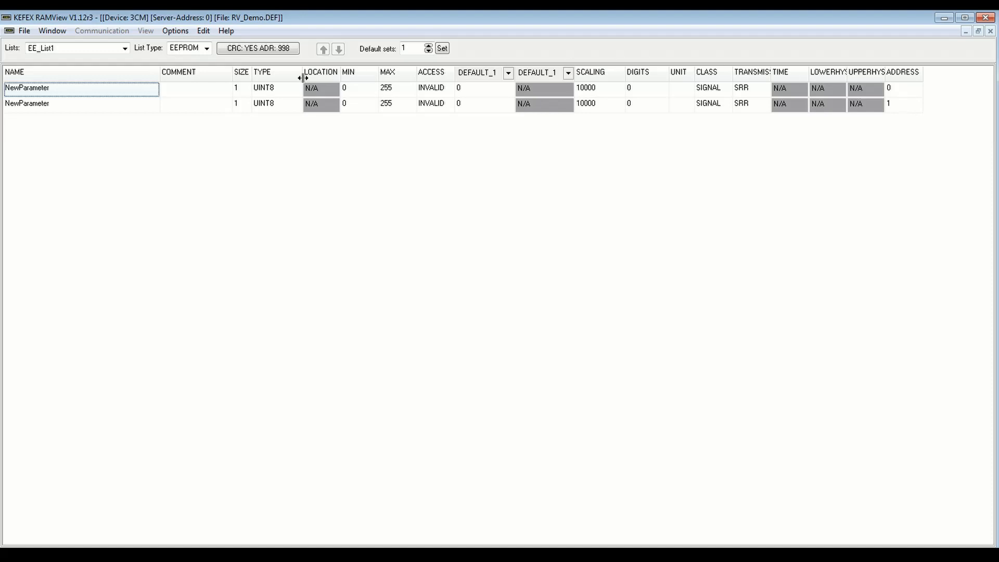
mouse_move(282, 94)
type("2")
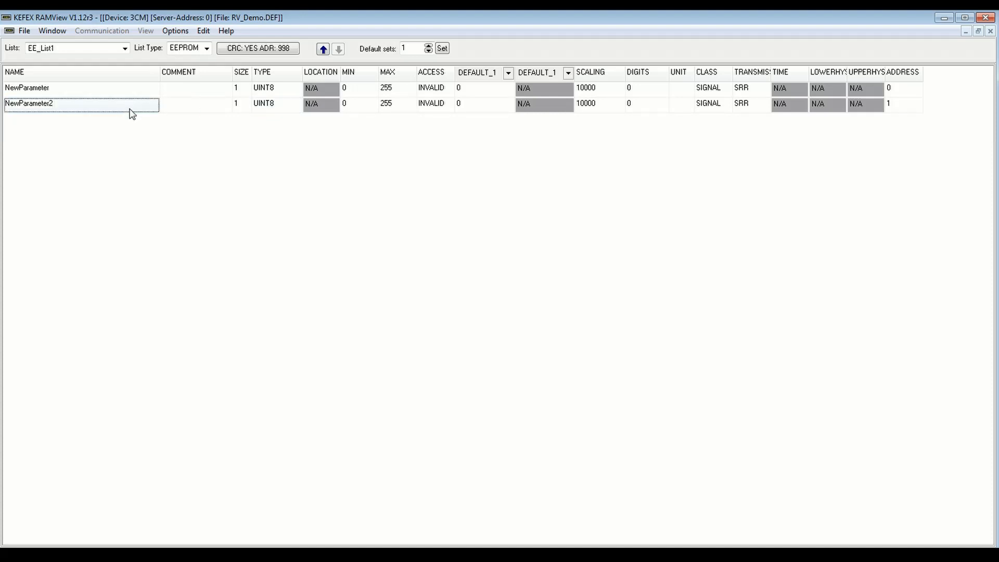
- Make NewParameter2 UINT16 and append a third variable, NewParameter3, at address 3
left_click(272, 104)
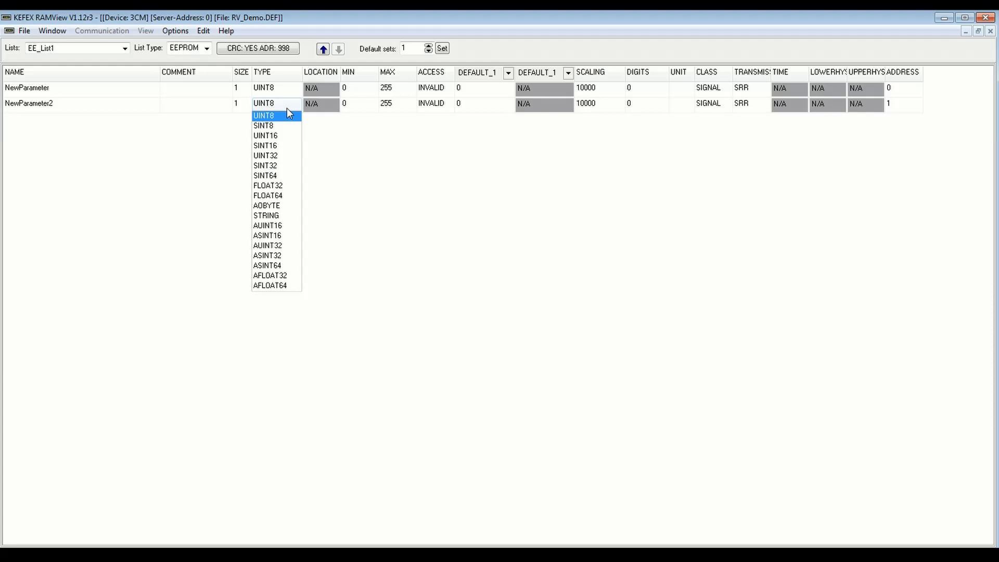
left_click(266, 135)
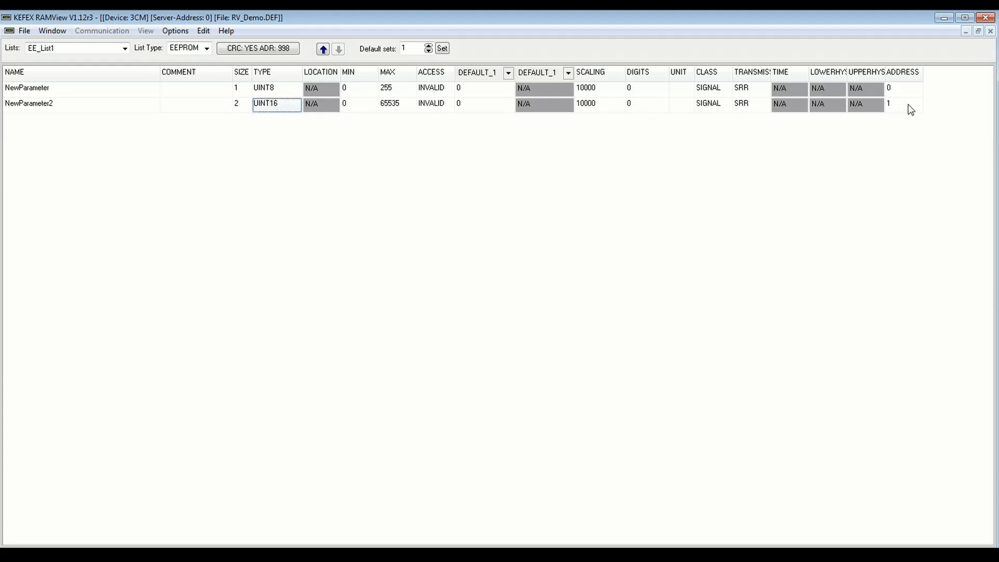
mouse_move(902, 113)
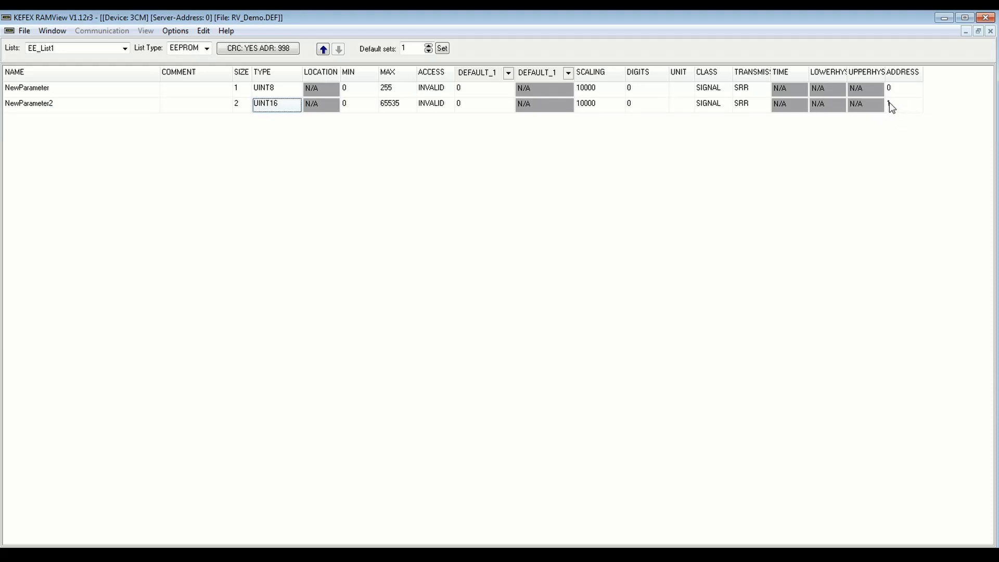
left_click(203, 31)
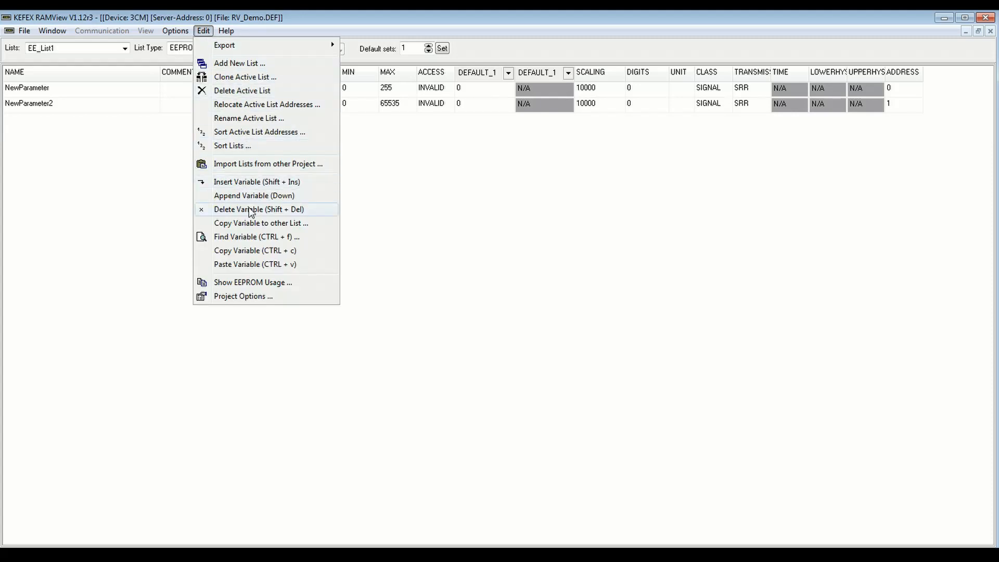
left_click(245, 196)
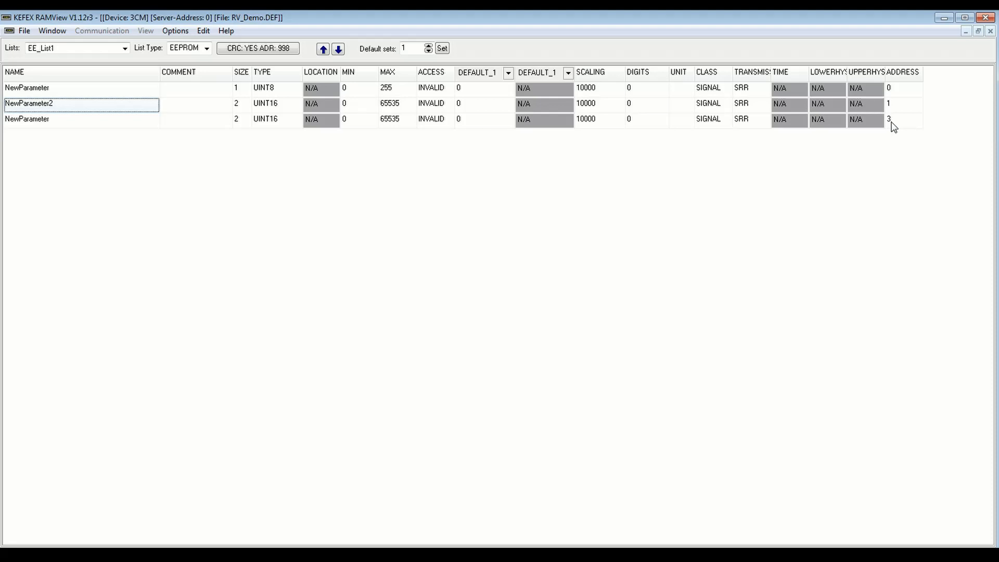
mouse_move(378, 210)
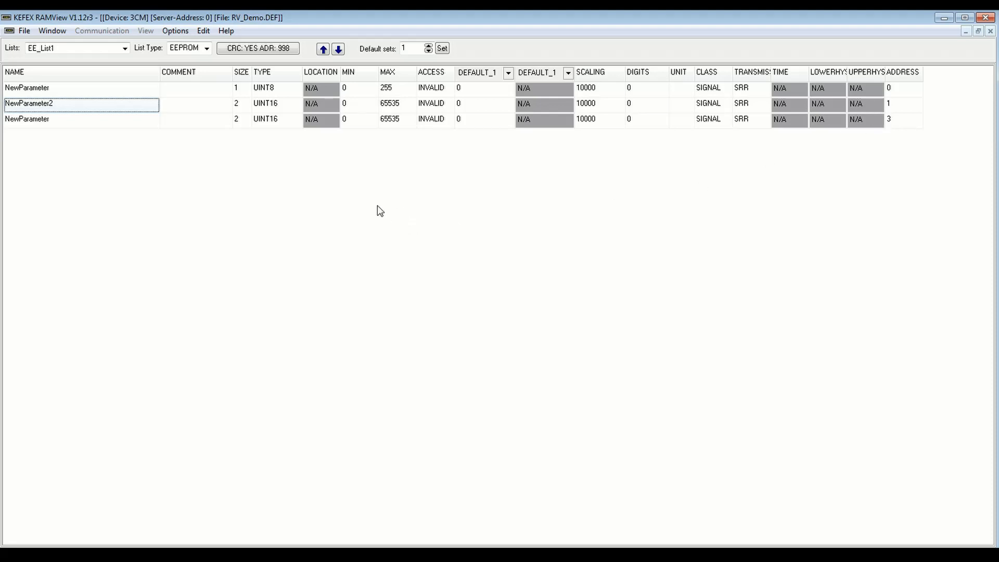
mouse_move(226, 160)
type("3")
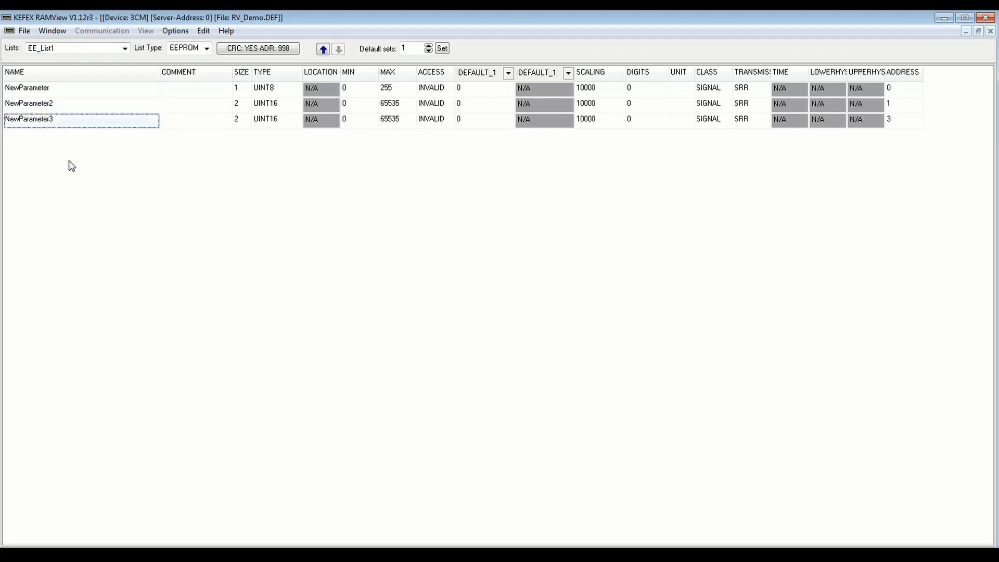
- Switch to Ram_List1 and copy the NewParameter variable into a second entry
left_click(125, 48)
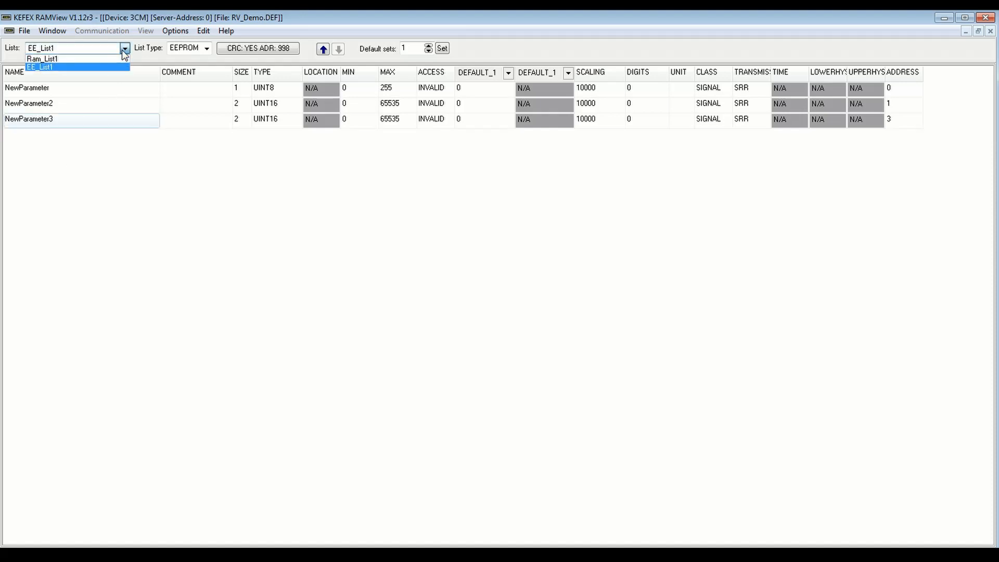
left_click(45, 58)
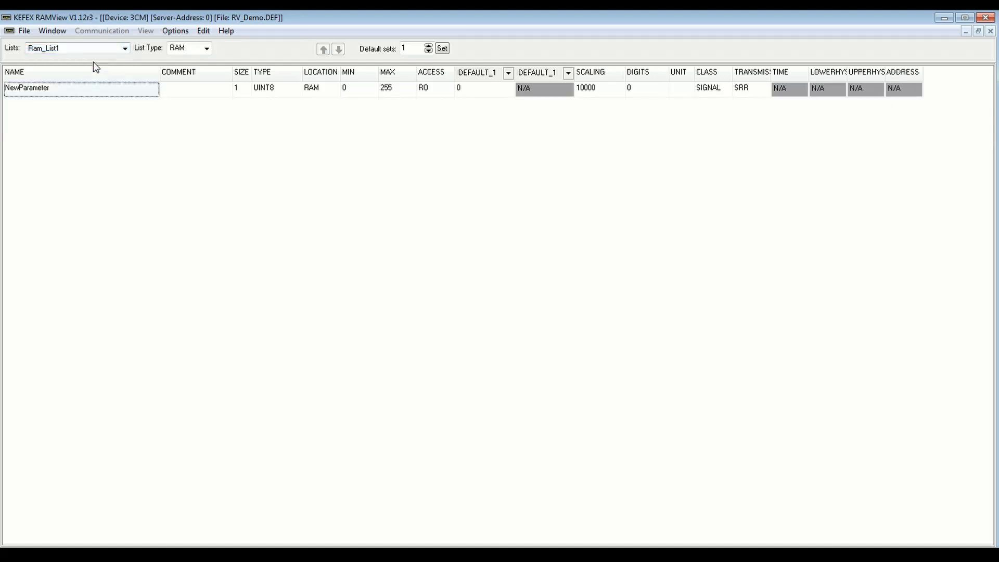
mouse_move(941, 103)
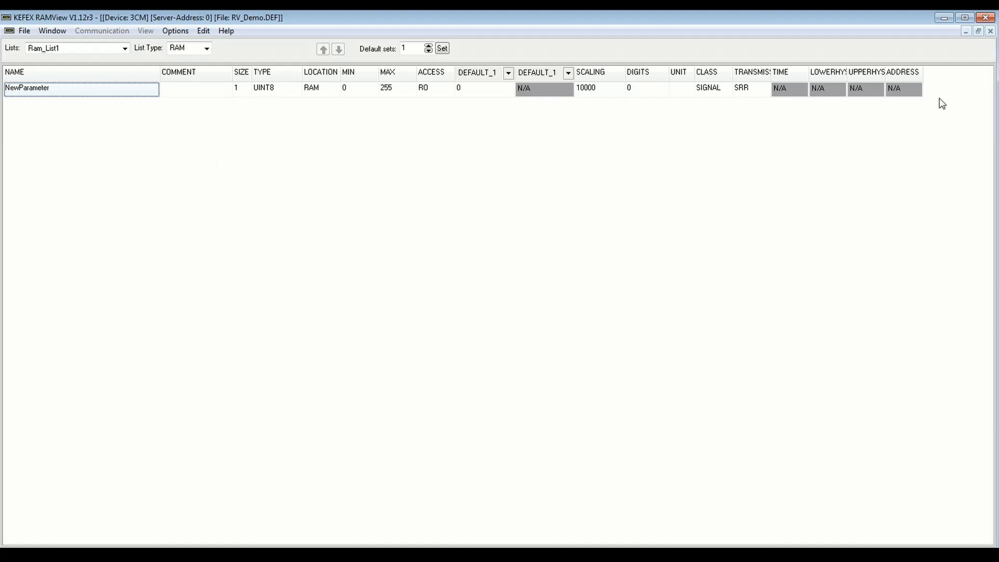
mouse_move(168, 67)
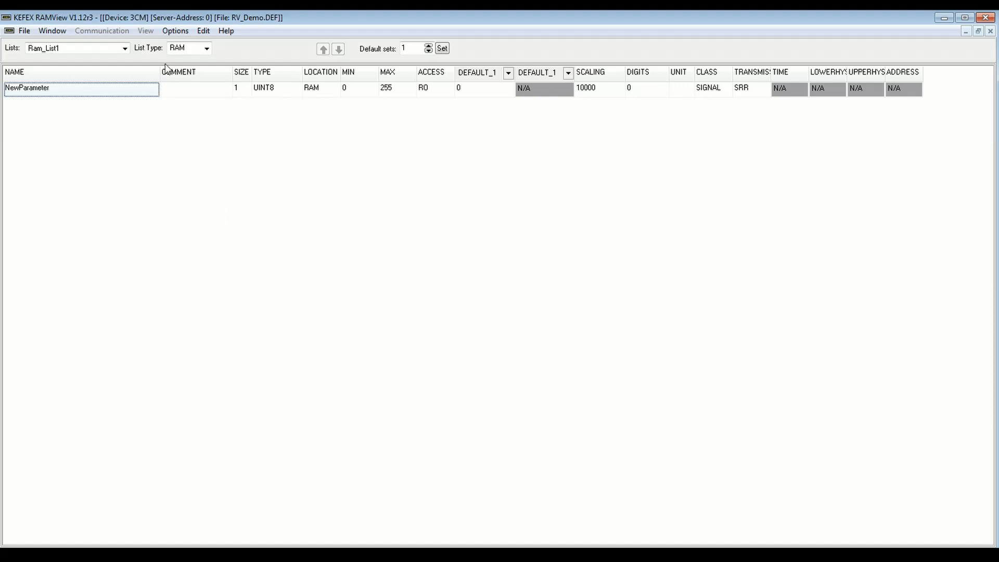
left_click(203, 31)
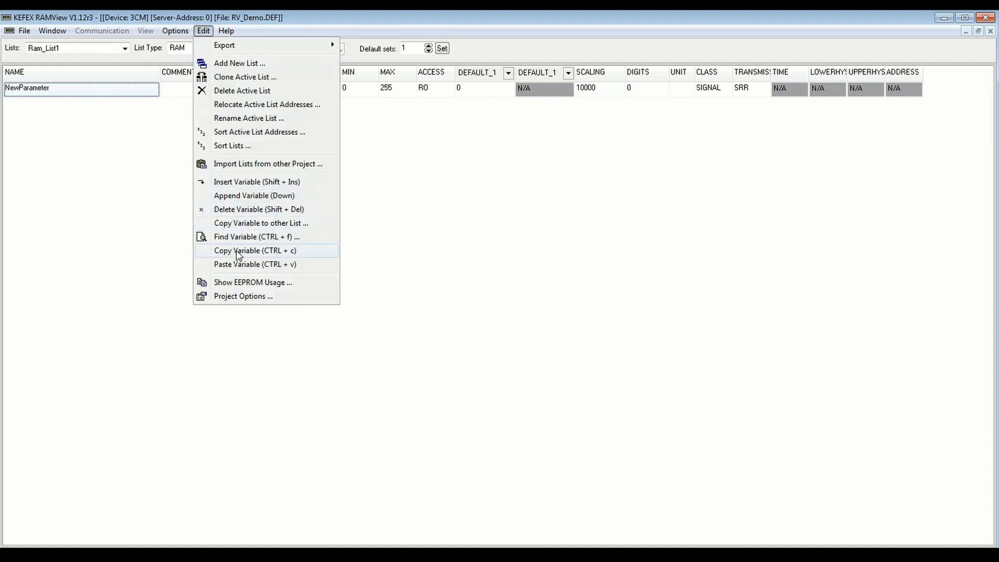
left_click(255, 264)
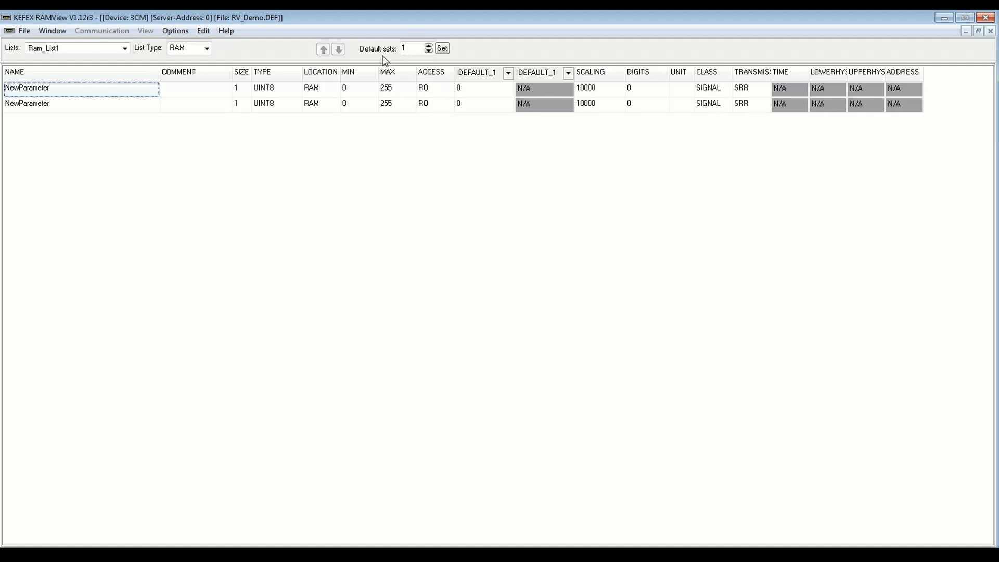
mouse_move(384, 74)
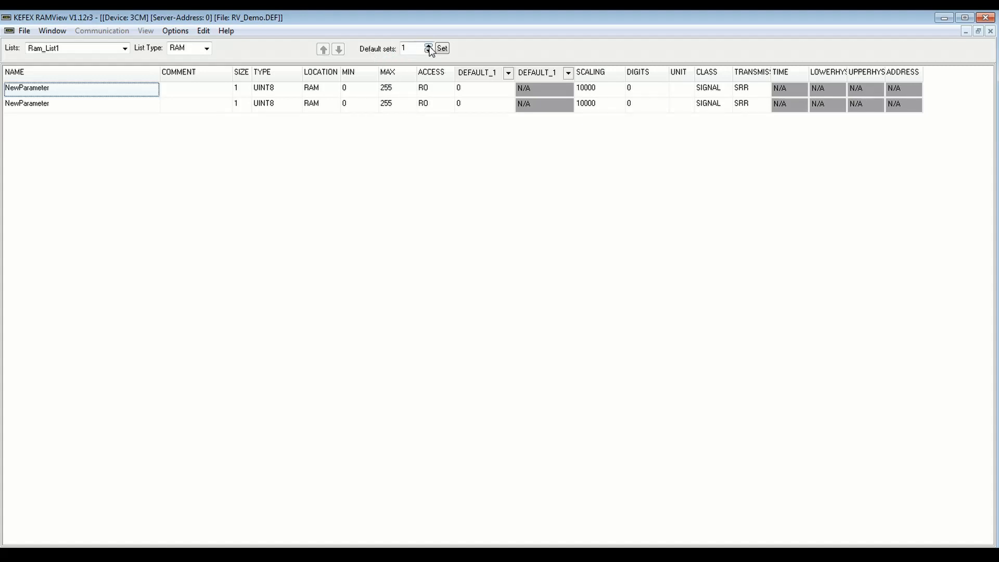
- Set the default set count to 2, applied to Ram_List1 only
left_click(428, 46)
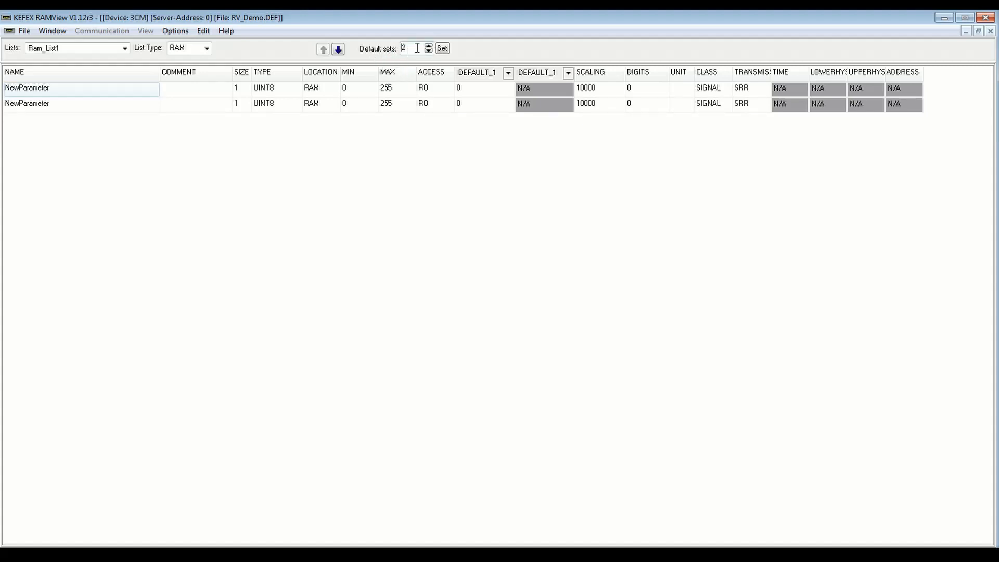
left_click(442, 48)
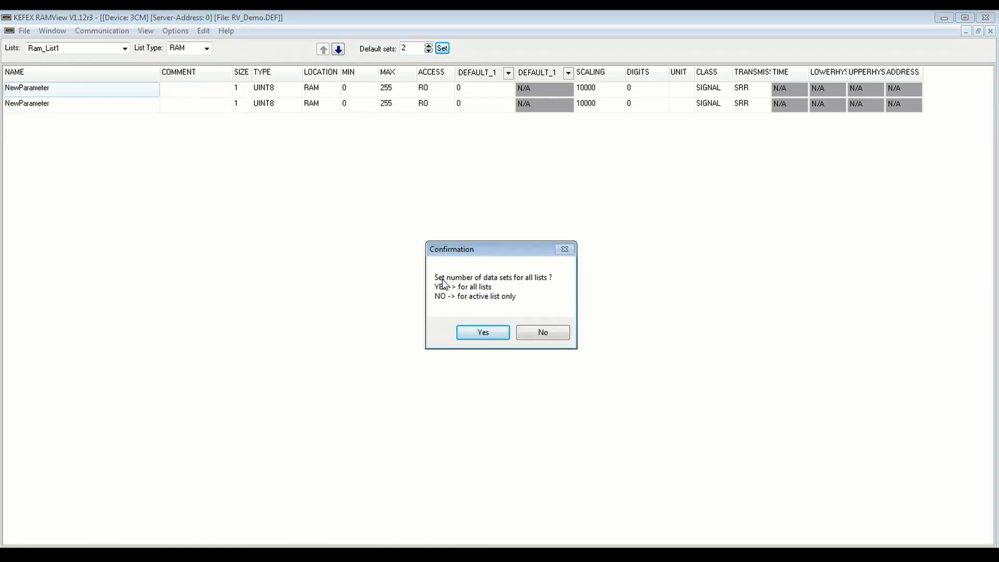
mouse_move(541, 285)
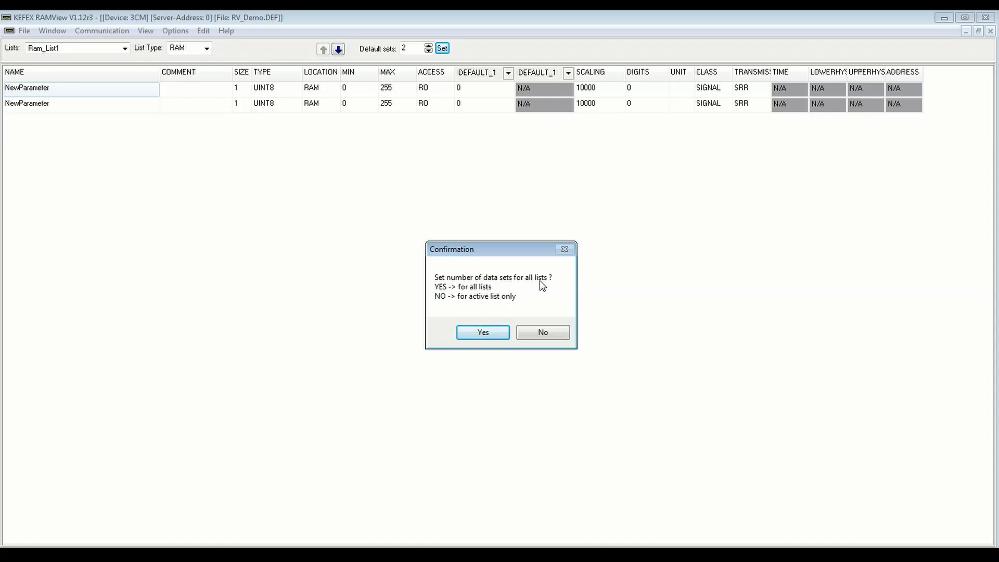
mouse_move(456, 307)
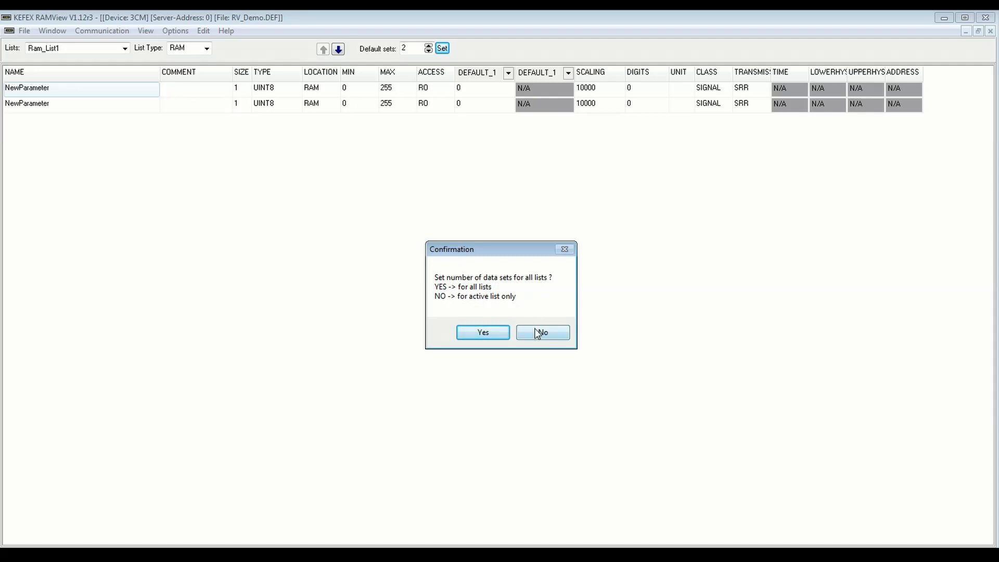
left_click(543, 332)
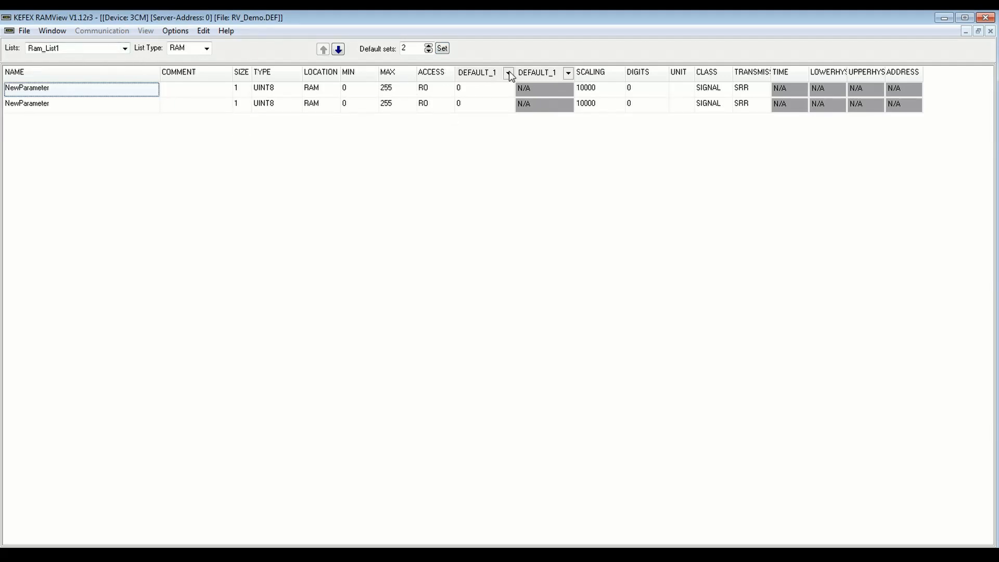
- Set the two default column headers to show DEFAULT_1 and DEFAULT_2
left_click(509, 72)
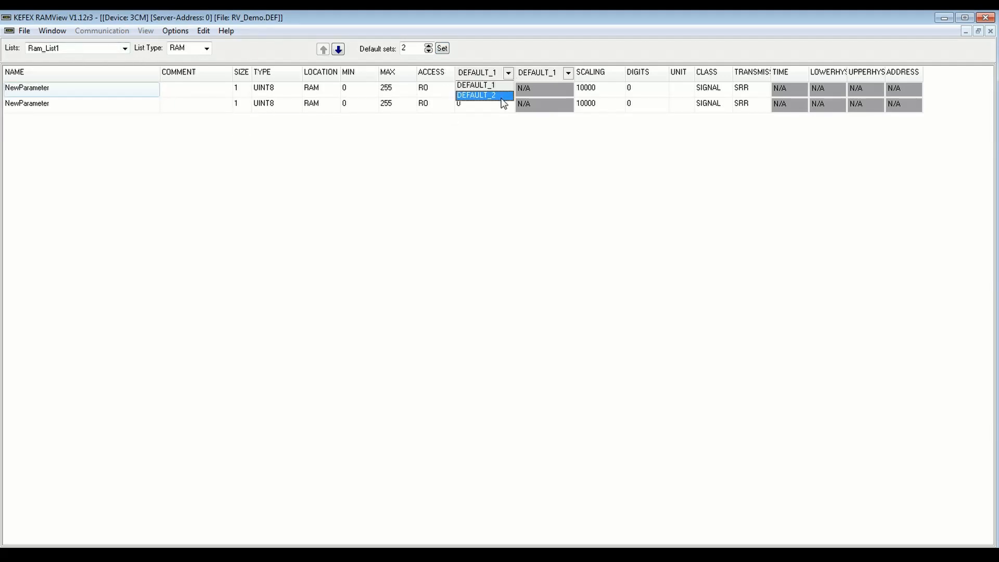
left_click(483, 96)
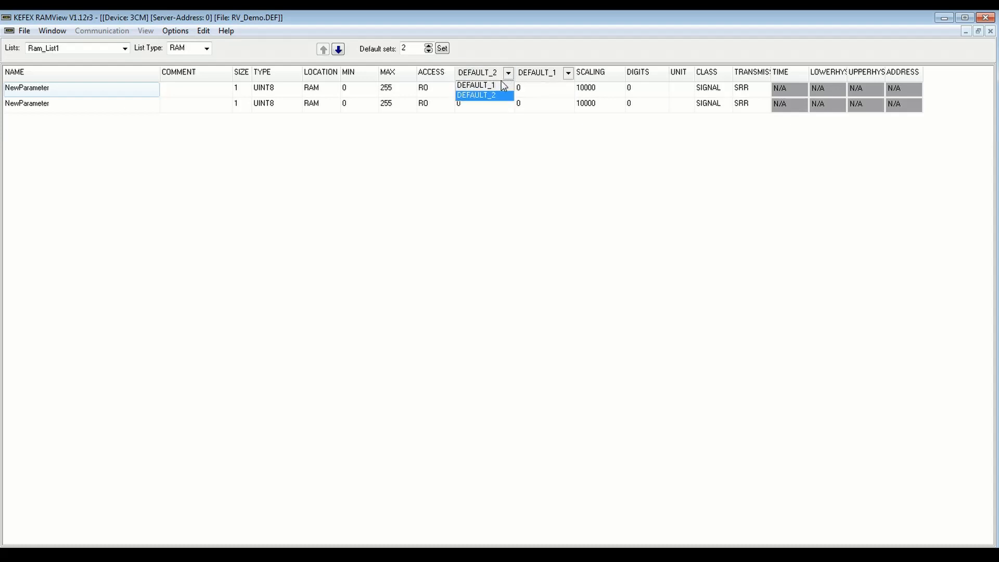
left_click(476, 84)
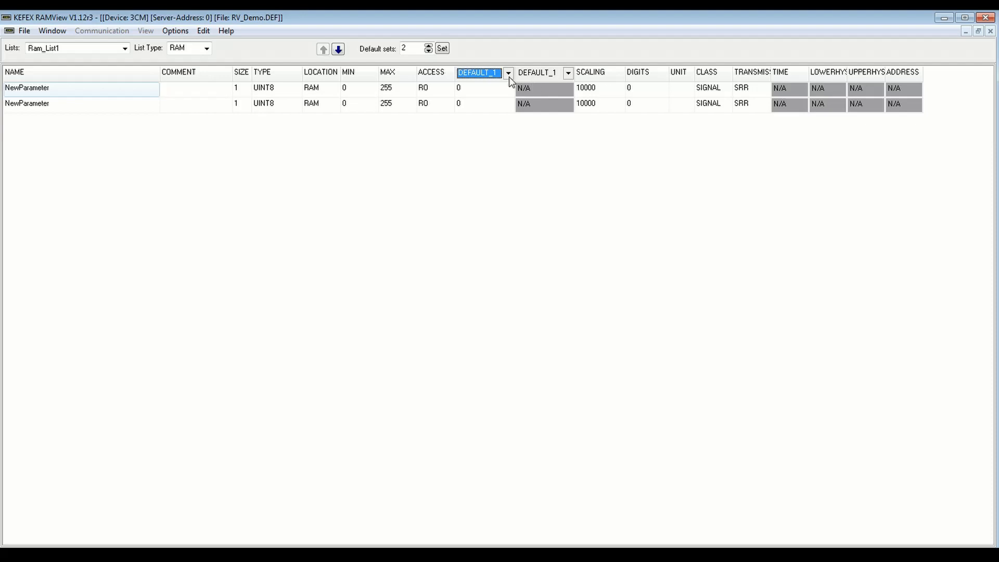
left_click(507, 73)
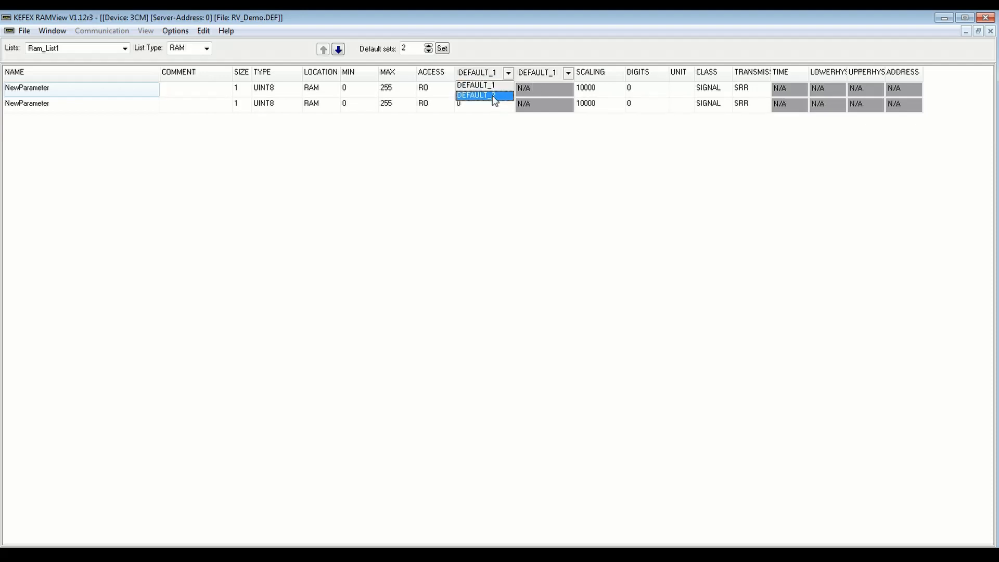
left_click(480, 95)
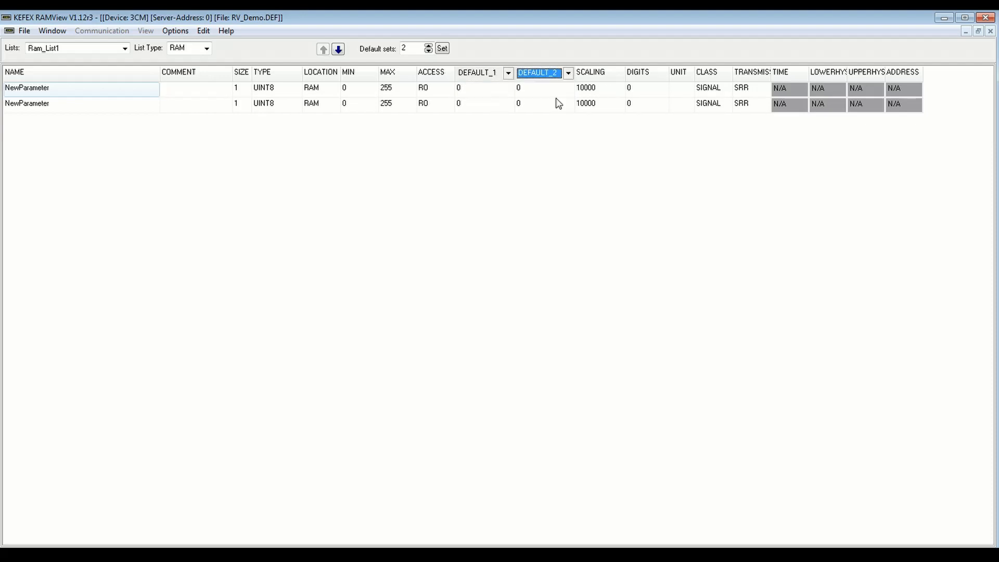
mouse_move(503, 99)
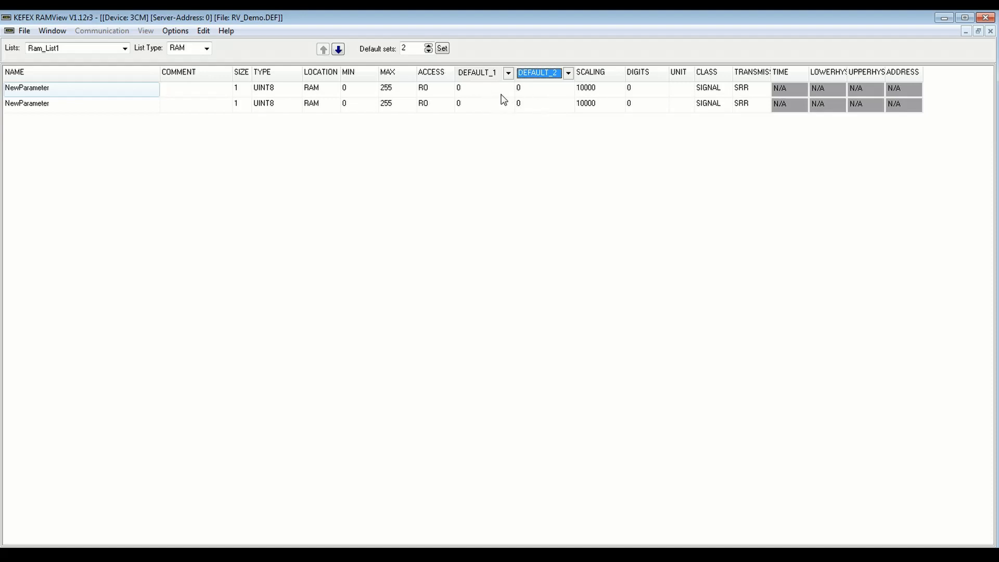
- Enter default values 1 and 2, and rename the second parameter NewParameter2
left_click(478, 88)
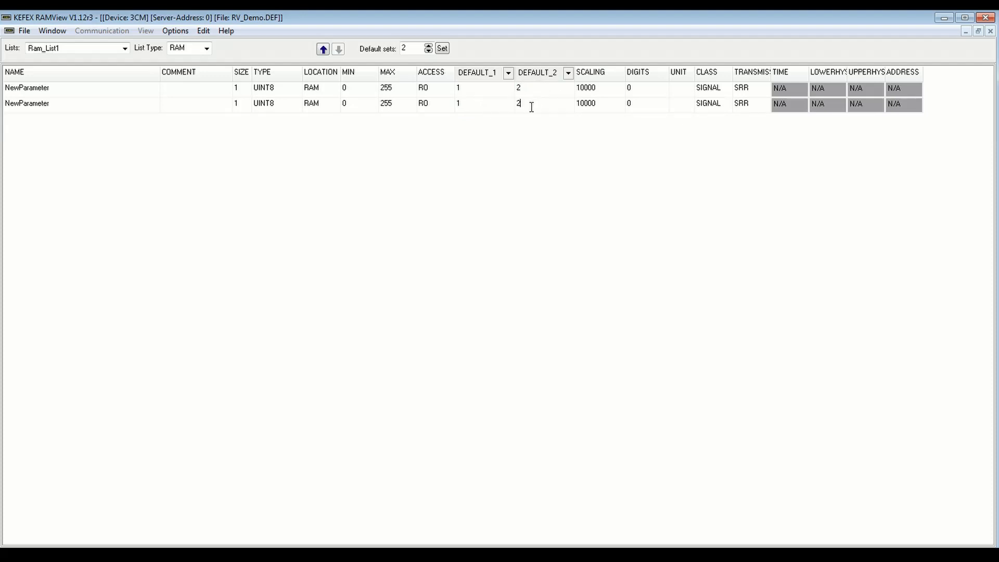
left_click(466, 108)
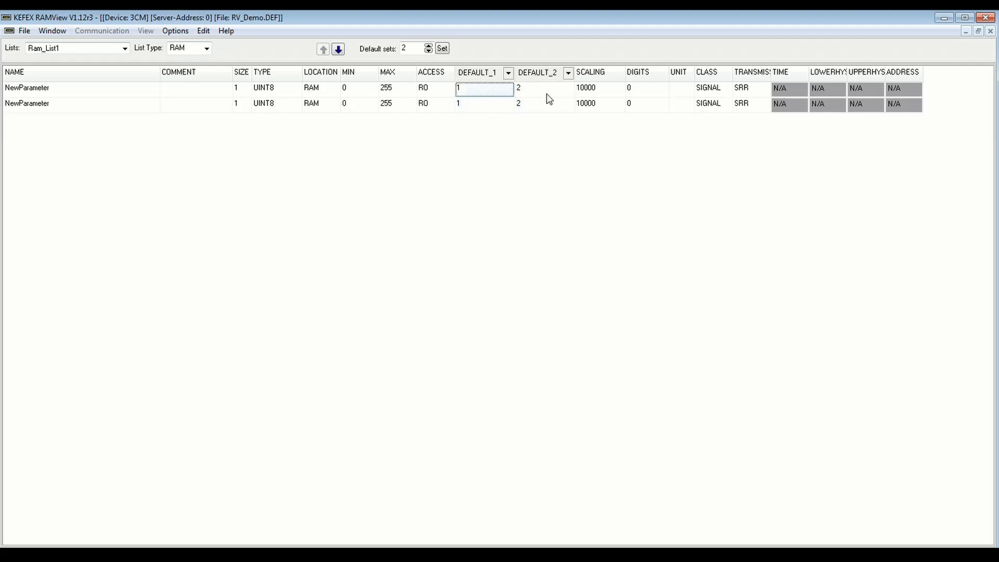
left_click(542, 103)
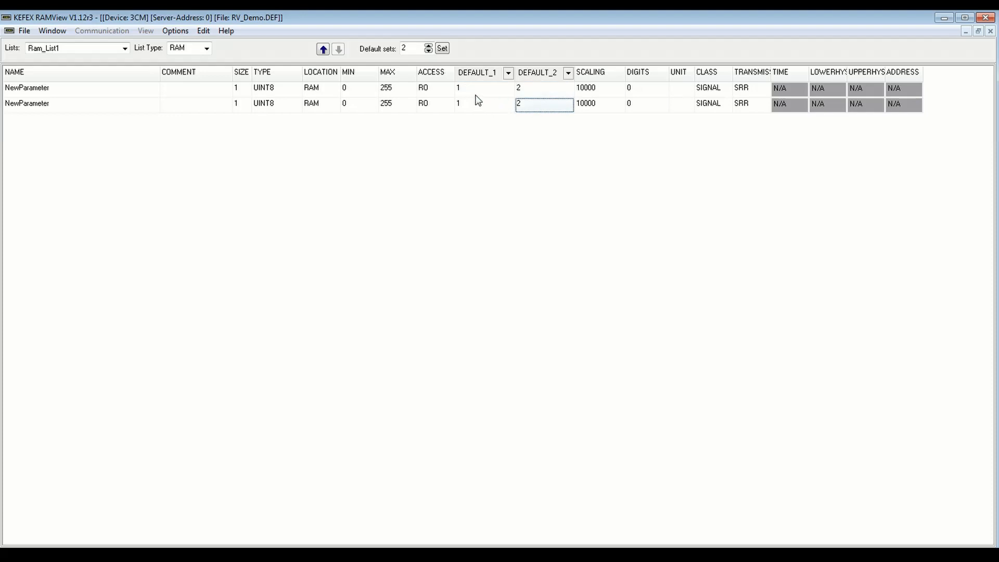
double_click(27, 103)
type("2")
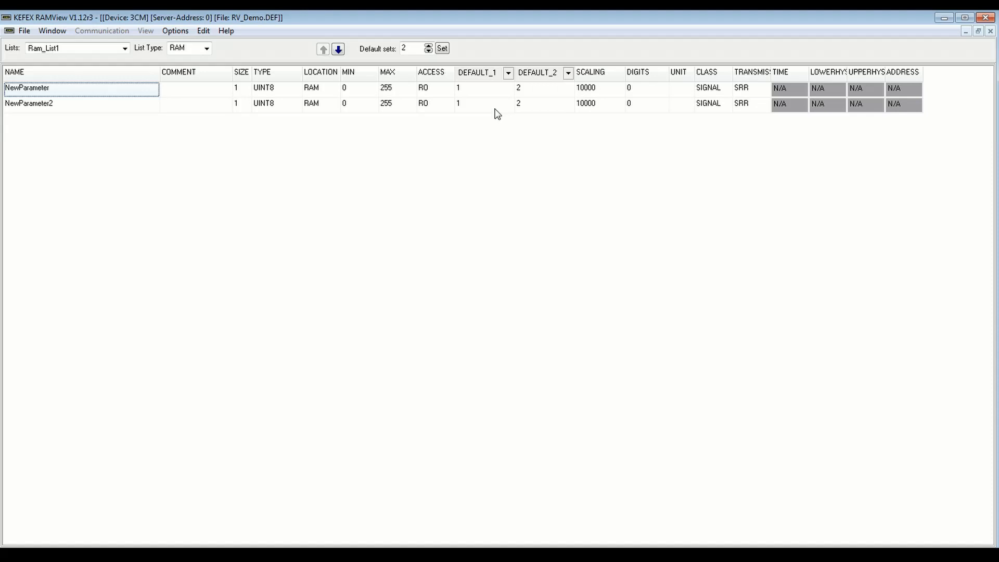
mouse_move(501, 122)
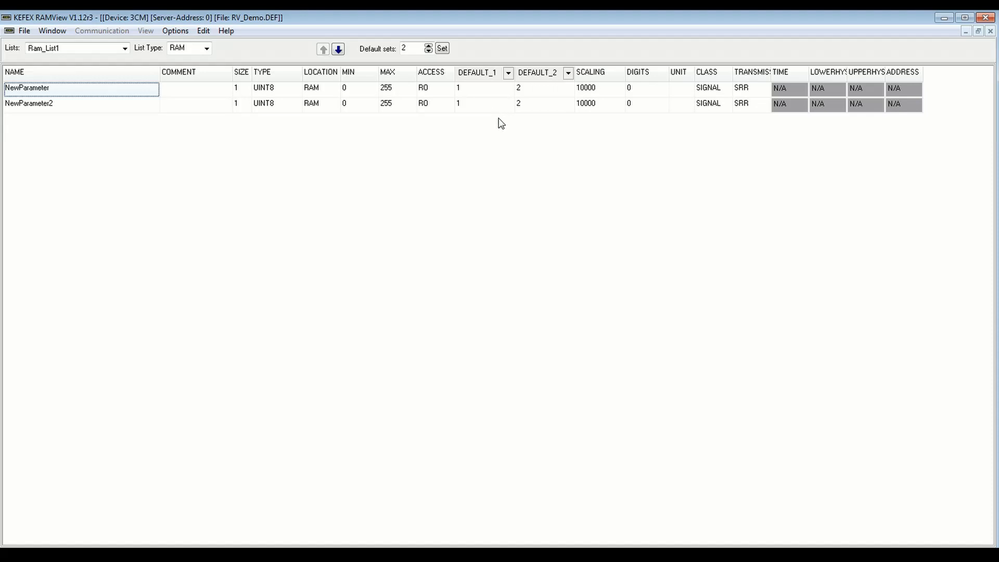
- Export the lists as CODESYS V3.x XML for Driver Library V2.x into RV_Ex
left_click(27, 30)
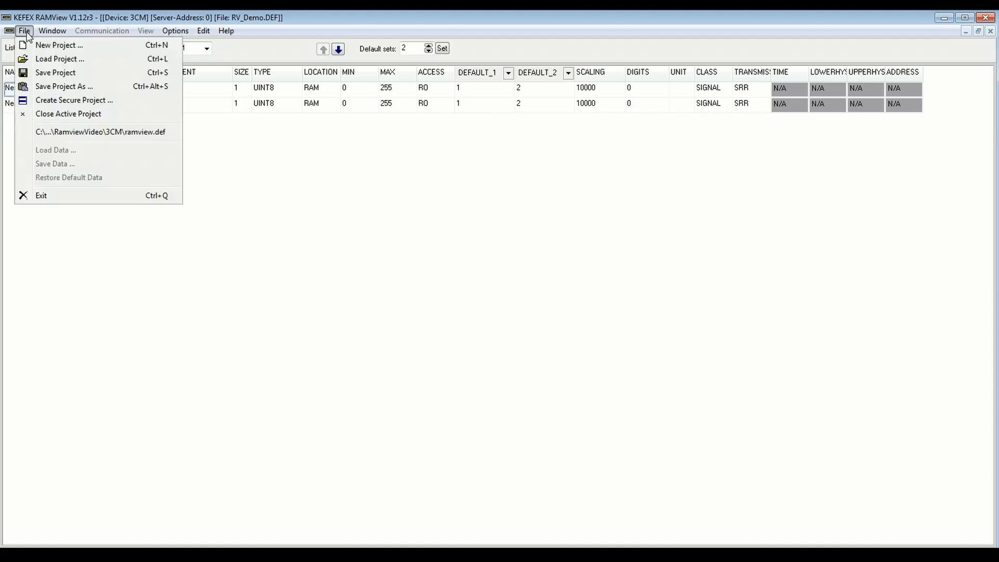
left_click(498, 330)
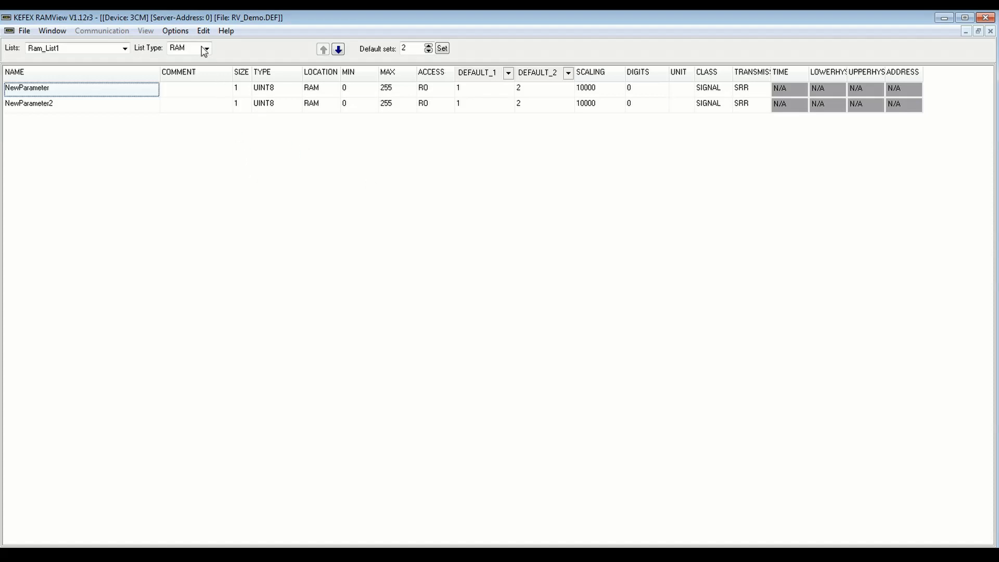
left_click(203, 30)
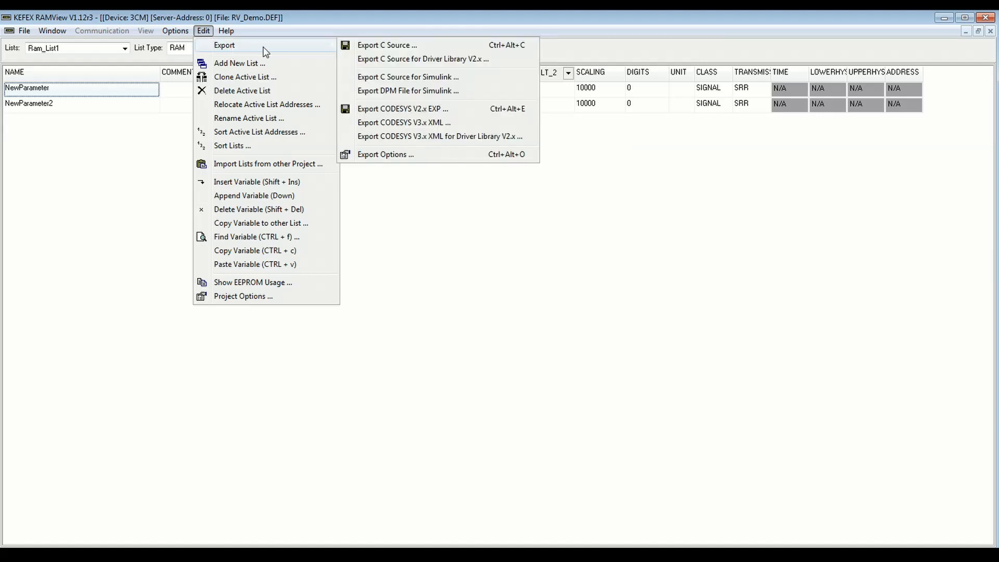
mouse_move(398, 148)
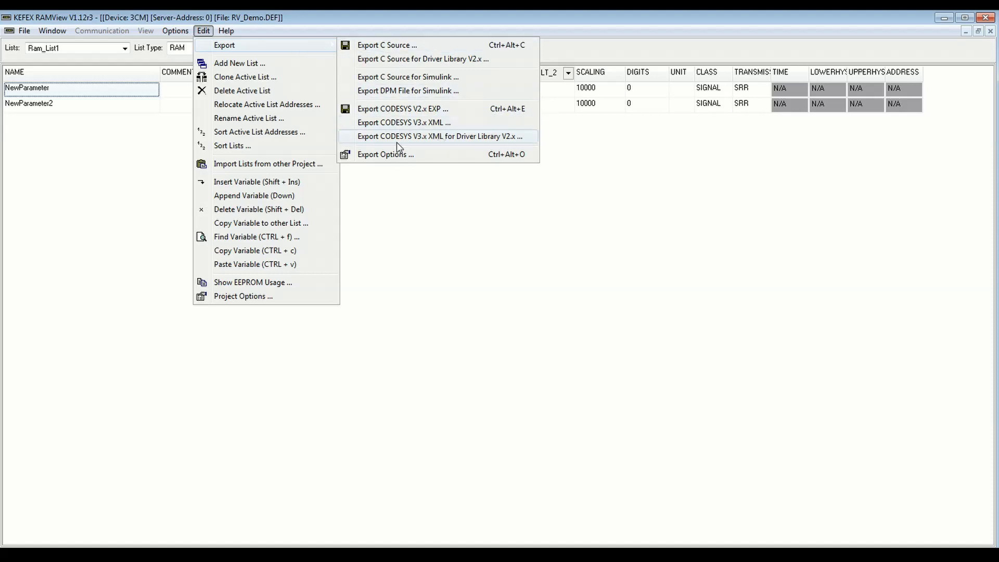
mouse_move(420, 144)
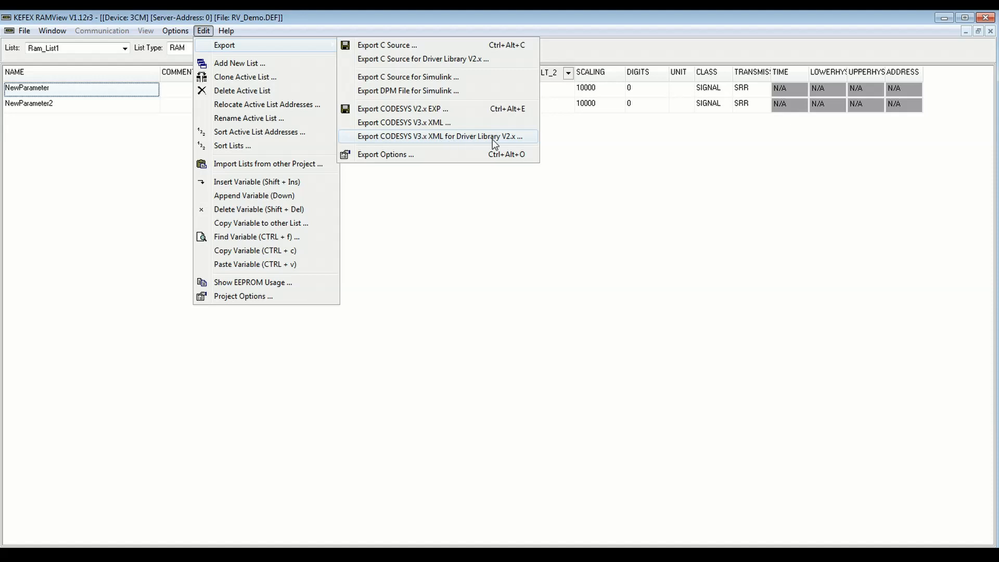
mouse_move(423, 146)
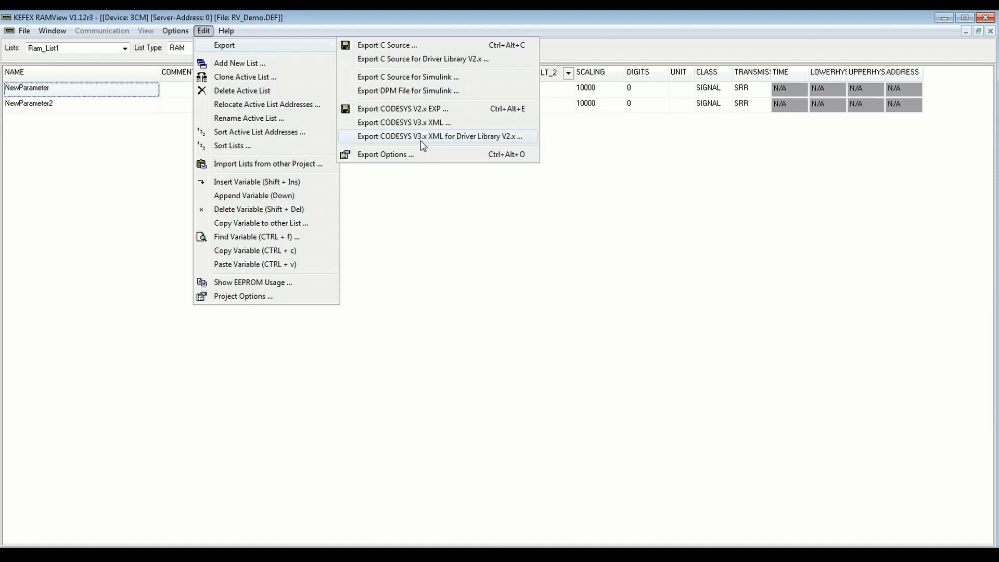
mouse_move(424, 142)
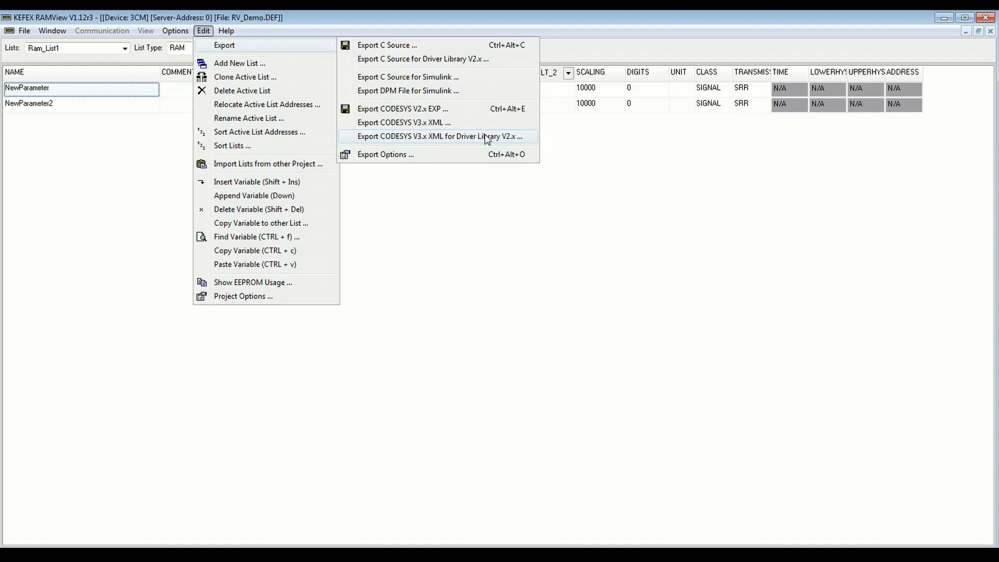
mouse_move(436, 146)
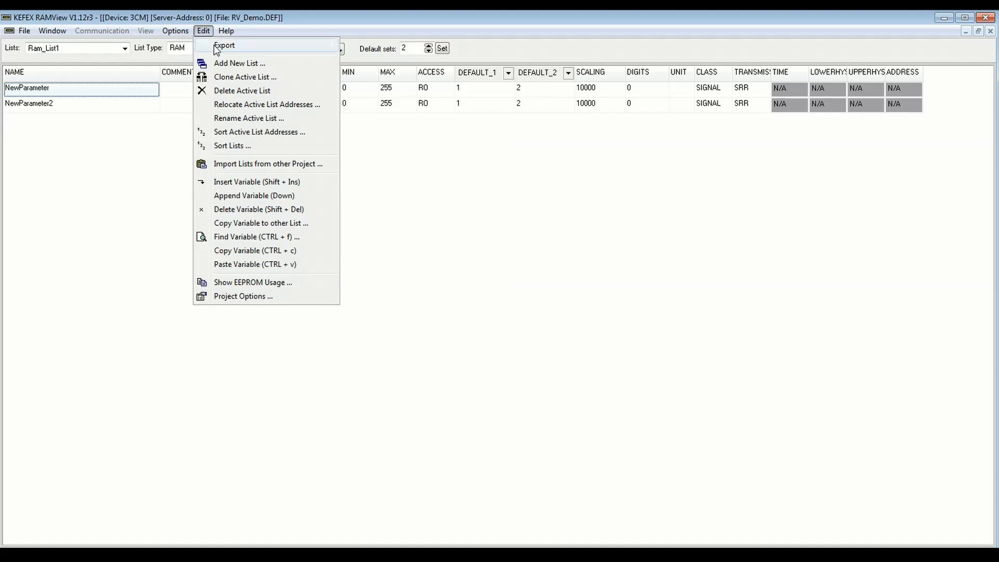
left_click(226, 45)
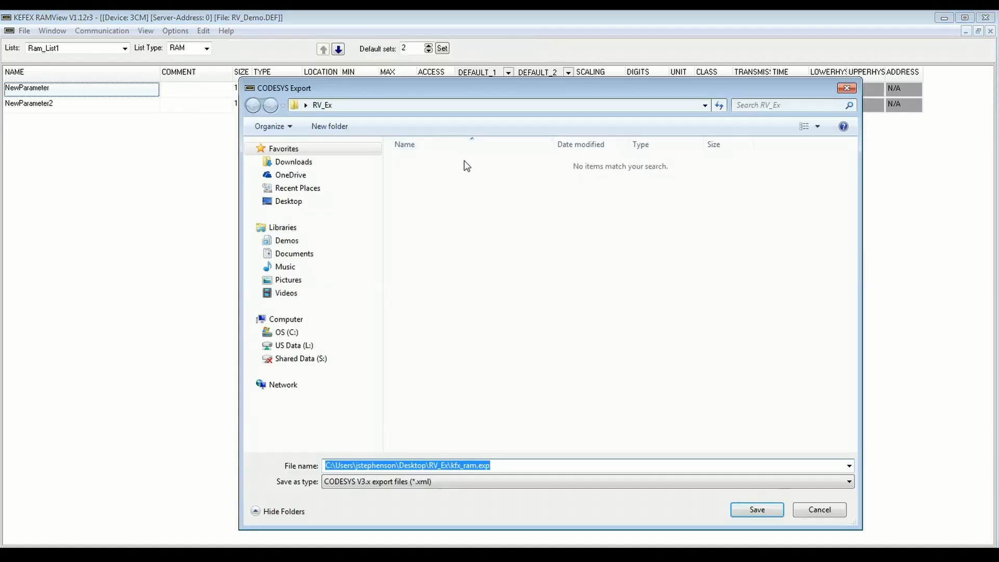
mouse_move(457, 203)
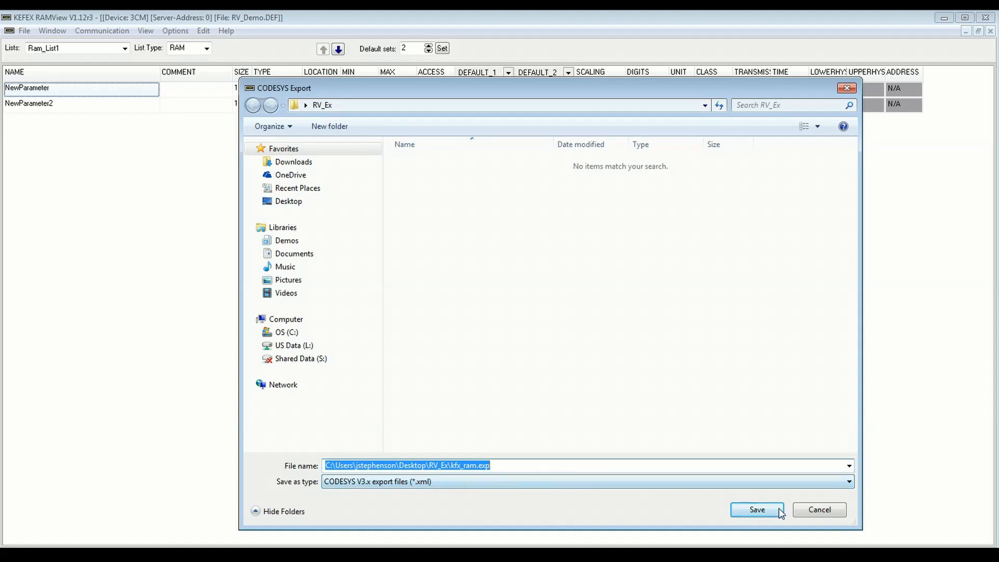
left_click(759, 509)
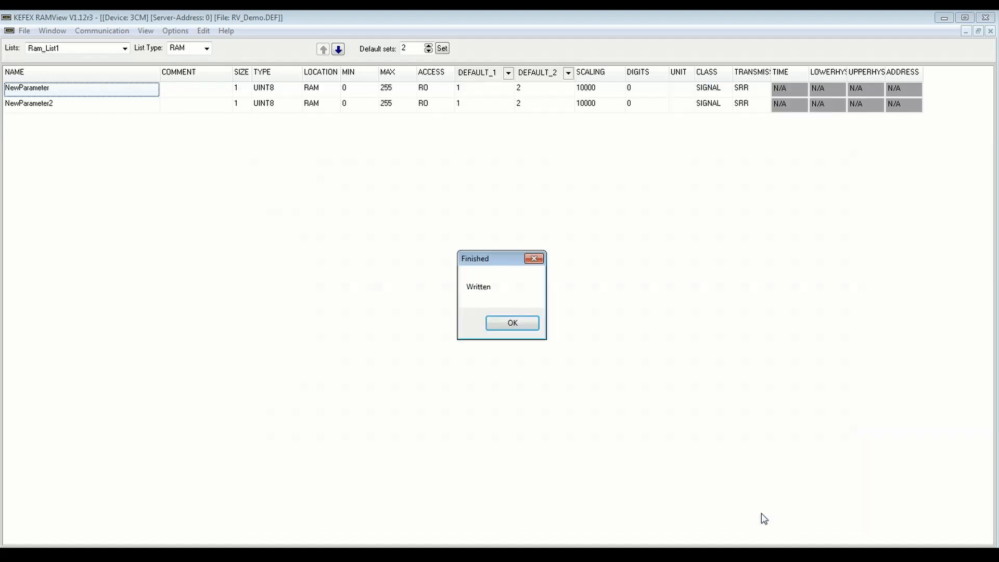
left_click(512, 323)
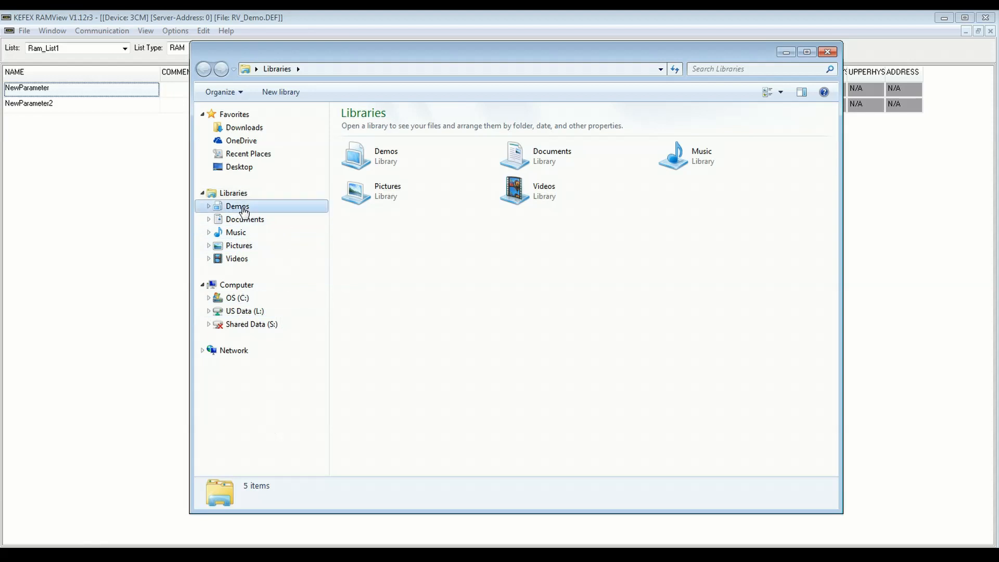
- Open RV_Ex in the Demos library and inspect kfx_ram.exp, EE_List1.ram and Ram_List1.ram
double_click(236, 206)
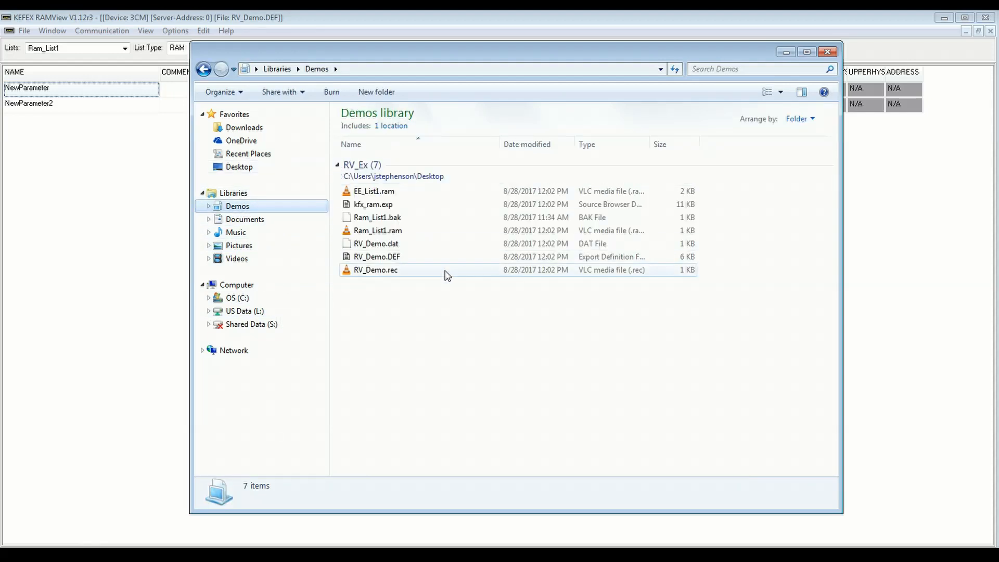
left_click(374, 205)
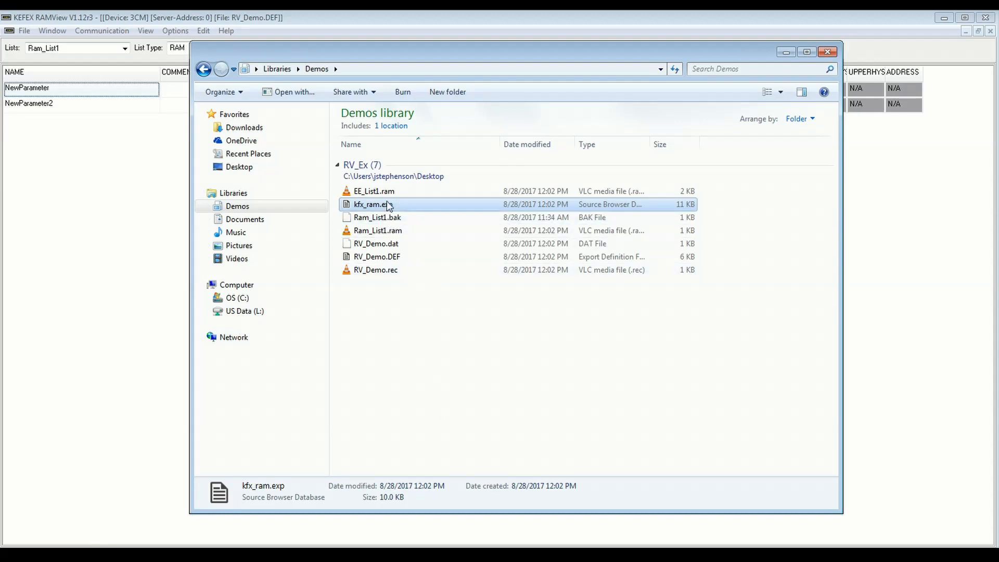
left_click(372, 191)
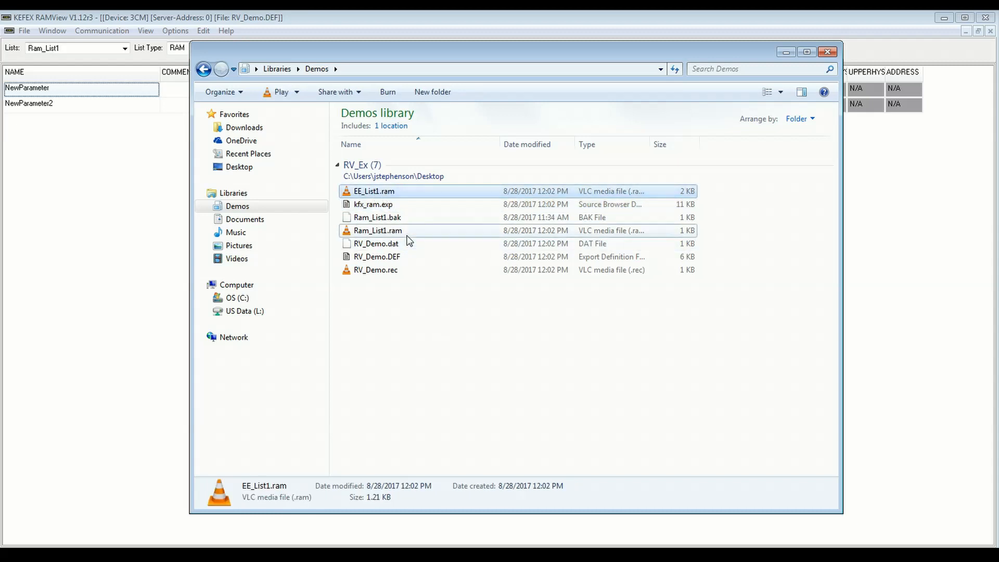
left_click(377, 231)
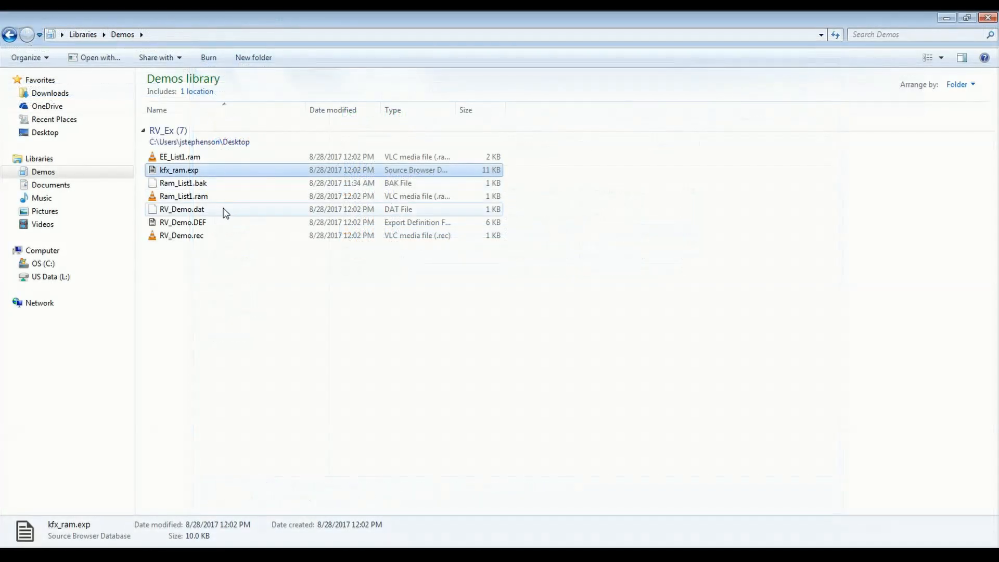
left_click(182, 222)
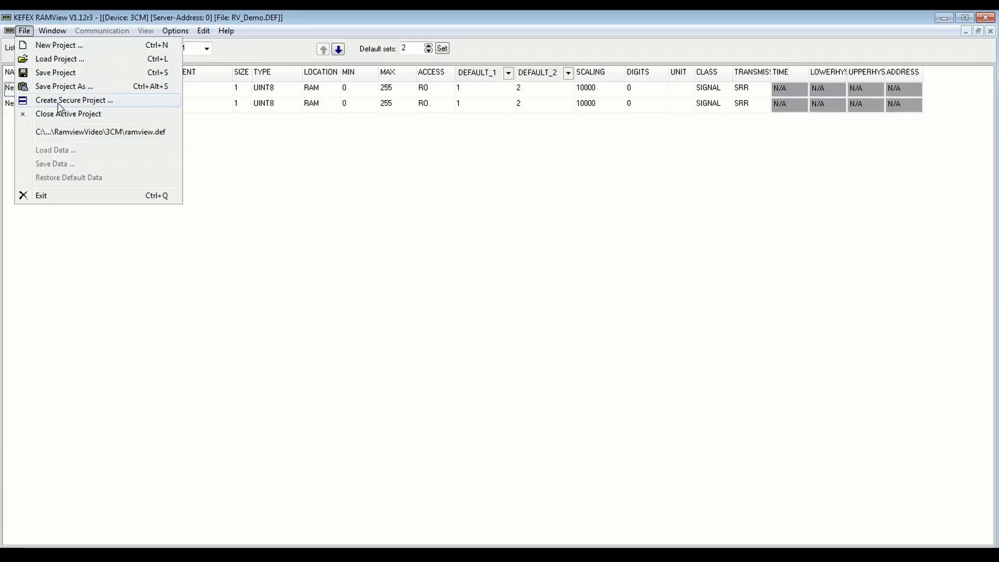
- Save the secure project demo.KSP with read-only EEPROM and RAM-copy access
left_click(70, 100)
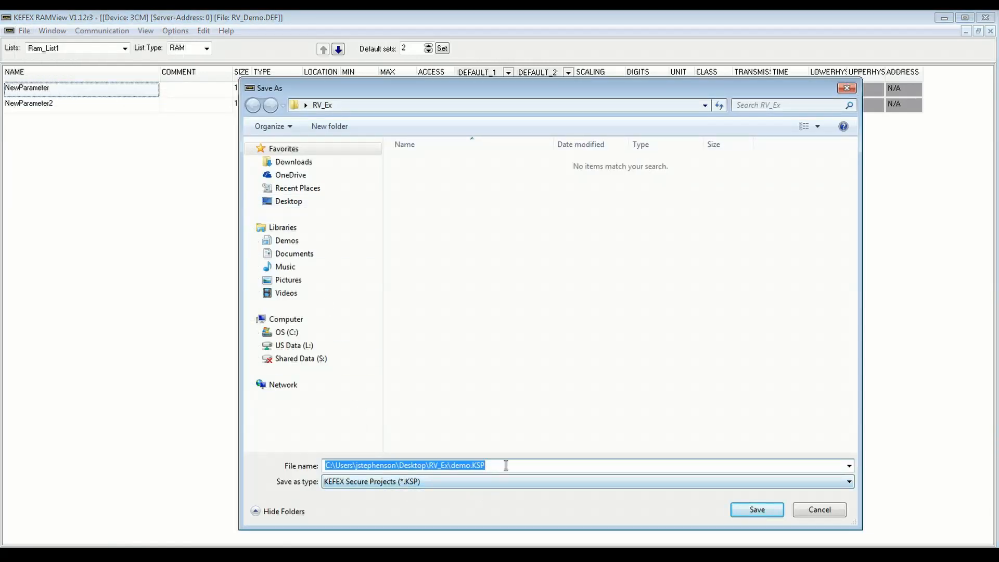
left_click(756, 509)
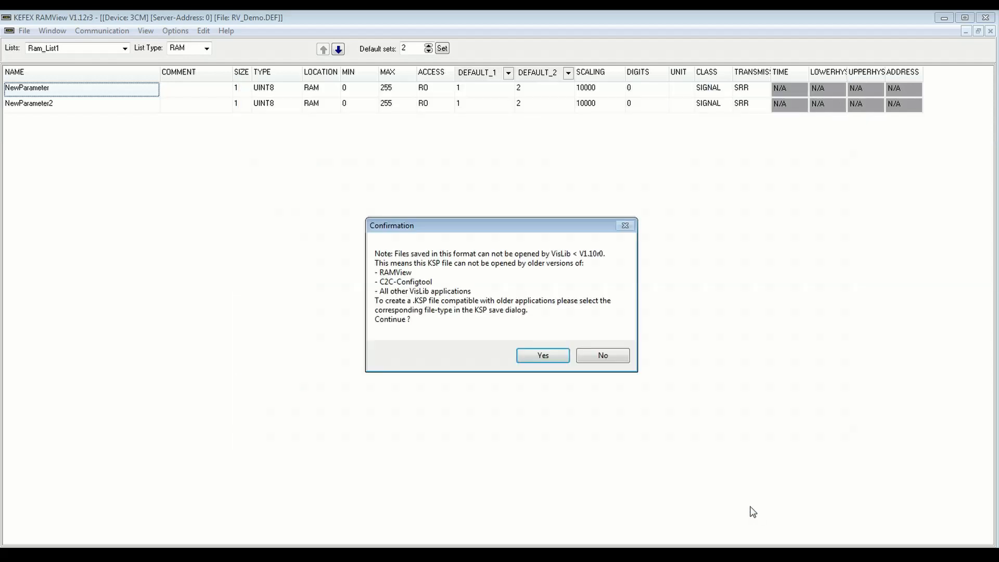
mouse_move(570, 282)
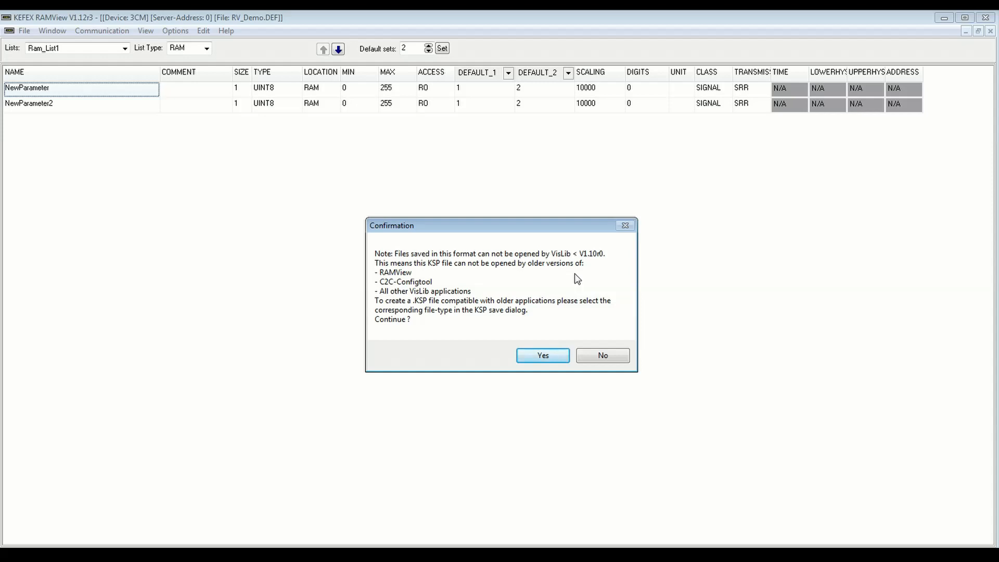
left_click(543, 356)
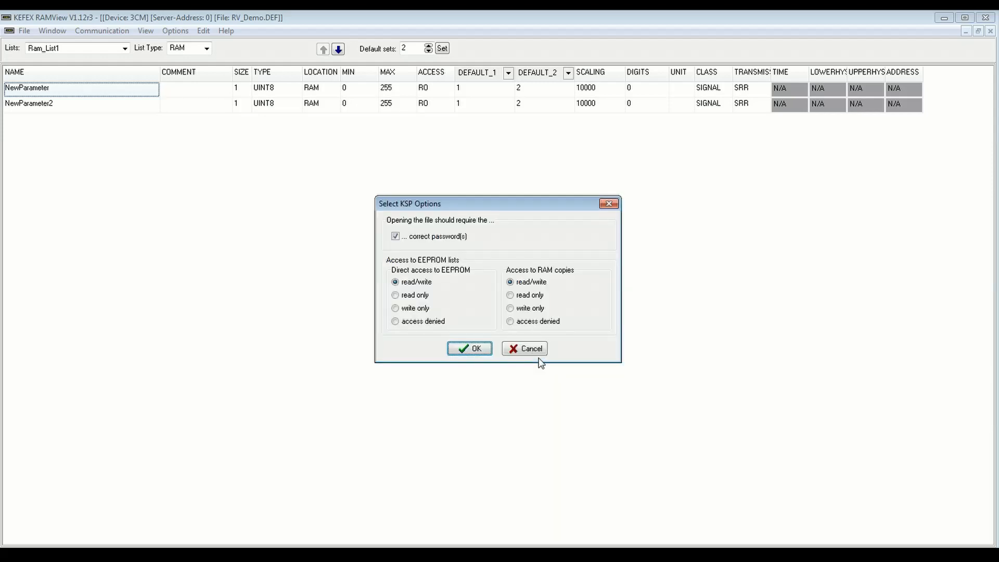
mouse_move(453, 251)
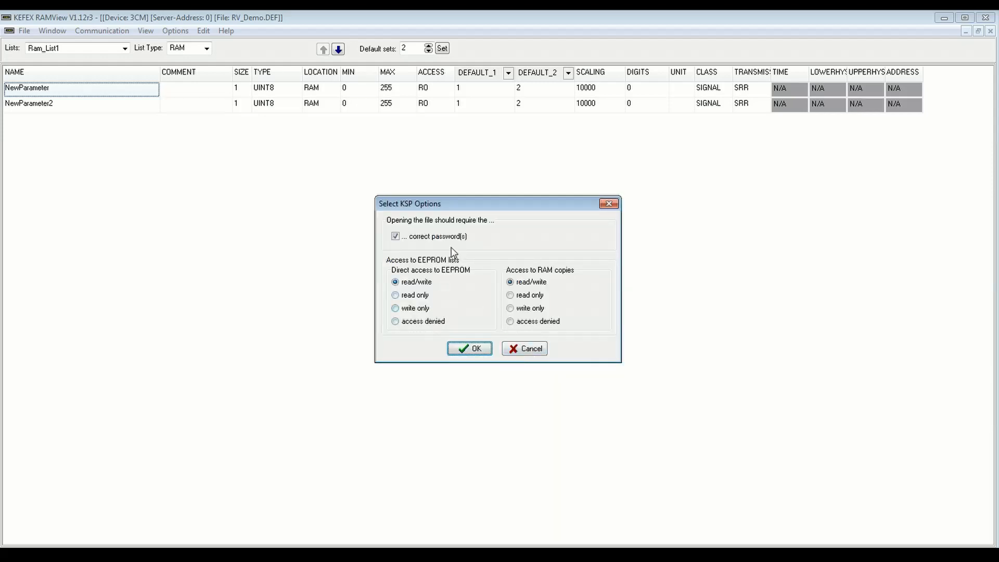
mouse_move(450, 304)
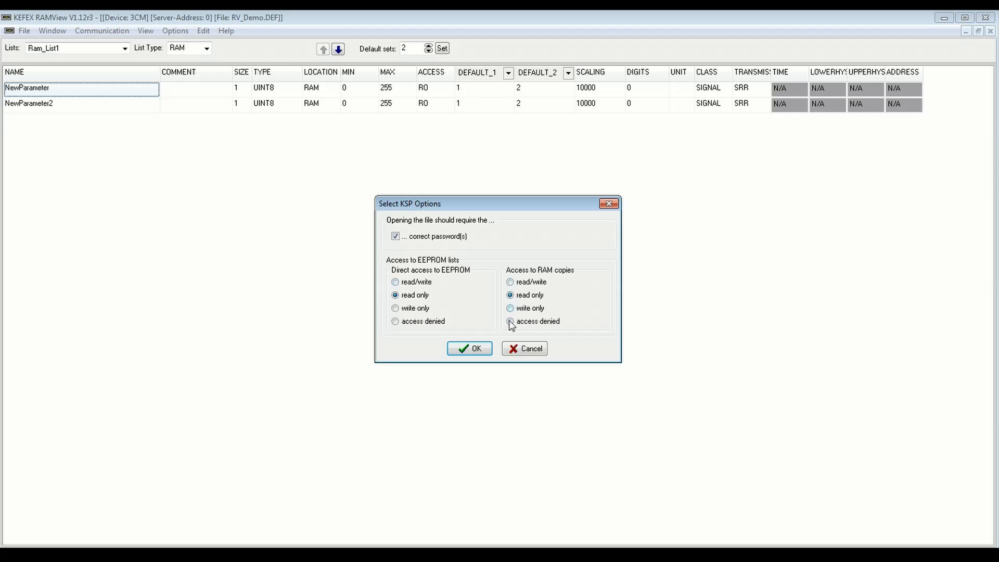
left_click(469, 348)
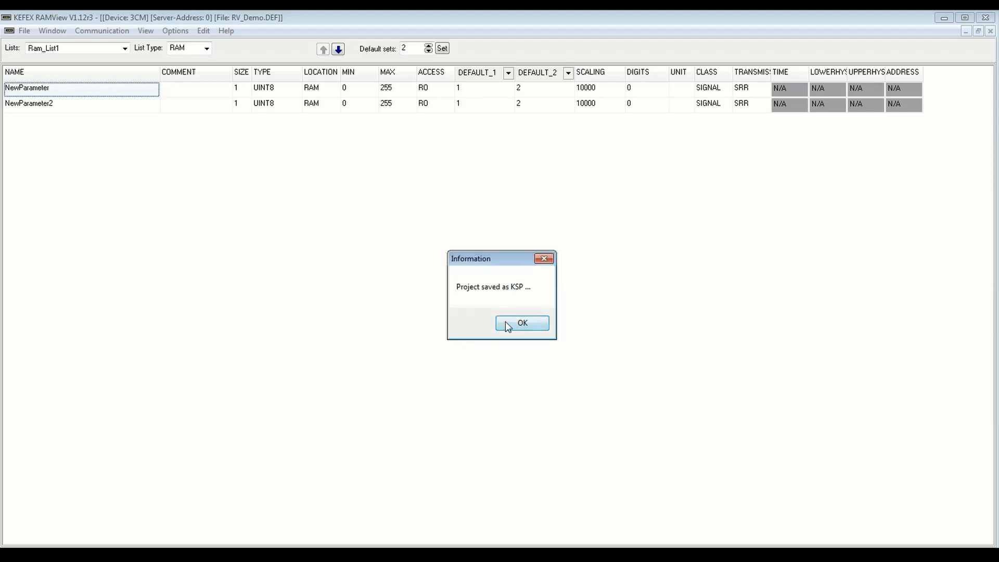
left_click(522, 323)
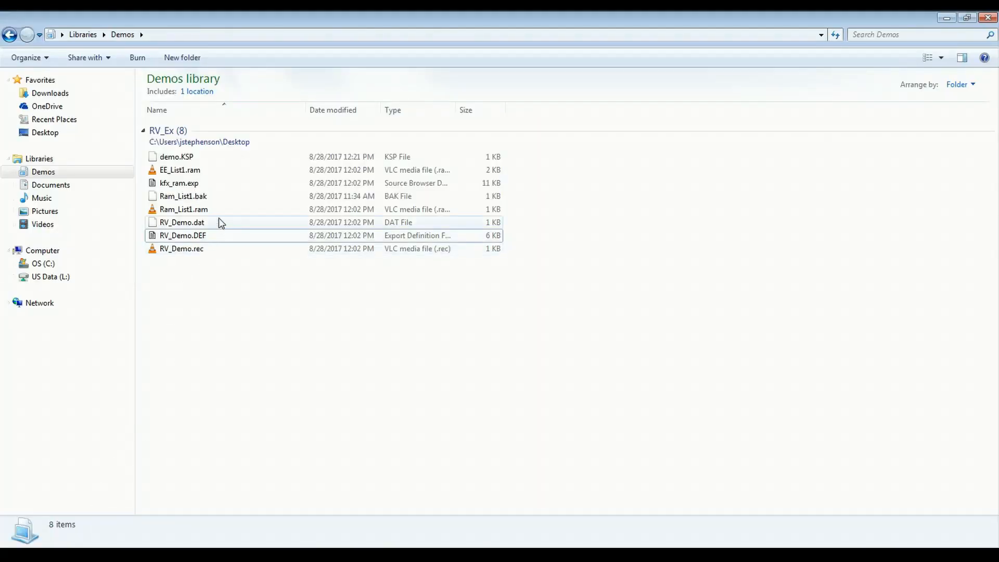
- Confirm demo.KSP appears in the RV_Ex folder listing
left_click(177, 157)
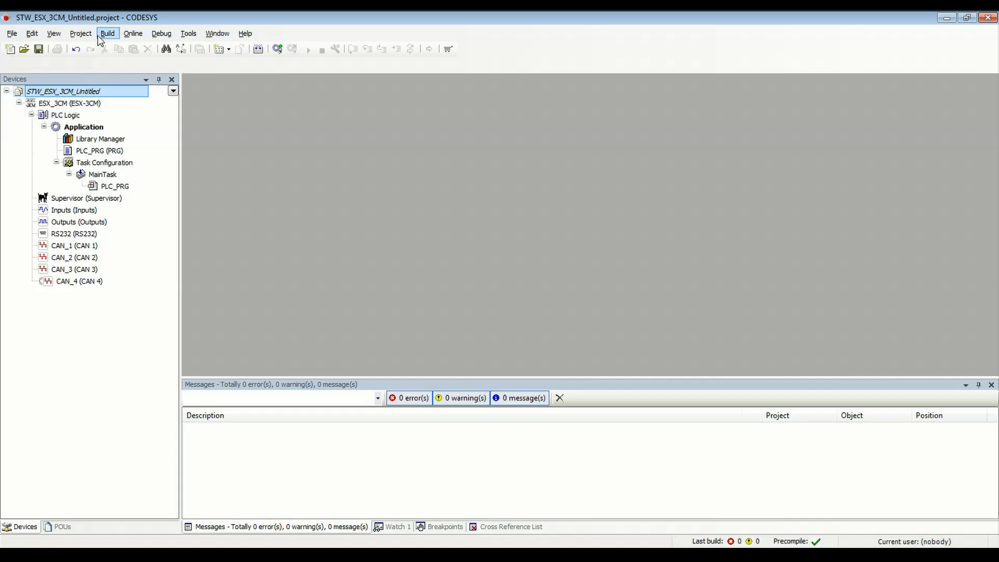
- Import kfx_ram.exp from the Demos library via Import PLCopenXML
left_click(80, 34)
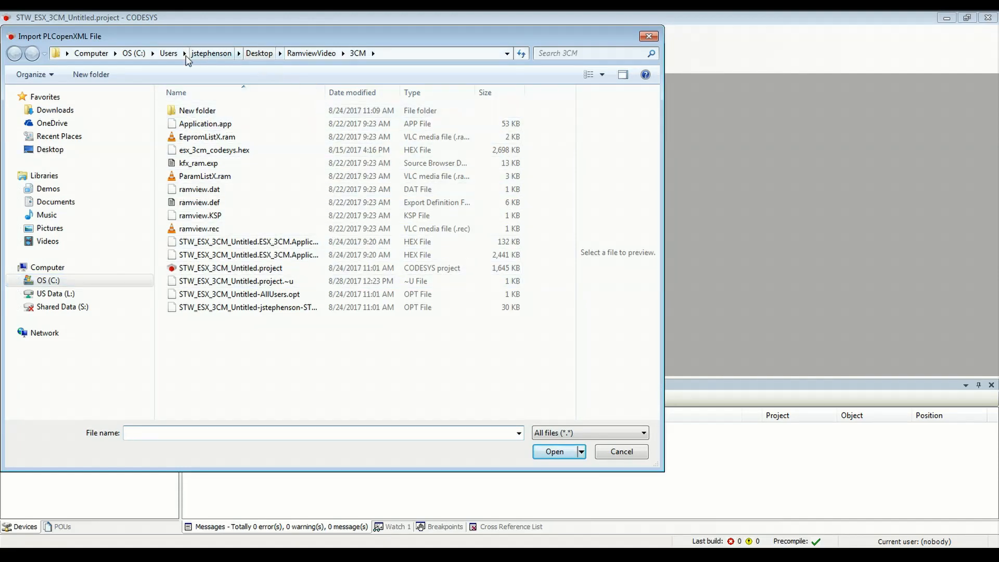
left_click(48, 188)
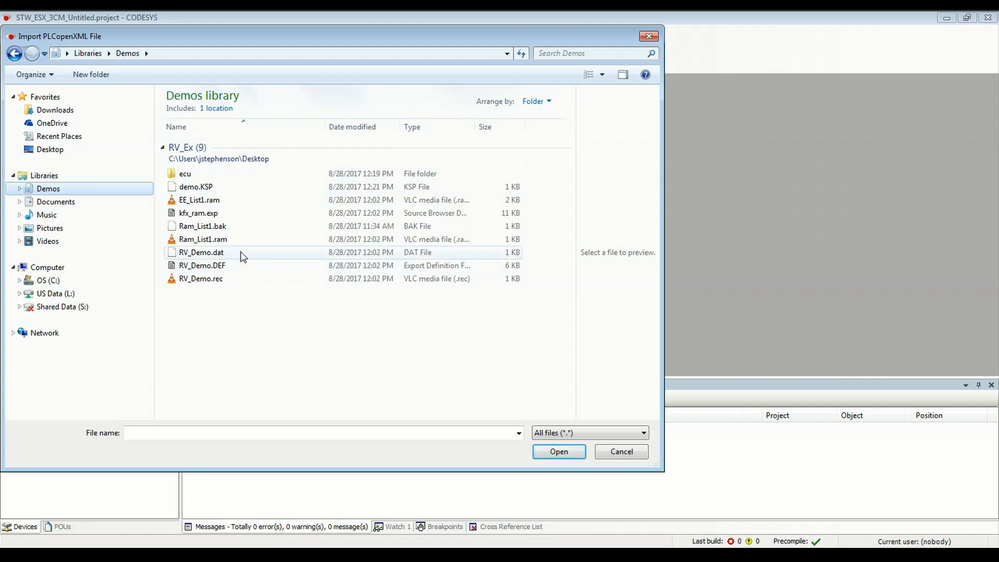
left_click(198, 212)
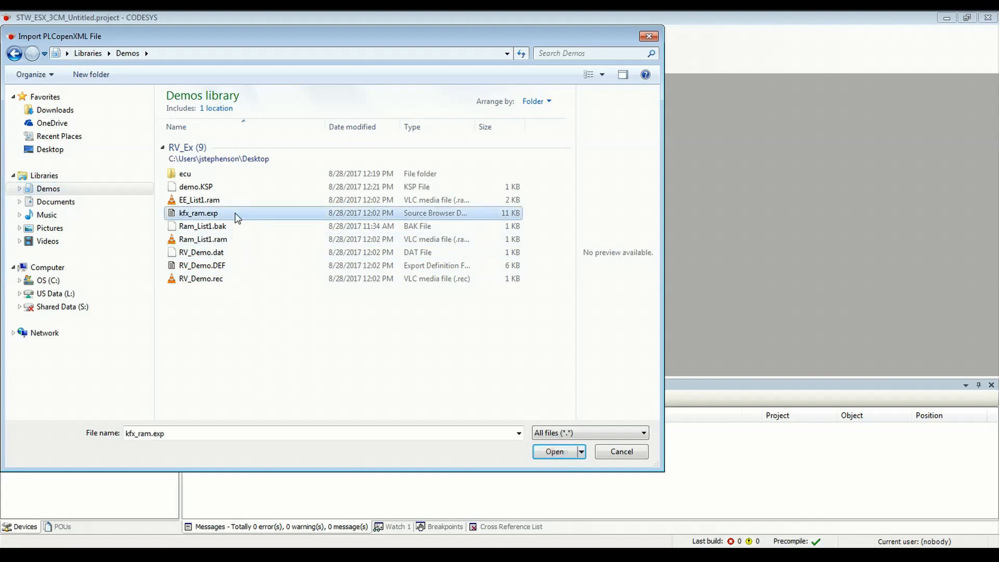
left_click(554, 452)
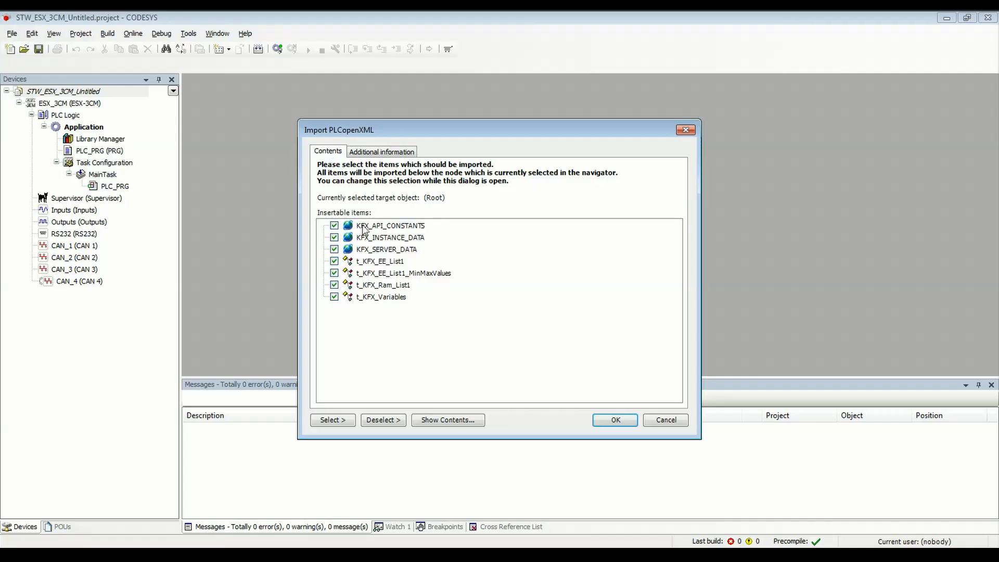
mouse_move(424, 228)
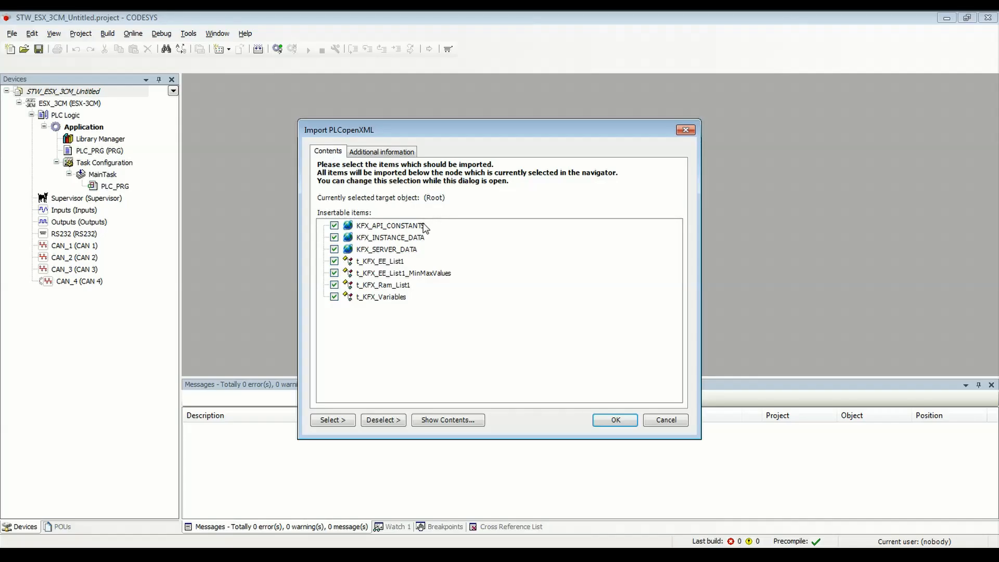
mouse_move(429, 227)
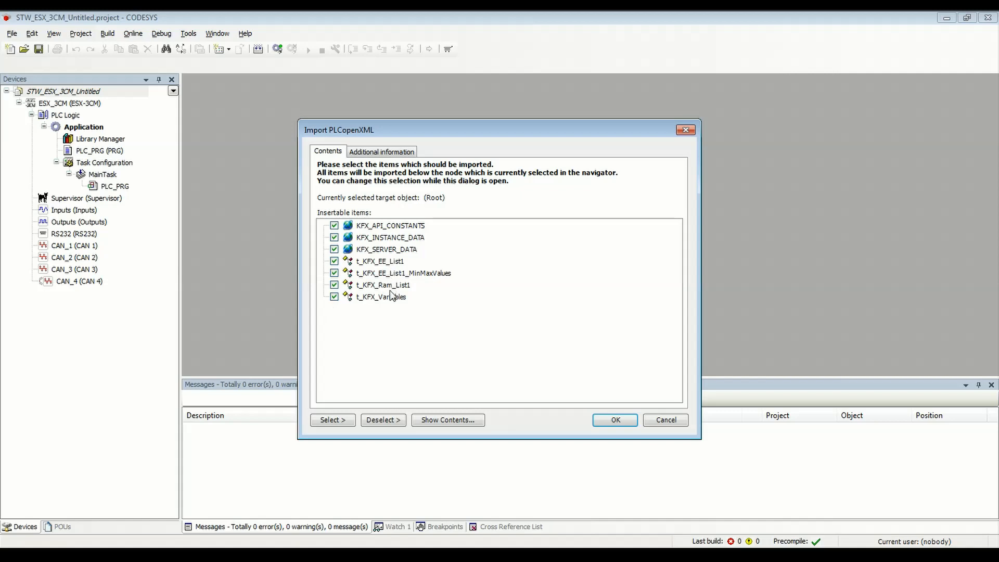
- Review the export header details and import all listed KFX items
left_click(381, 151)
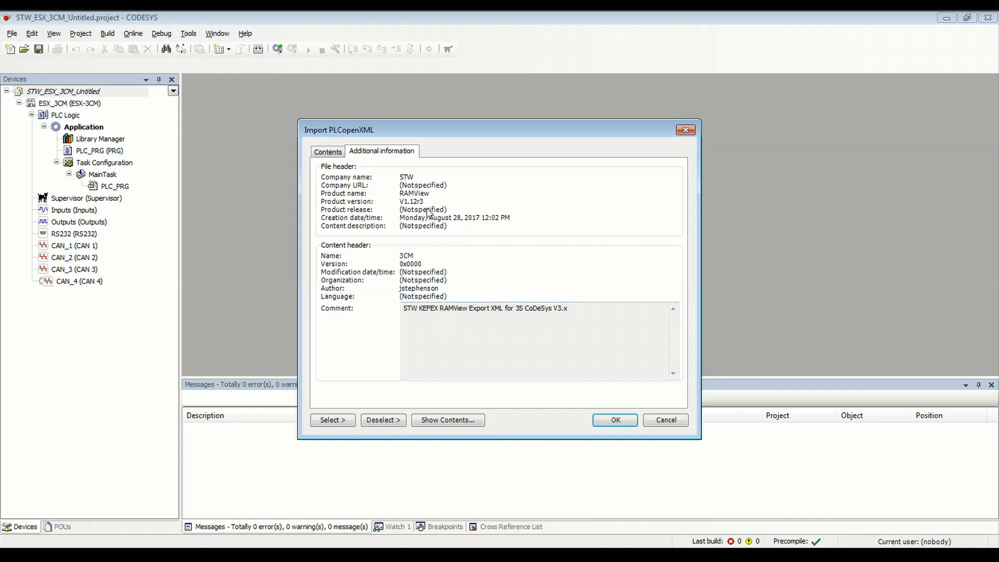
left_click(615, 420)
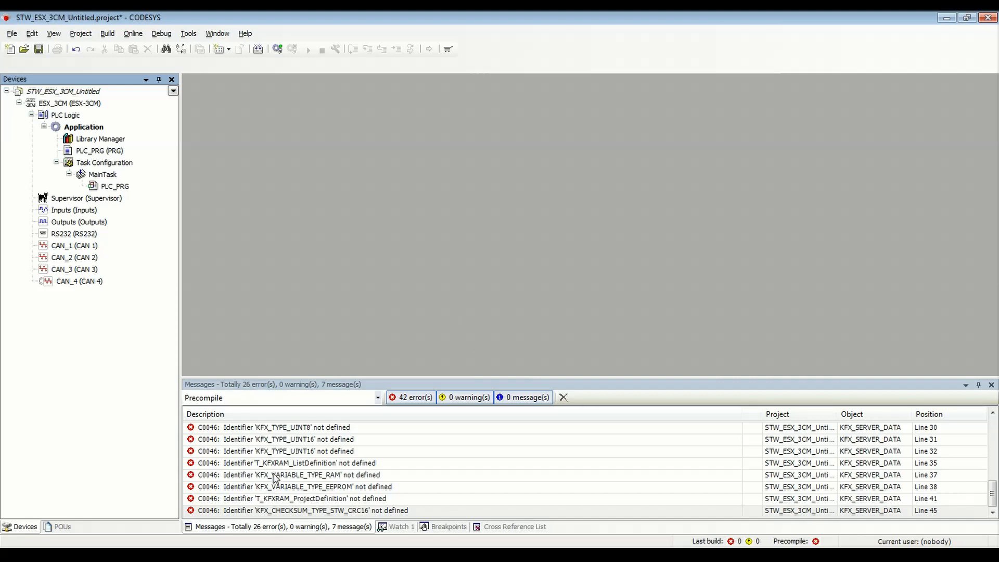
- Expand the KEFEX_Export_KFX folder under POUs, then return to the device tree
left_click(61, 527)
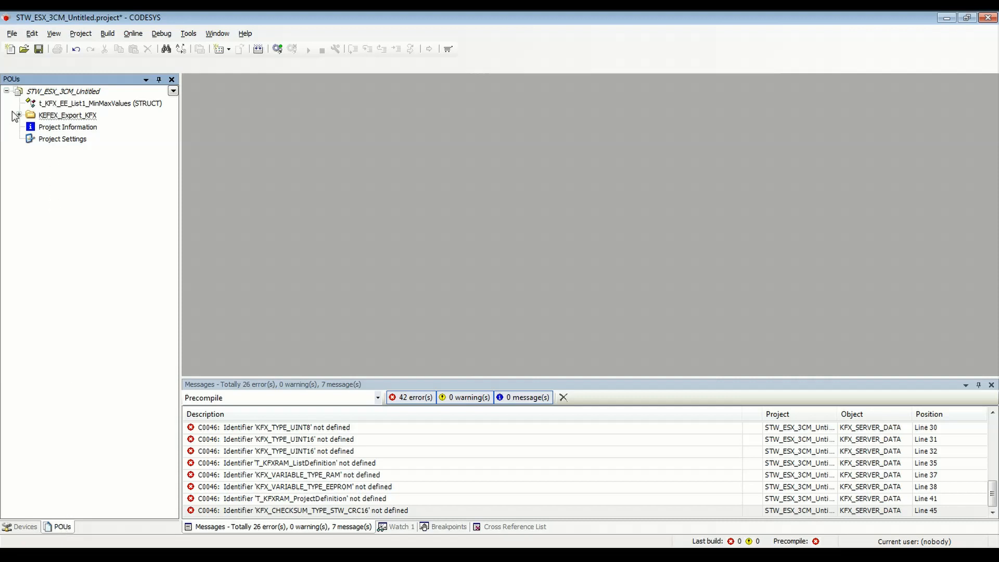
left_click(16, 115)
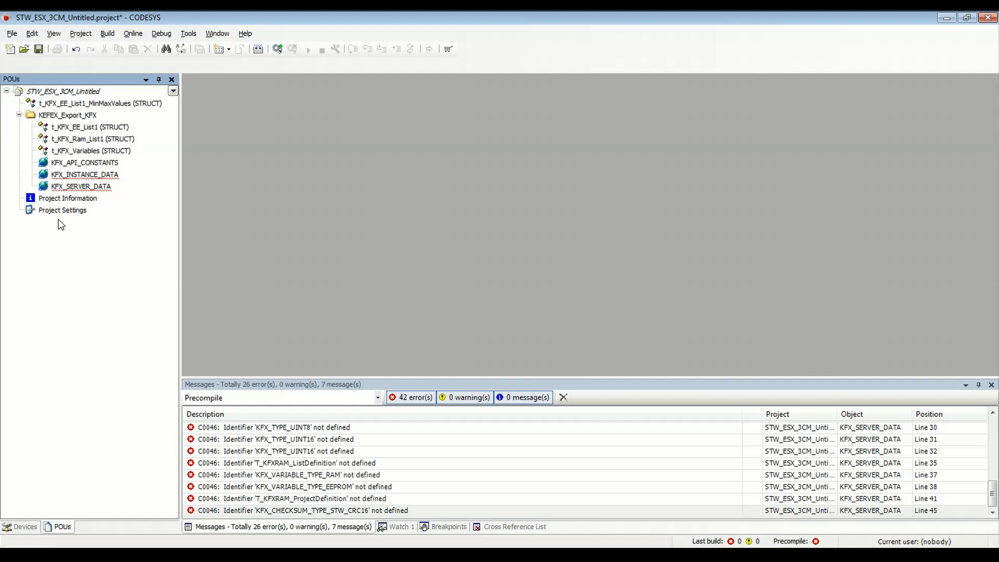
left_click(25, 527)
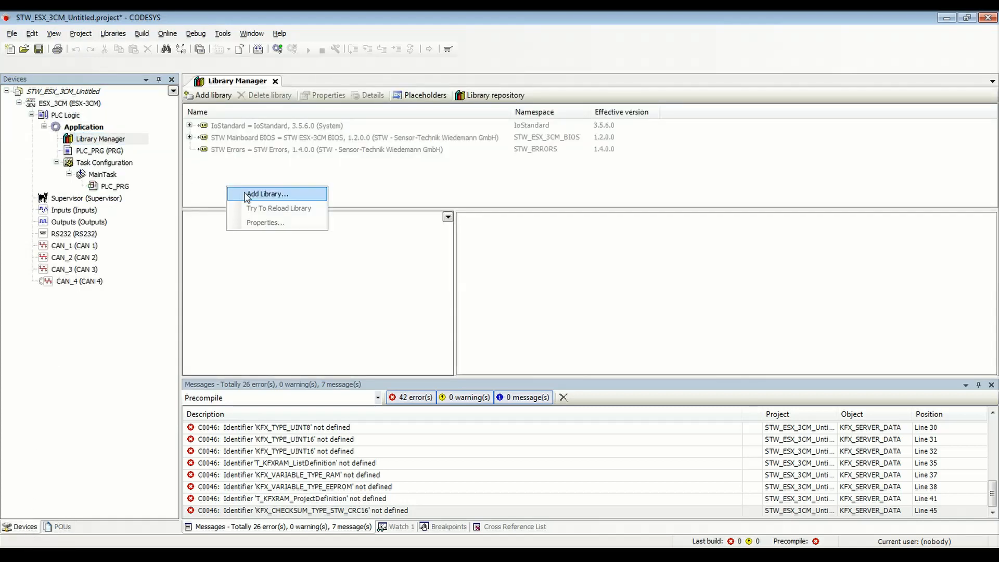
- Add the STW KEFEX Driver library from the STW - Sensor-Technik Wiedemann GmbH group
left_click(267, 193)
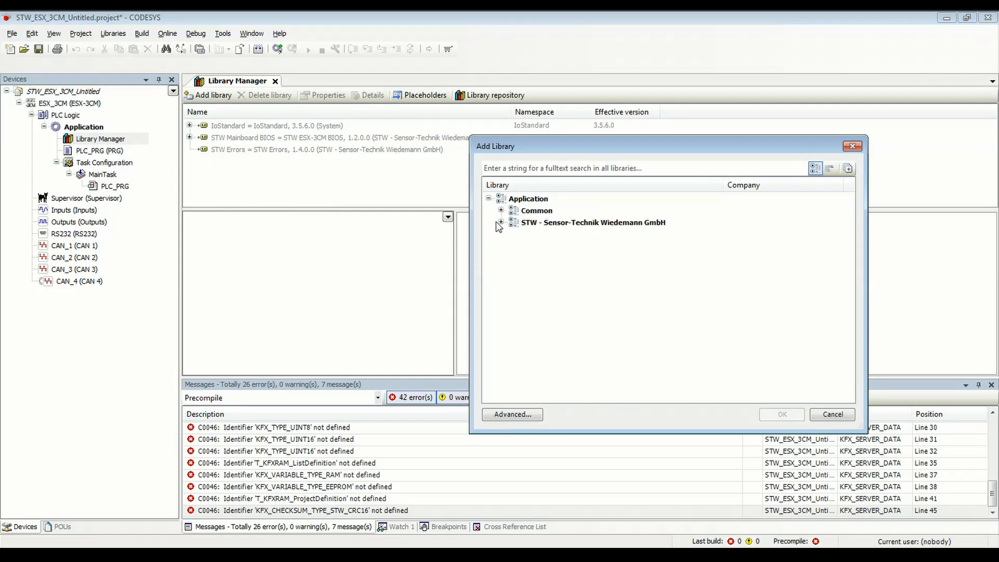
left_click(501, 222)
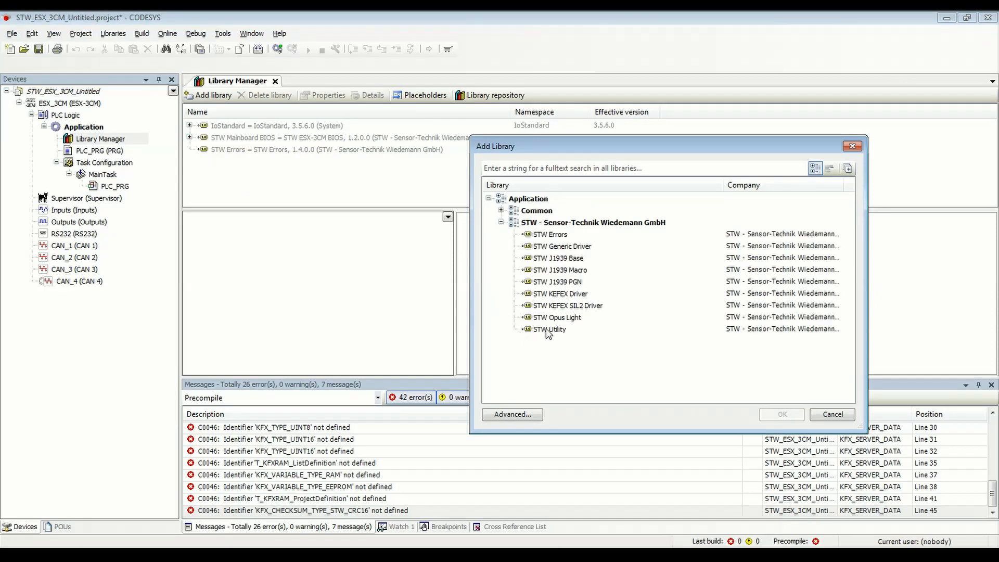
left_click(561, 294)
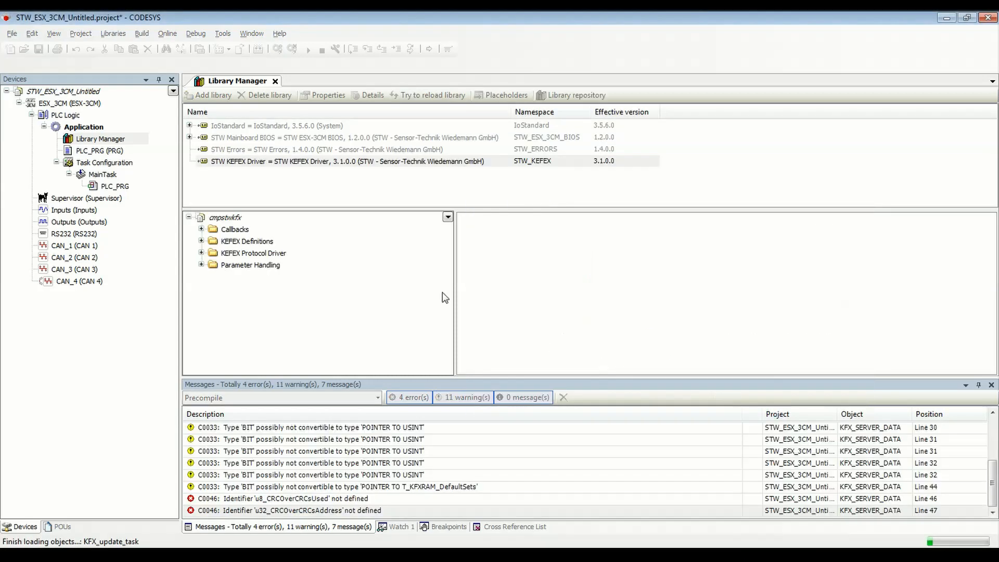
left_click(314, 161)
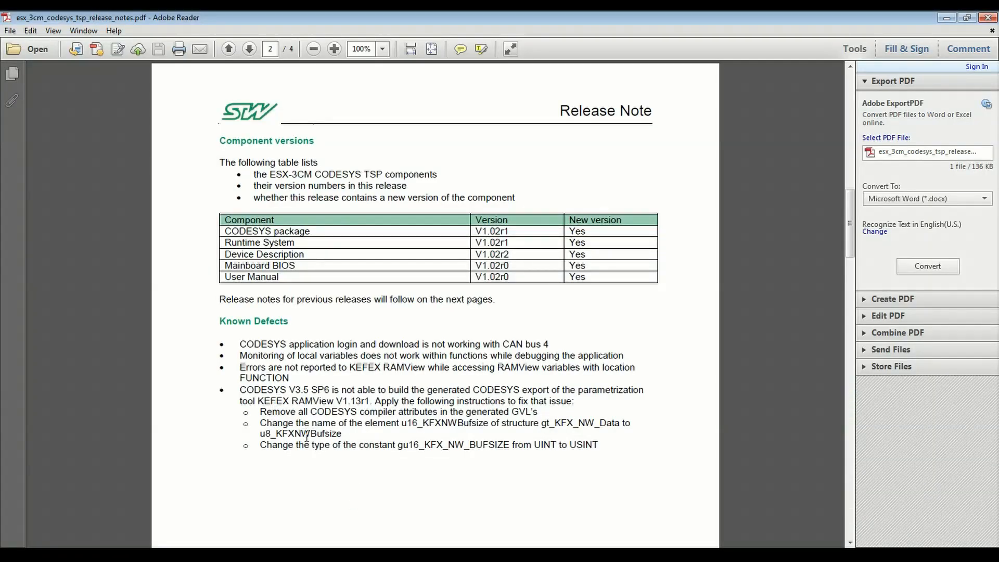
mouse_move(376, 444)
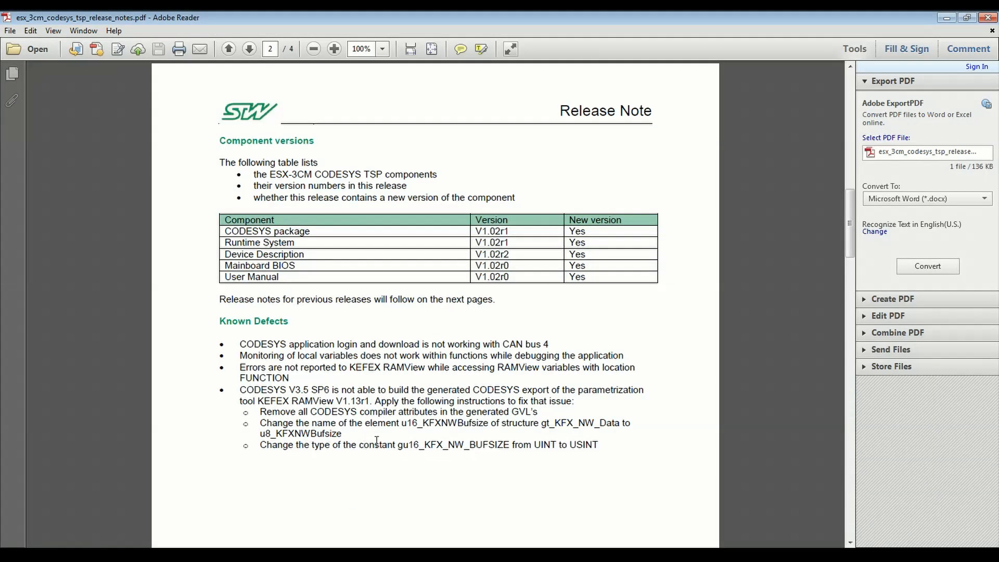
mouse_move(43, 25)
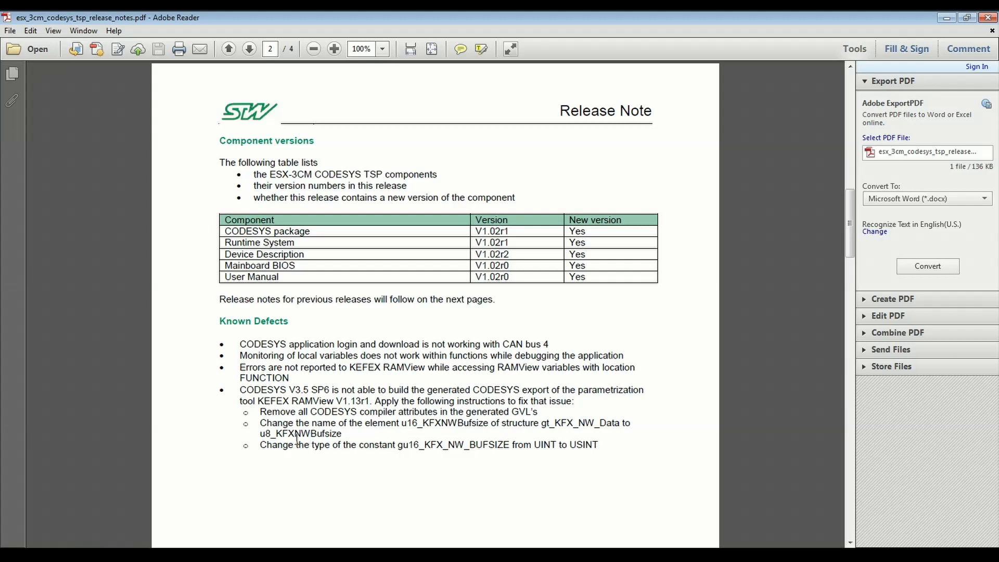
mouse_move(581, 398)
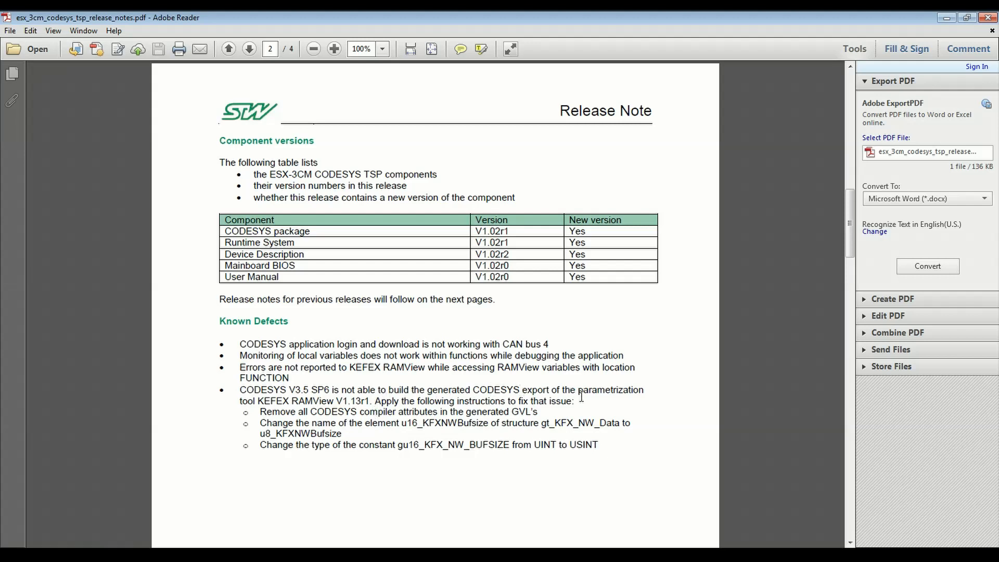
mouse_move(315, 406)
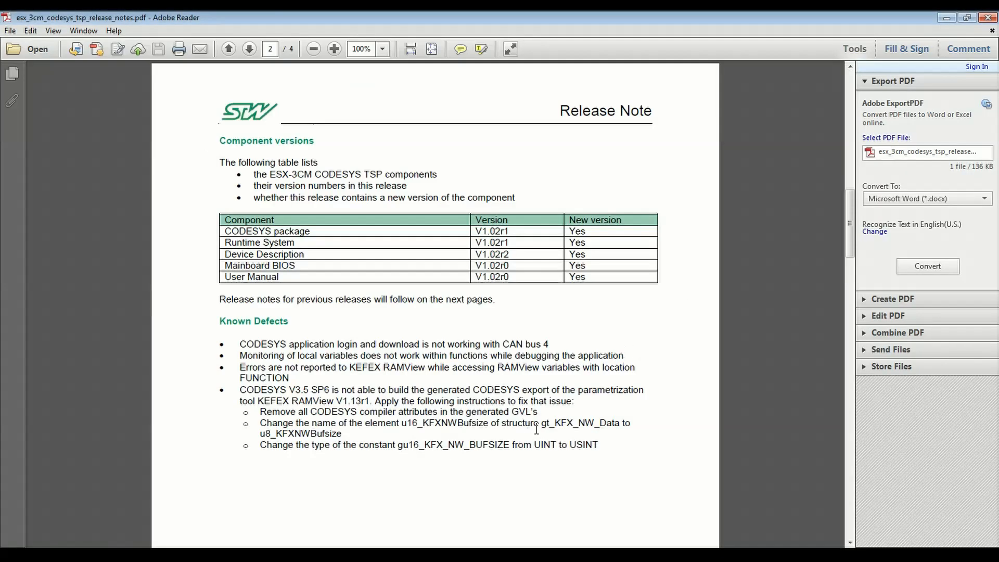
mouse_move(289, 411)
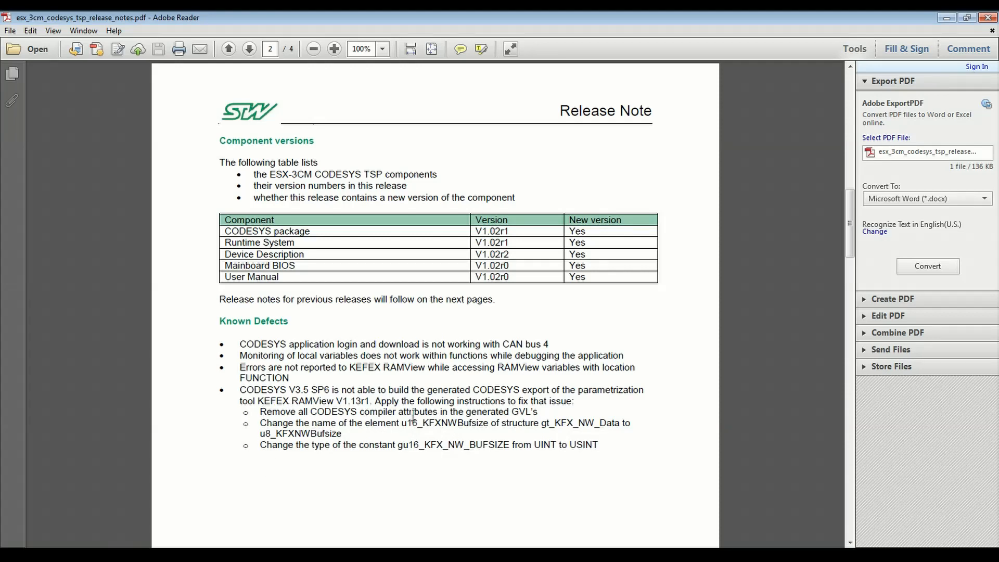
mouse_move(556, 411)
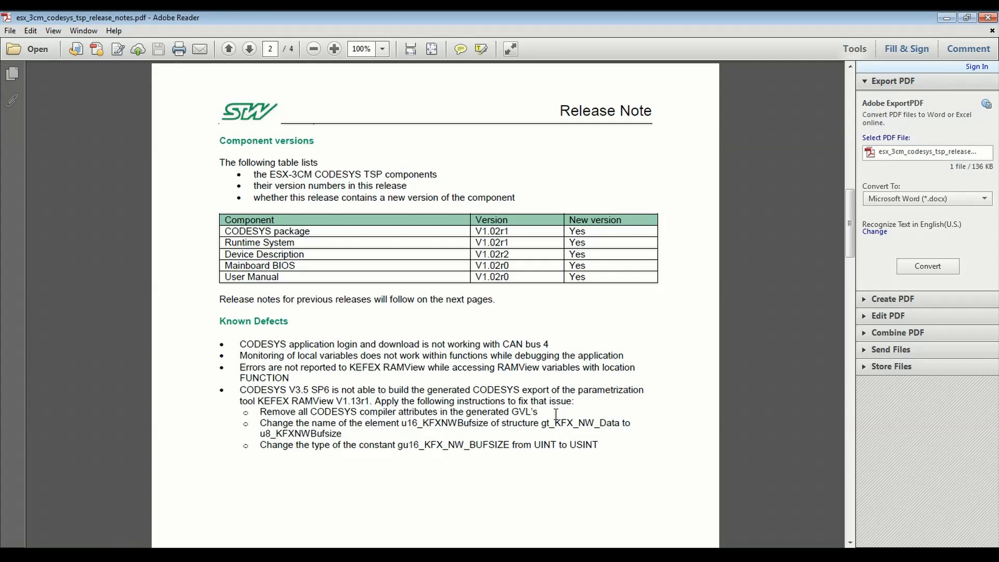
mouse_move(389, 544)
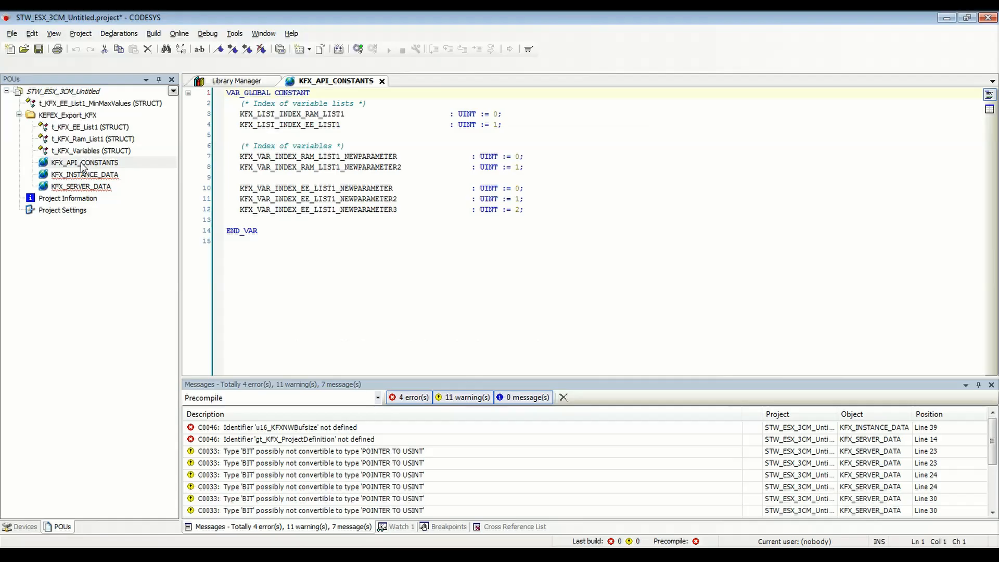
- Open the KFX_INSTANCE_DATA global variable list from the POUs tree beside KFX_API_CONSTANTS
double_click(85, 174)
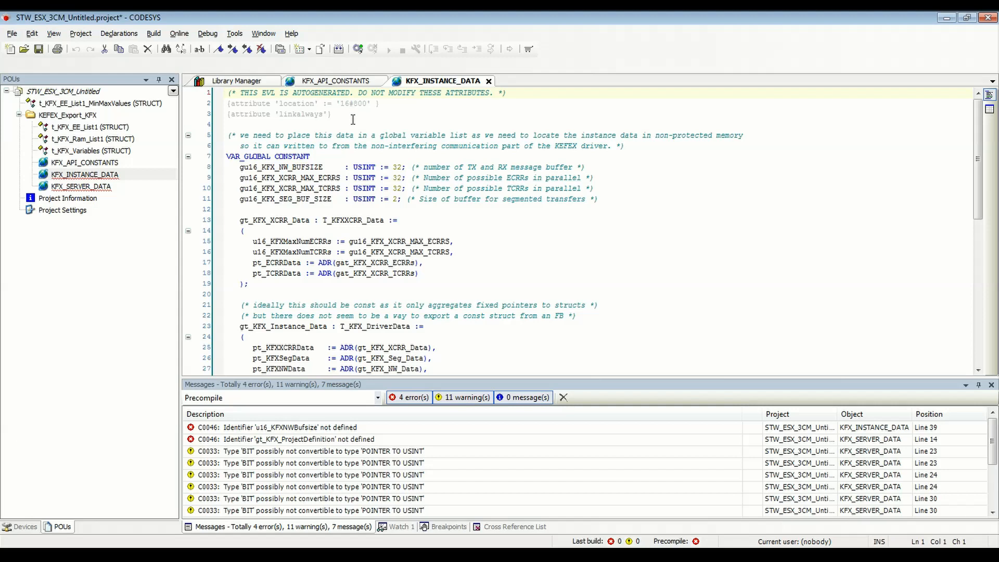
mouse_move(202, 87)
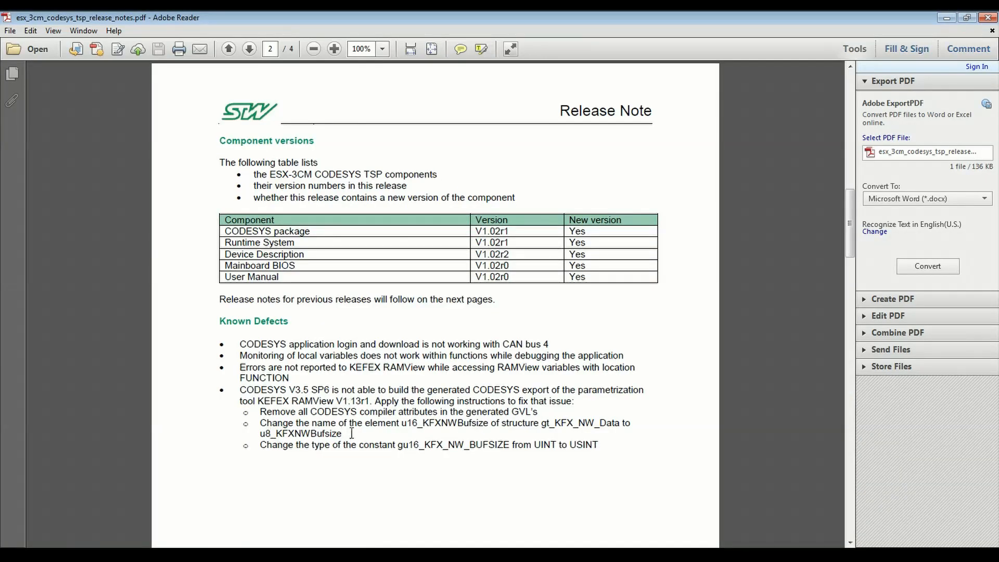
- Select the replacement name u8_KFXNWBufsize in the release notes' second fix
double_click(407, 422)
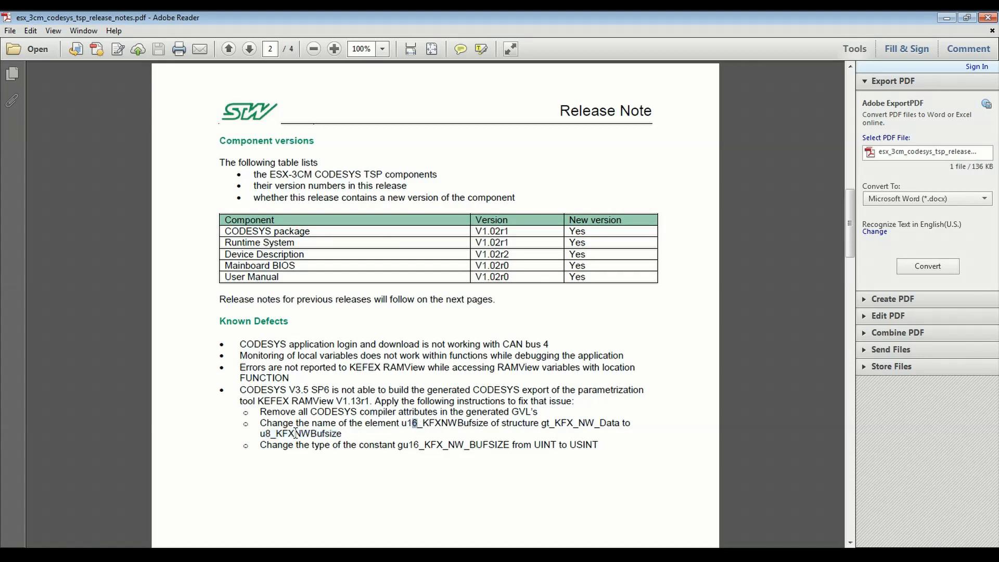
mouse_move(522, 423)
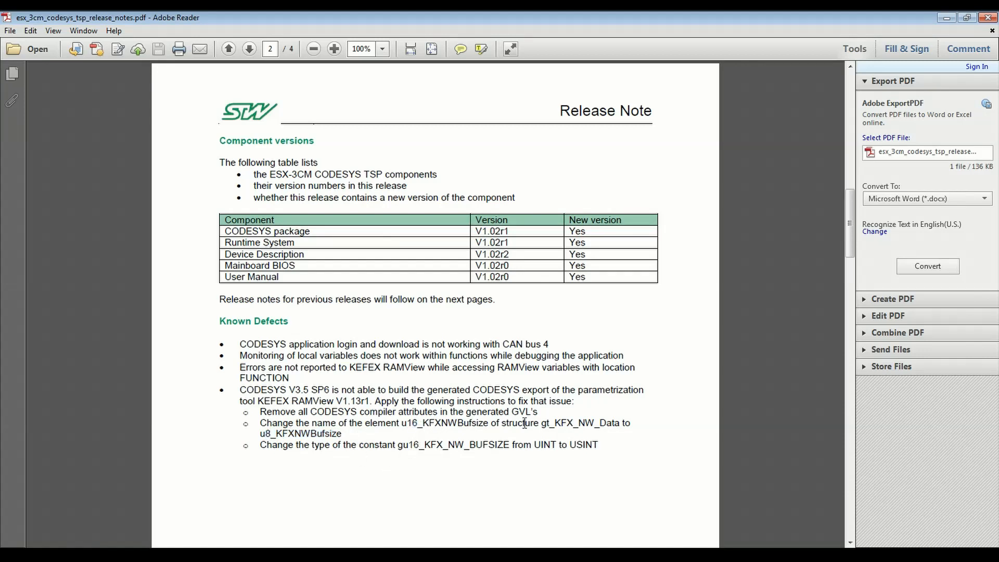
mouse_move(512, 529)
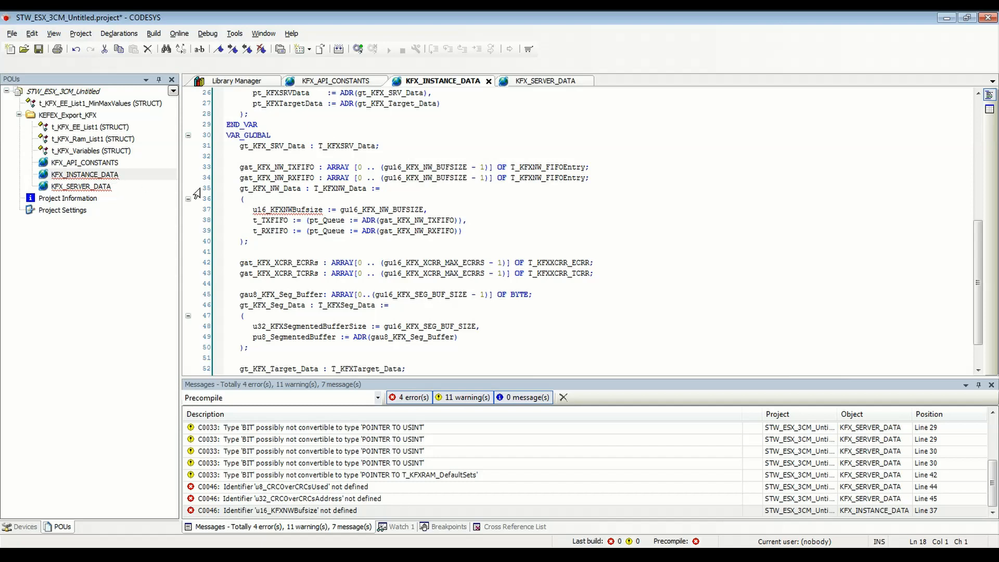
- Select the undefined u16_KFXNWBufsize element in the gt_KFX_NW_Data block on line 36
left_click_drag(240, 188, 249, 241)
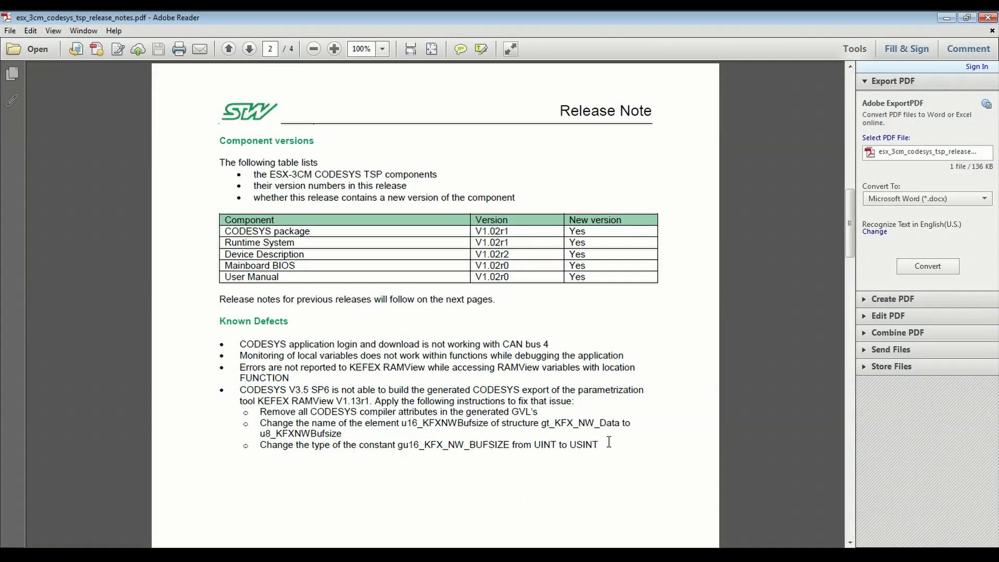
- Highlight the release note fix changing gu16_KFX_NW_BUFSIZE from UINT to USINT
left_click_drag(343, 444, 598, 444)
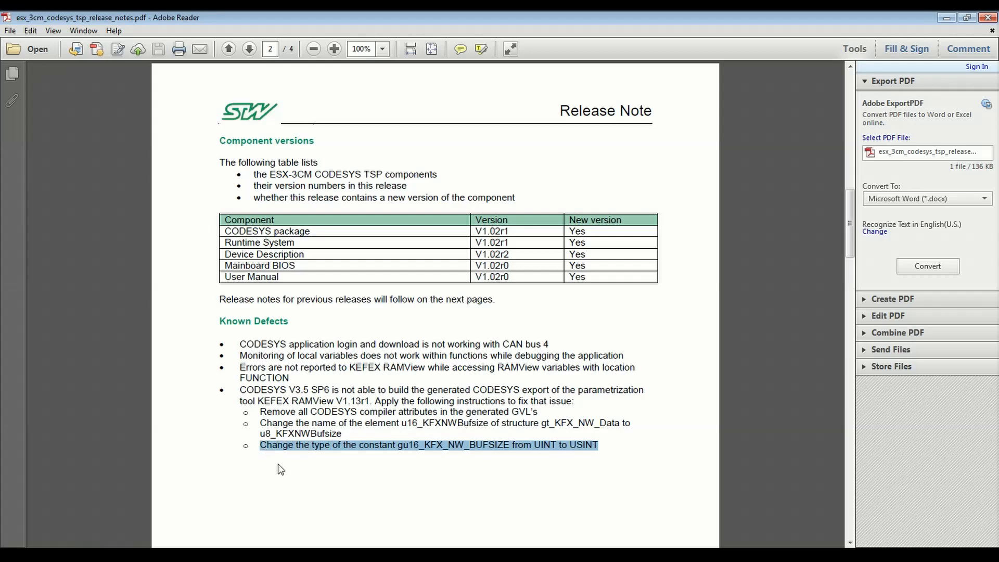
mouse_move(485, 460)
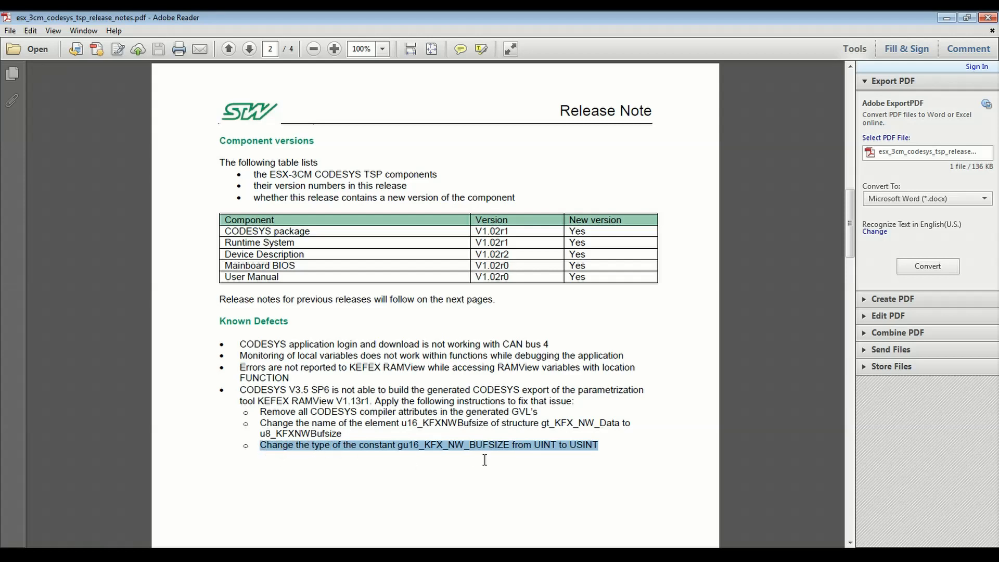
mouse_move(326, 535)
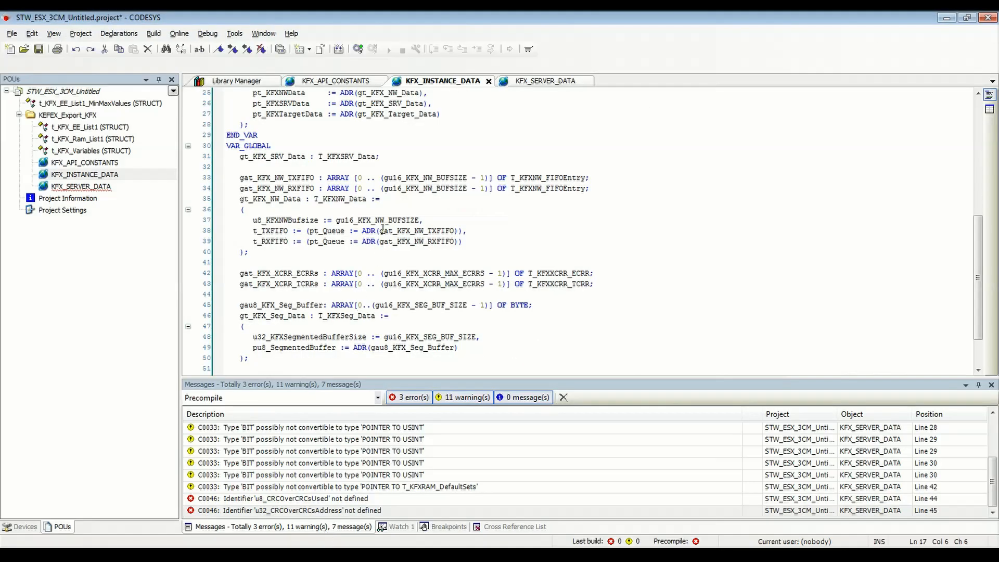
- Confirm gu16_KFX_NW_BUFSIZE is USINT, then build the application with 0 errors and 0 warnings
scroll("up", 3)
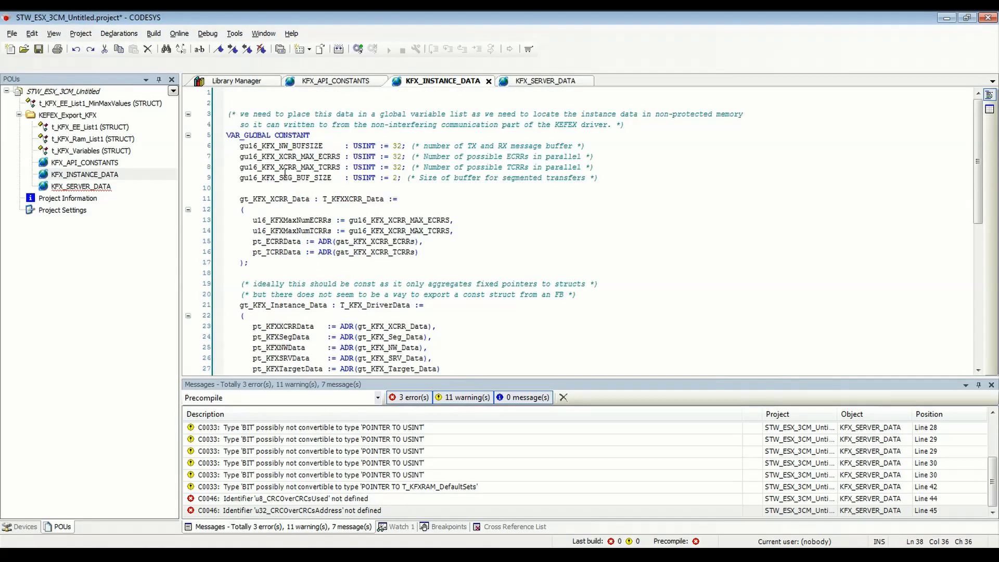
double_click(364, 146)
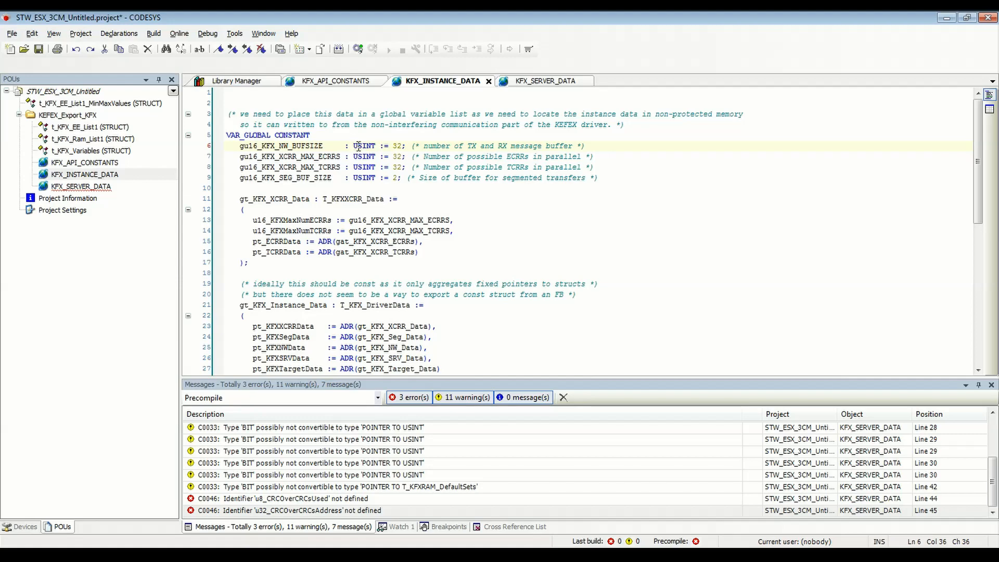
left_click(107, 33)
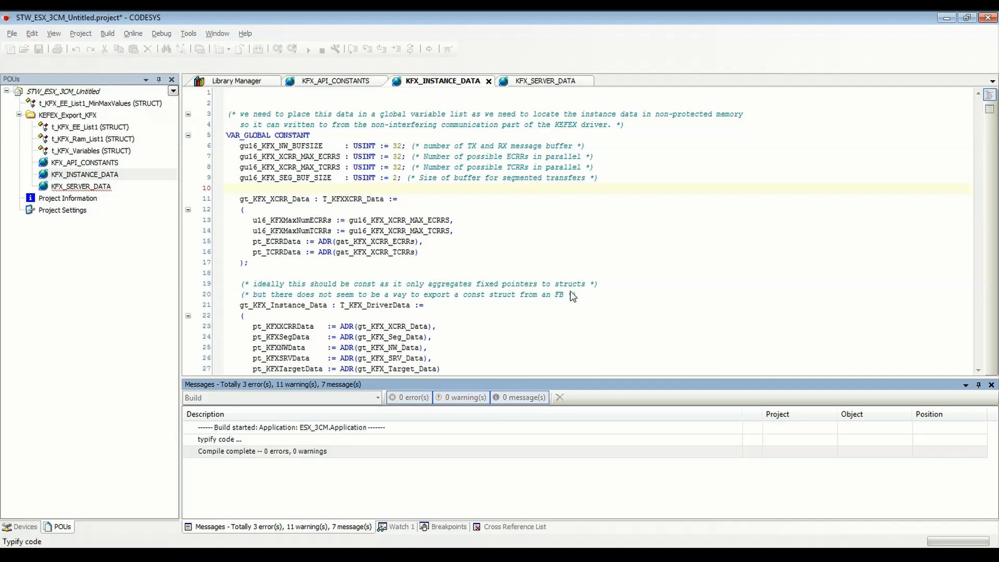
left_click(262, 452)
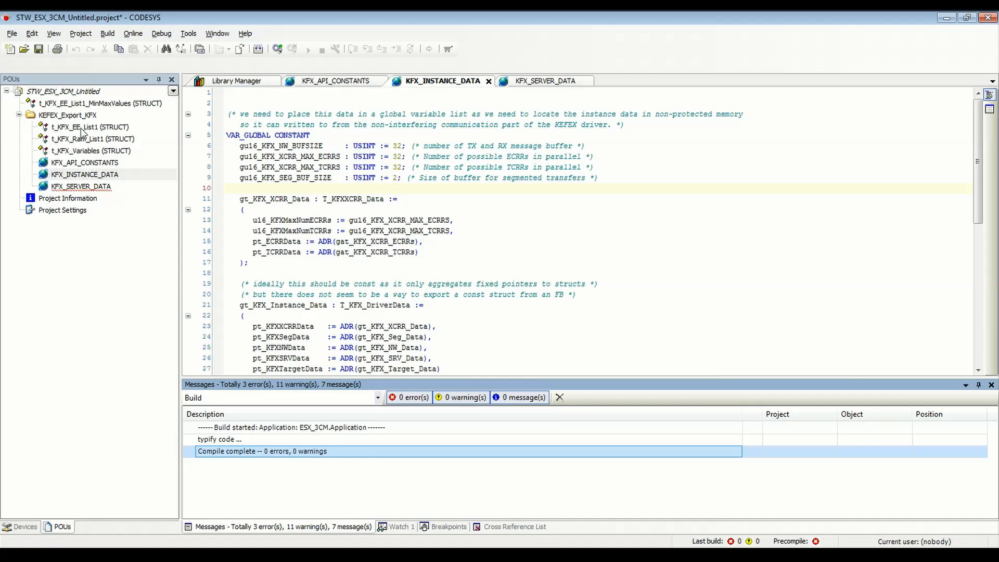
- Open t_KFX_Ram_List1, t_KFX_EE_List1, t_KFX_Variables and KFX_SERVER_DATA, selecting gtKFX_Variables
double_click(79, 139)
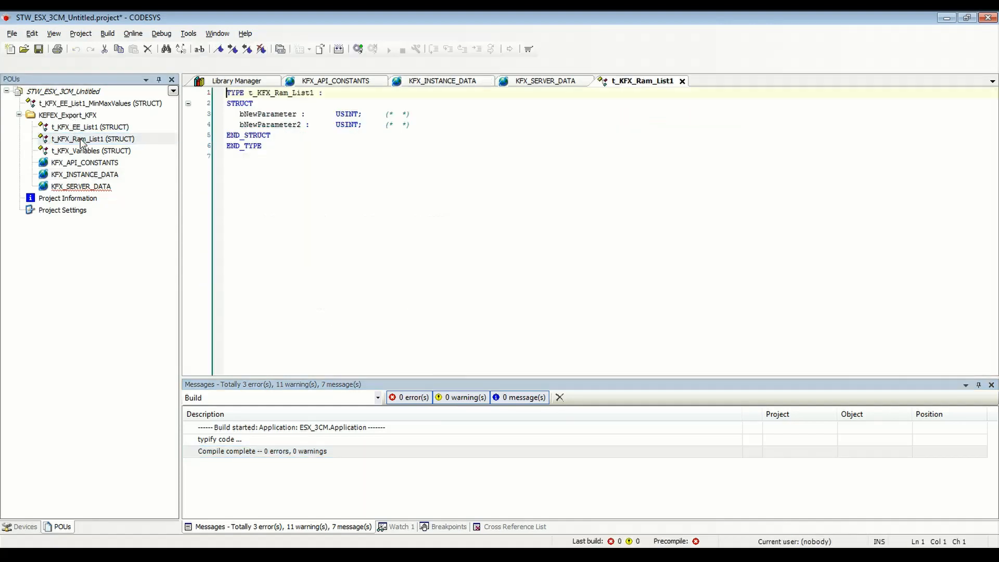
left_click(269, 114)
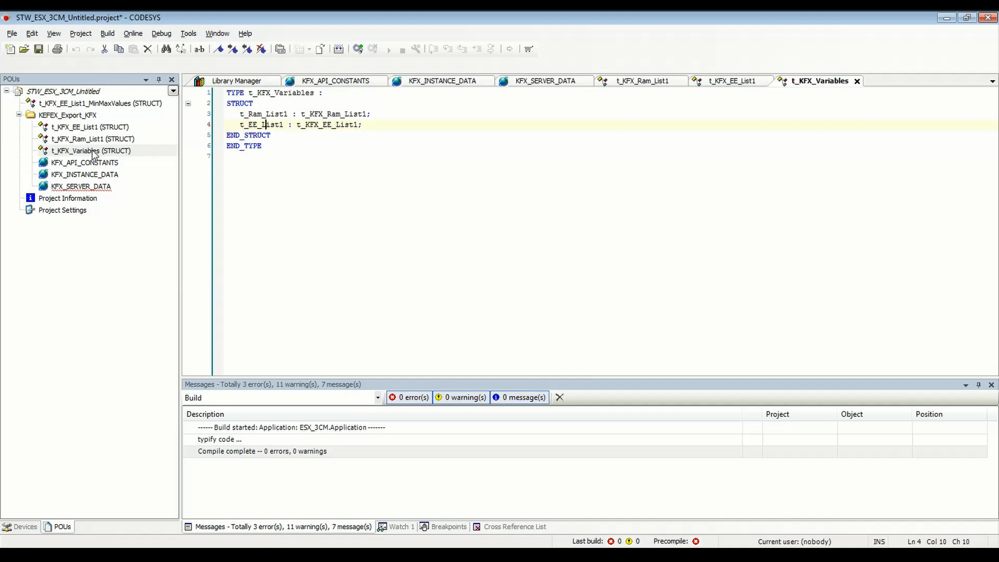
mouse_move(132, 140)
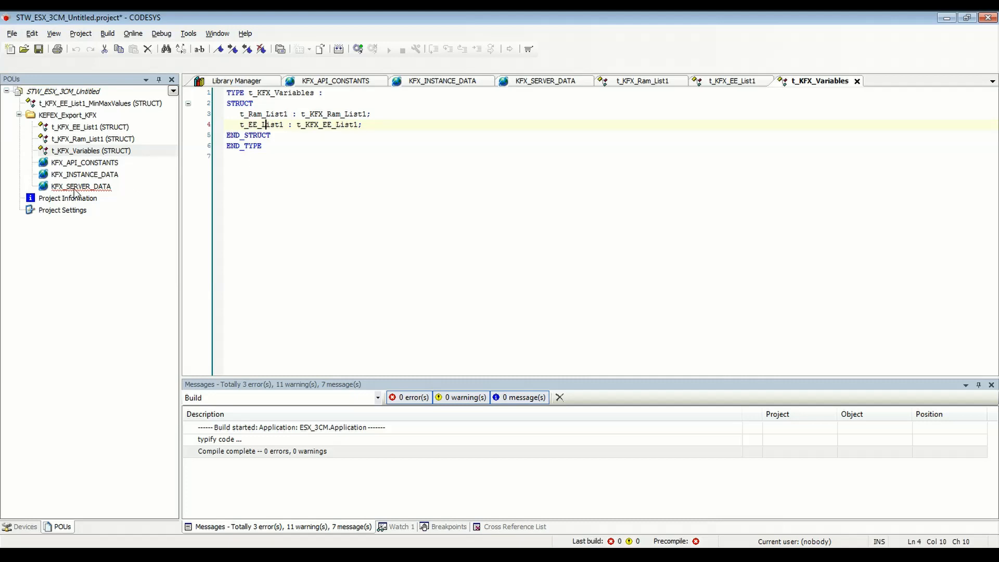
left_click(544, 81)
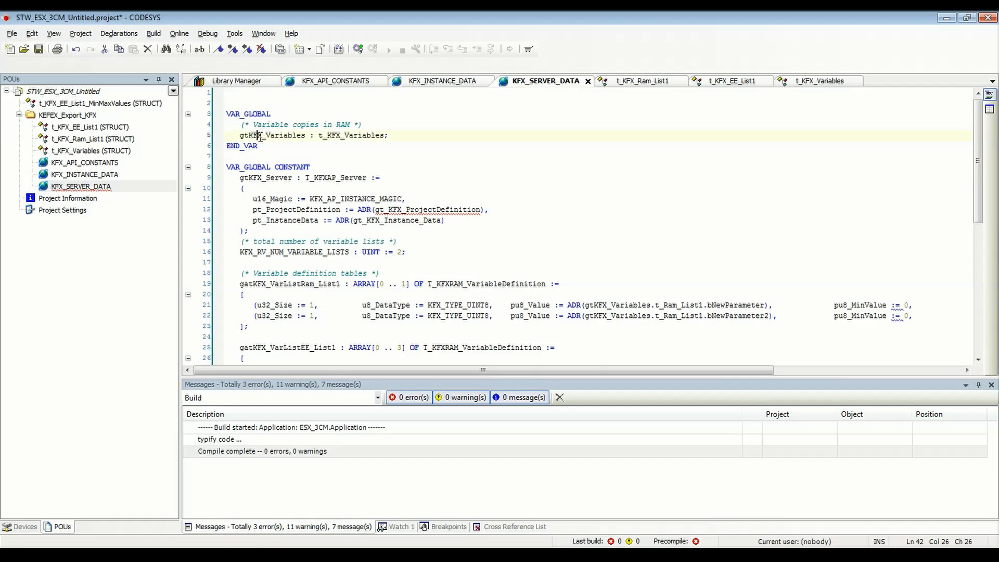
double_click(257, 135)
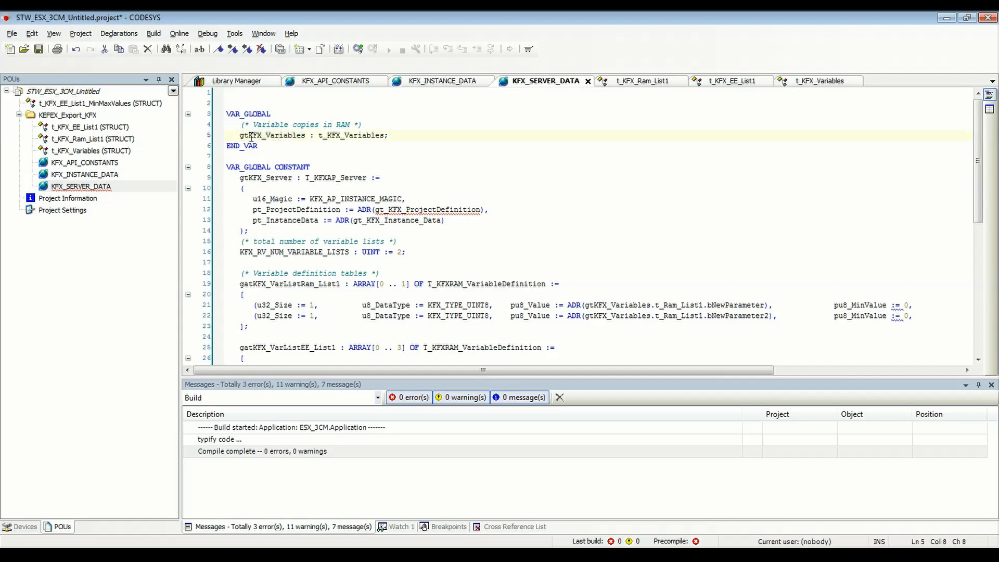
double_click(272, 135)
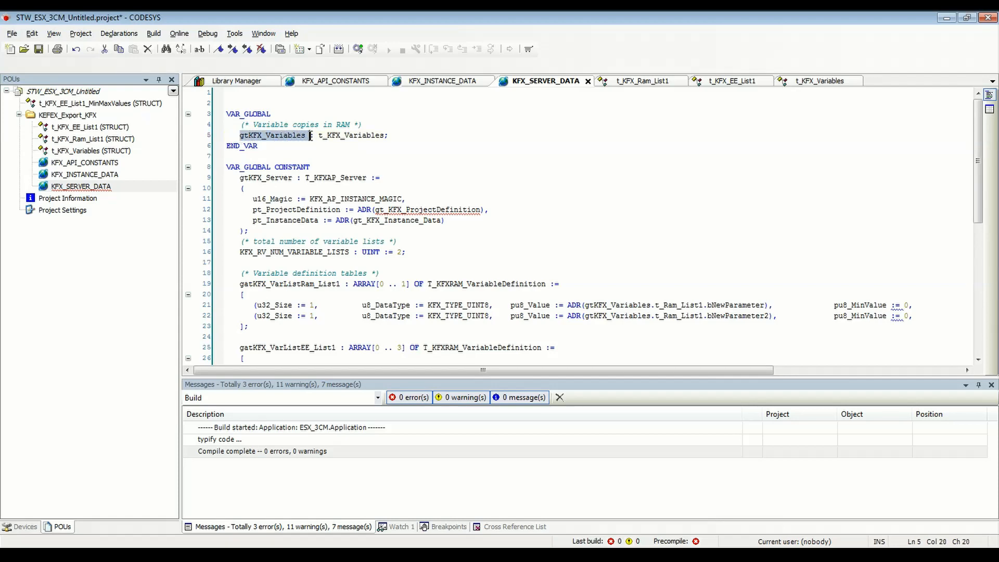